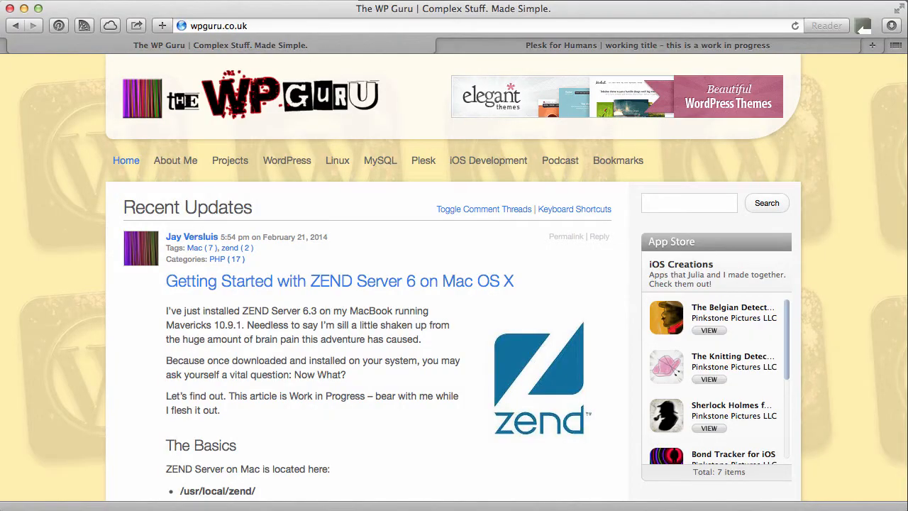
pyautogui.moveTo(867, 443)
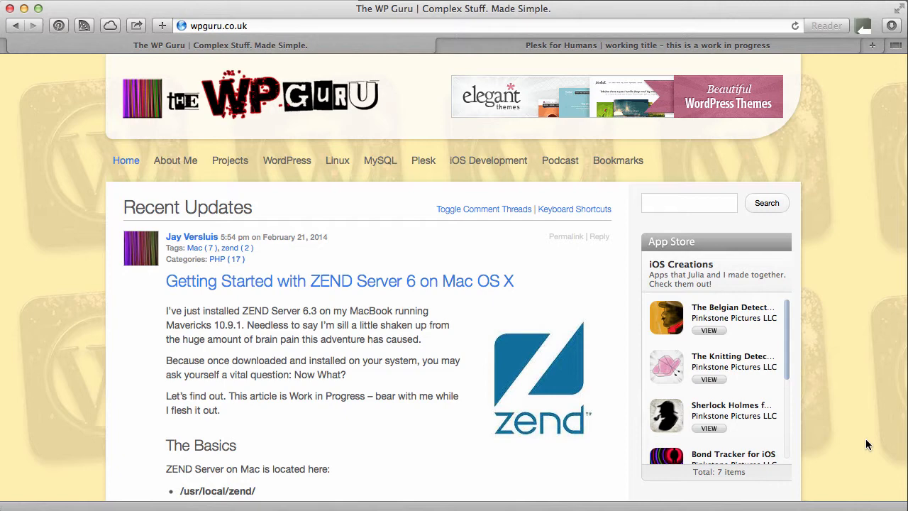
# Switch to the Plesk for Humans site and enter its admin Dashboard from the admin bar
pyautogui.scroll(-3)
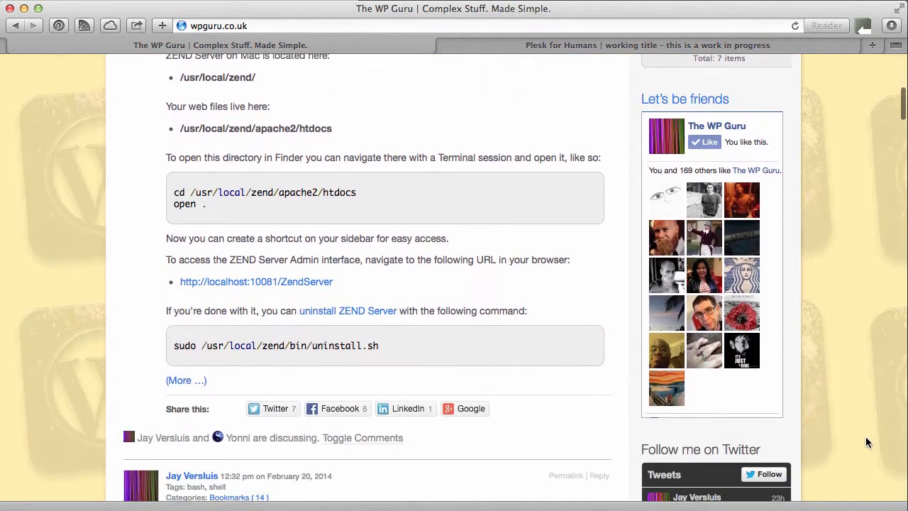
pyautogui.scroll(-3)
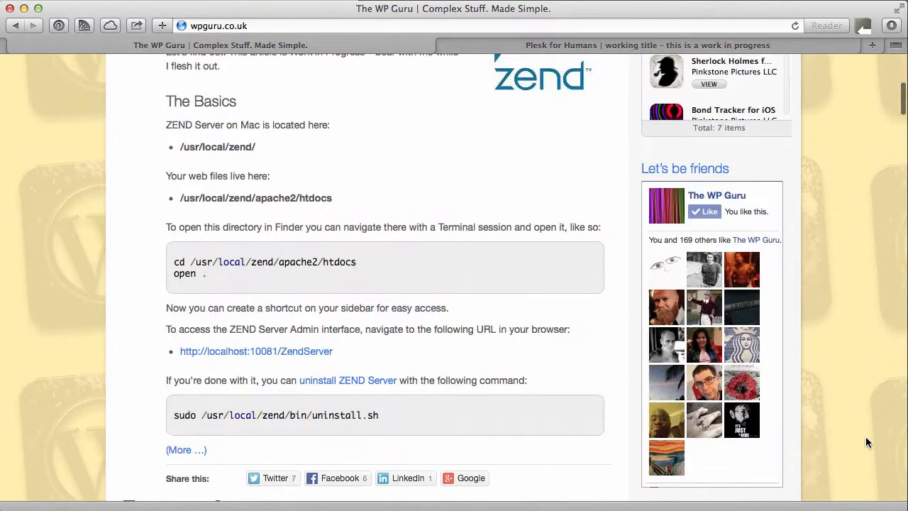
pyautogui.scroll(3)
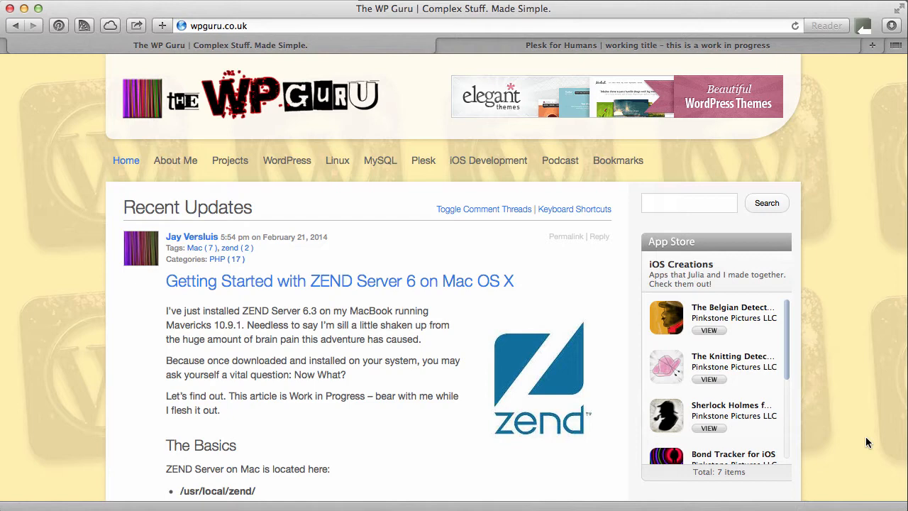
pyautogui.moveTo(695, 278)
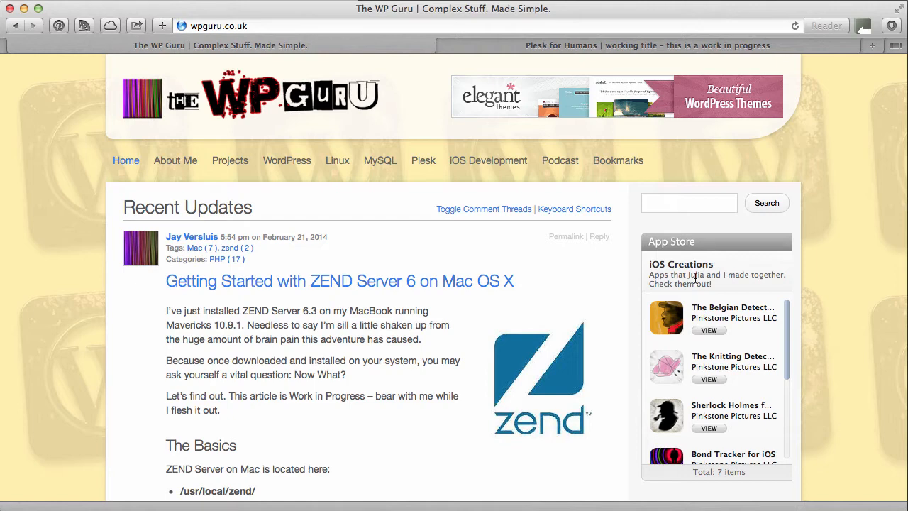
pyautogui.moveTo(16, 49)
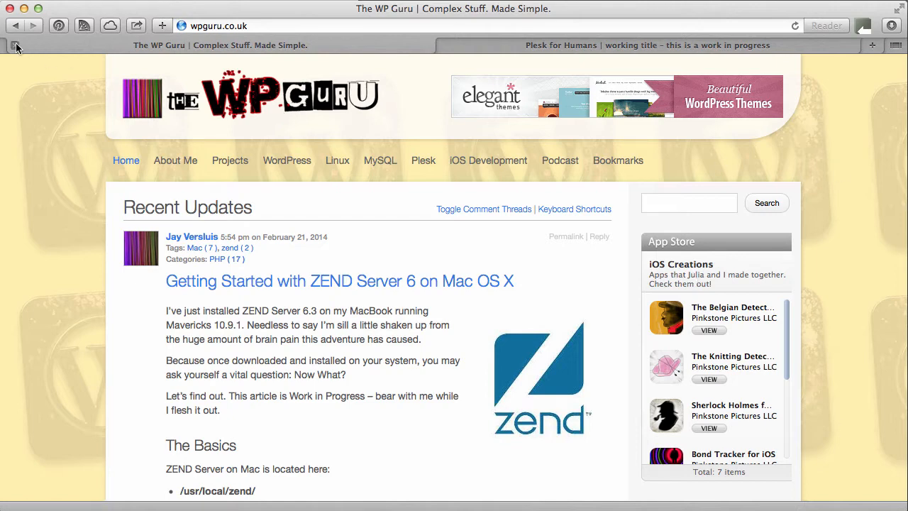
pyautogui.click(646, 44)
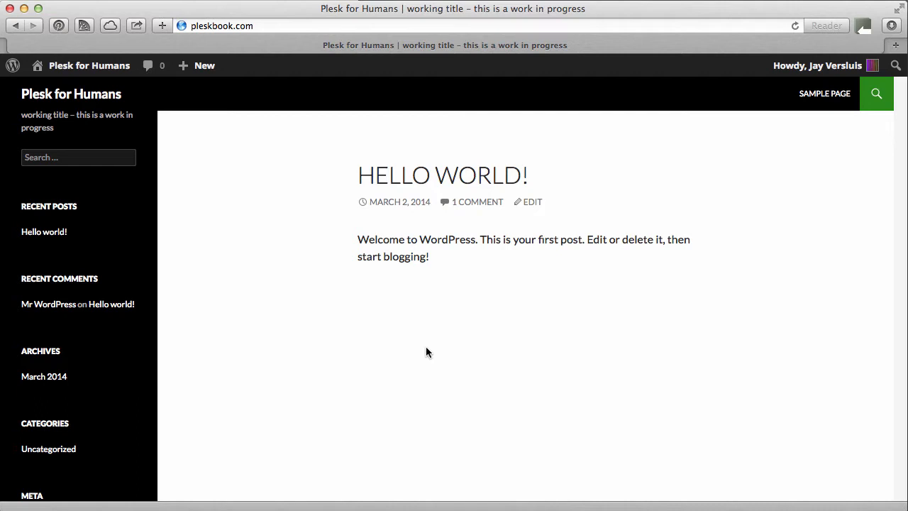
pyautogui.moveTo(816, 286)
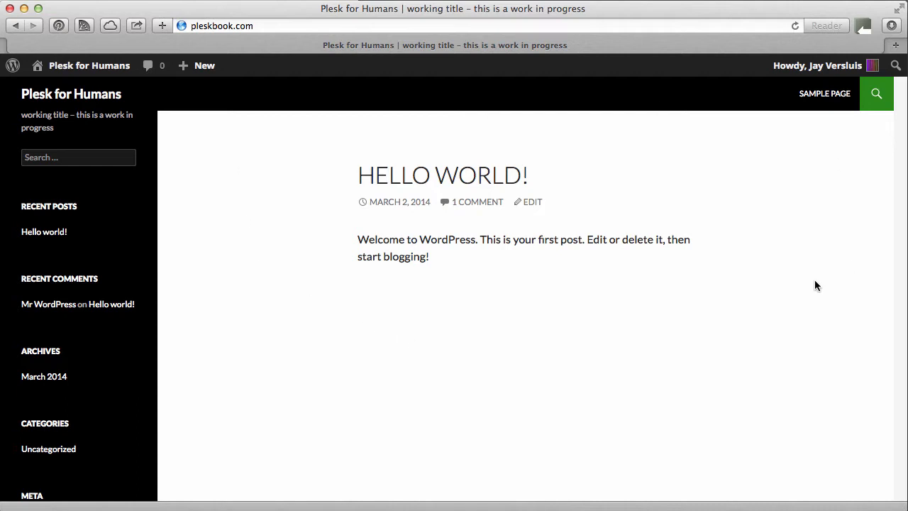
pyautogui.moveTo(347, 261)
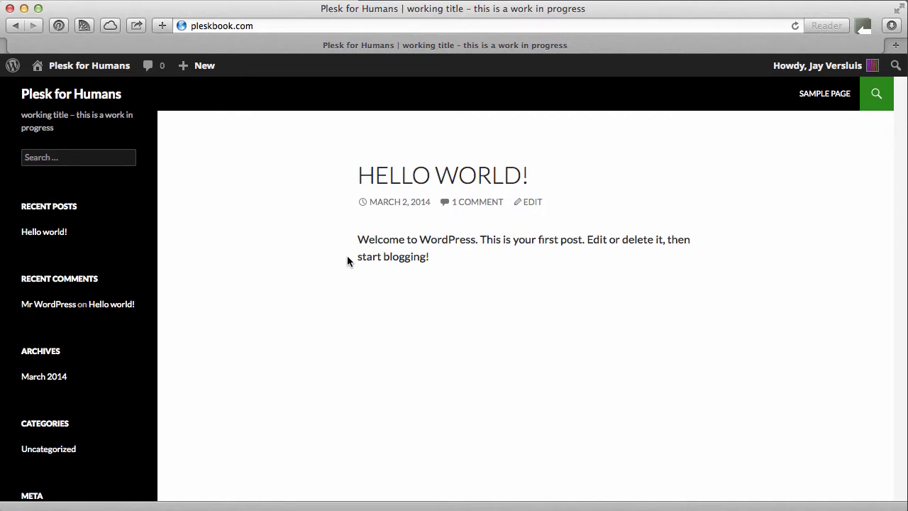
pyautogui.moveTo(198, 119)
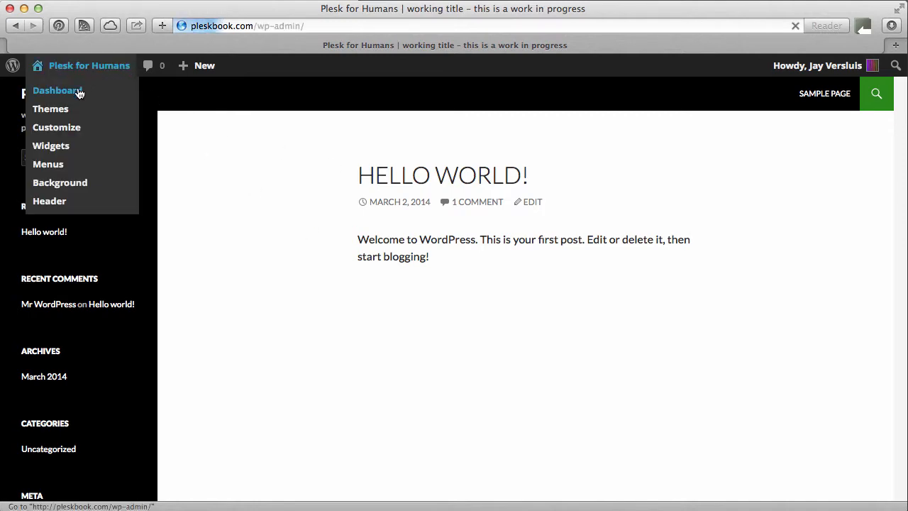
pyautogui.click(57, 91)
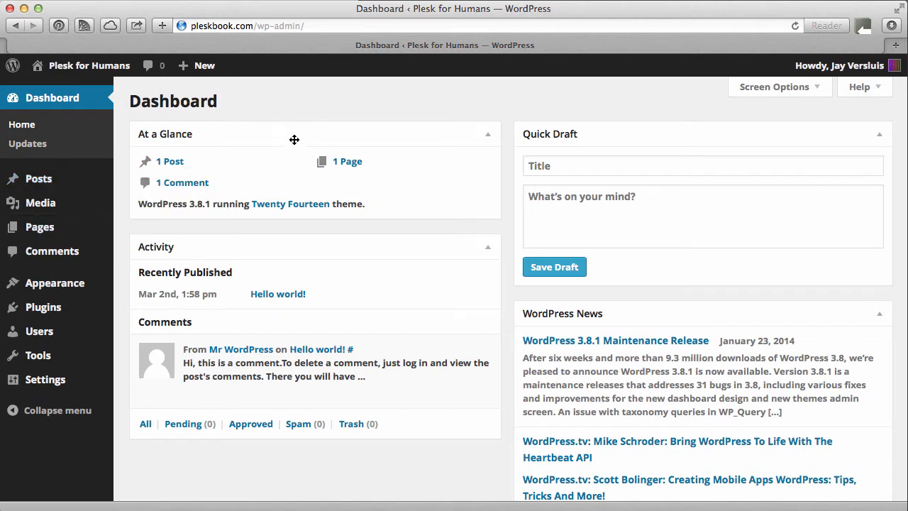
pyautogui.moveTo(88, 65)
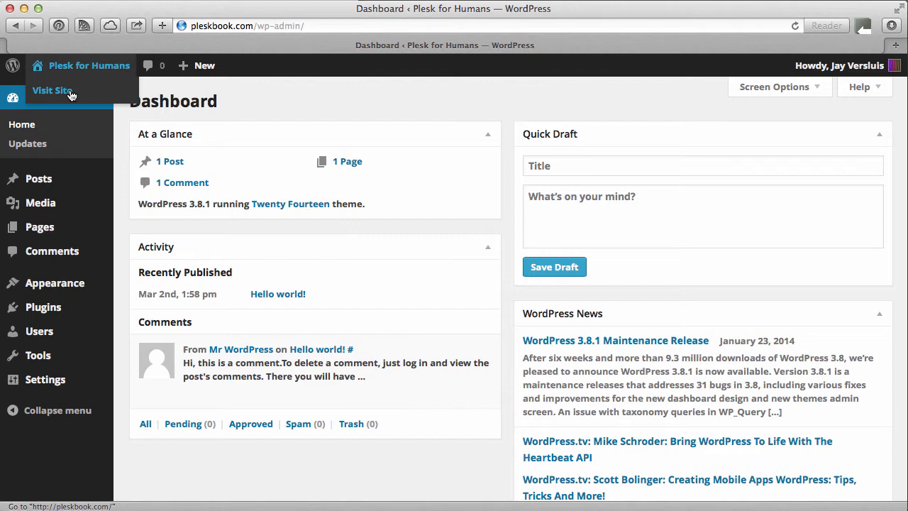
# Open the public site in a separate tab via Visit Site and return to the Dashboard tab
pyautogui.rightClick(51, 91)
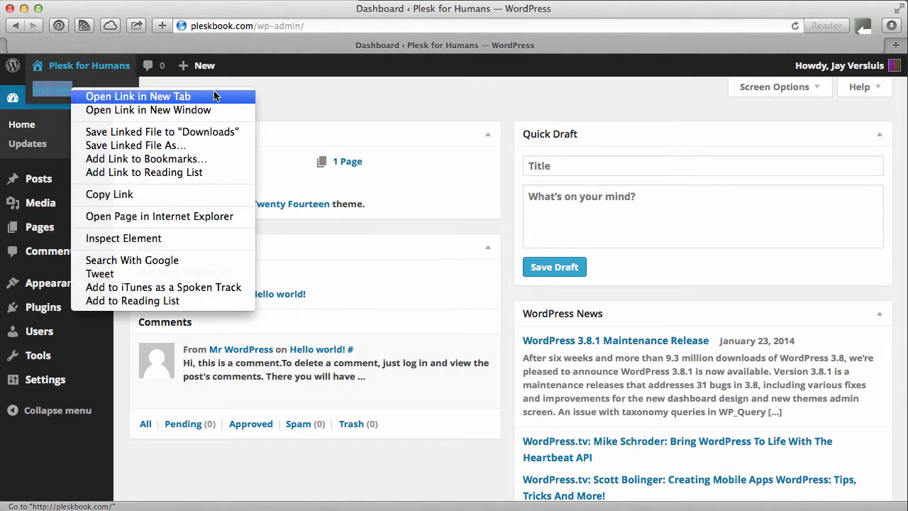
pyautogui.click(139, 97)
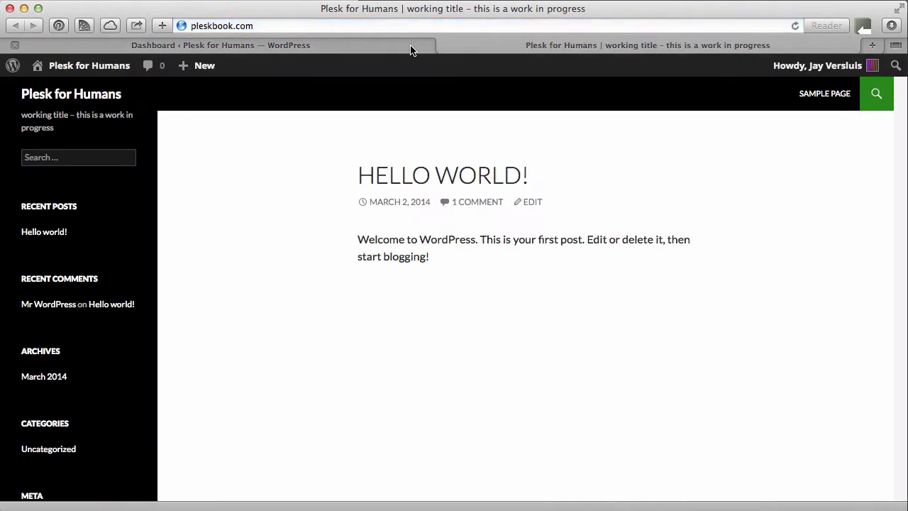
pyautogui.click(221, 43)
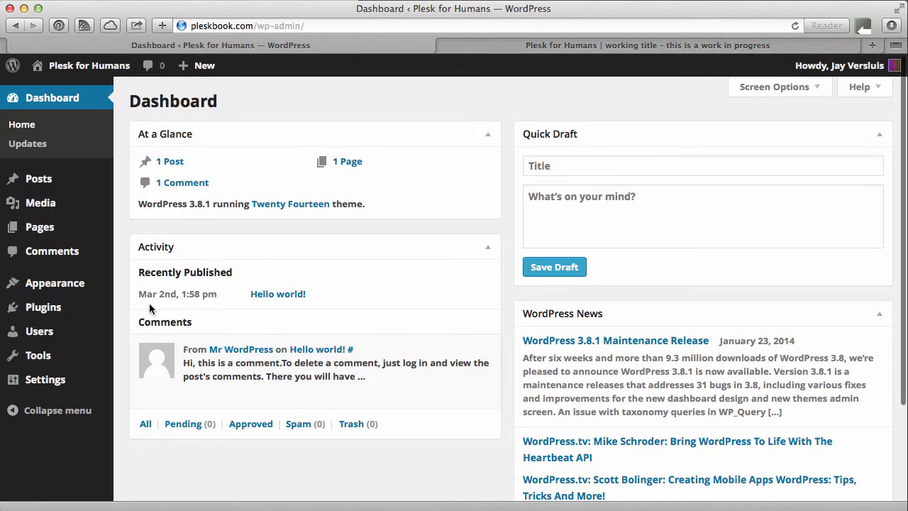
pyautogui.moveTo(122, 298)
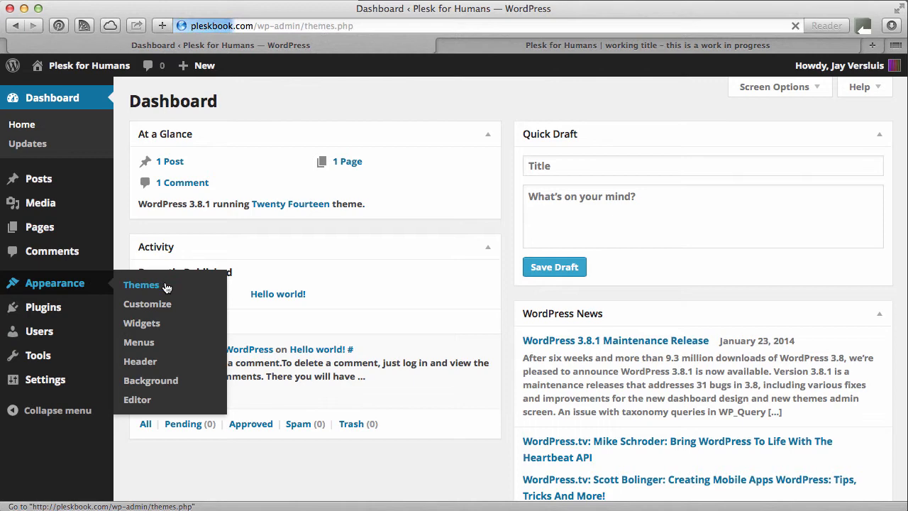
# Search the installable themes for keyword 'p2' from Appearance > Themes > Add New
pyautogui.click(142, 283)
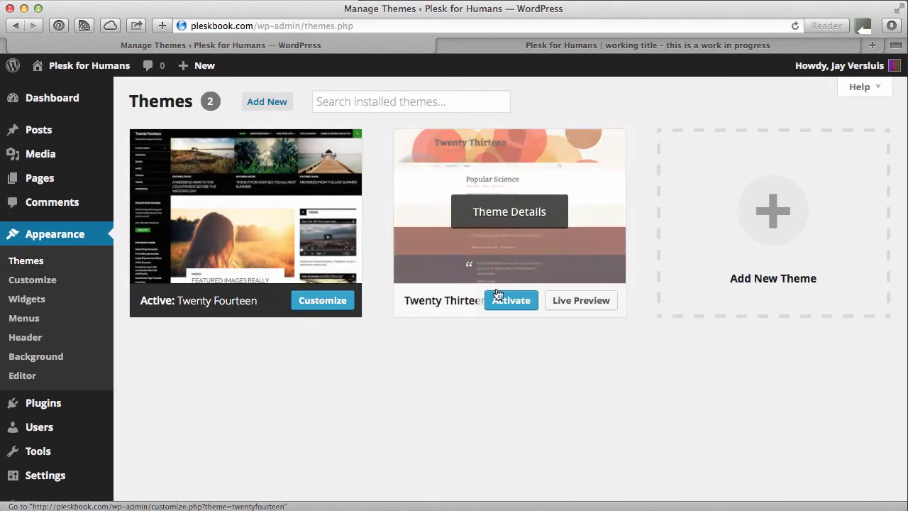
pyautogui.moveTo(368, 391)
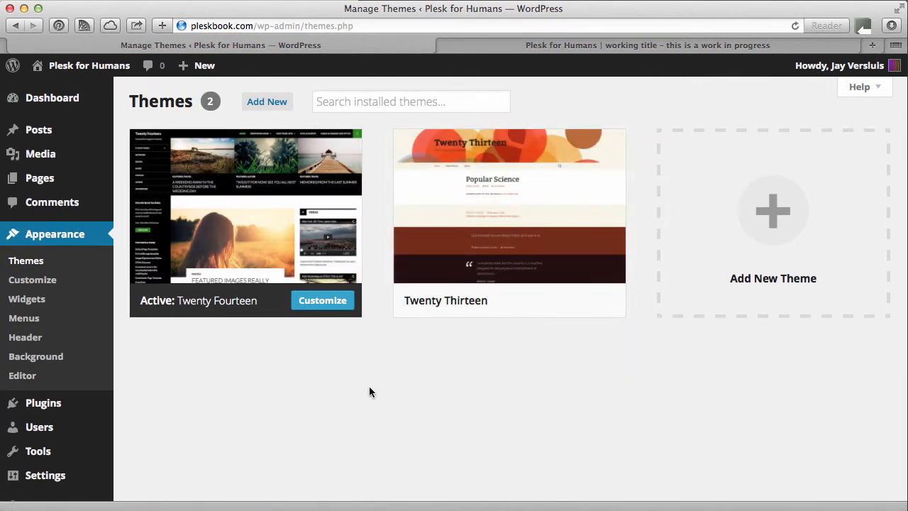
pyautogui.moveTo(266, 102)
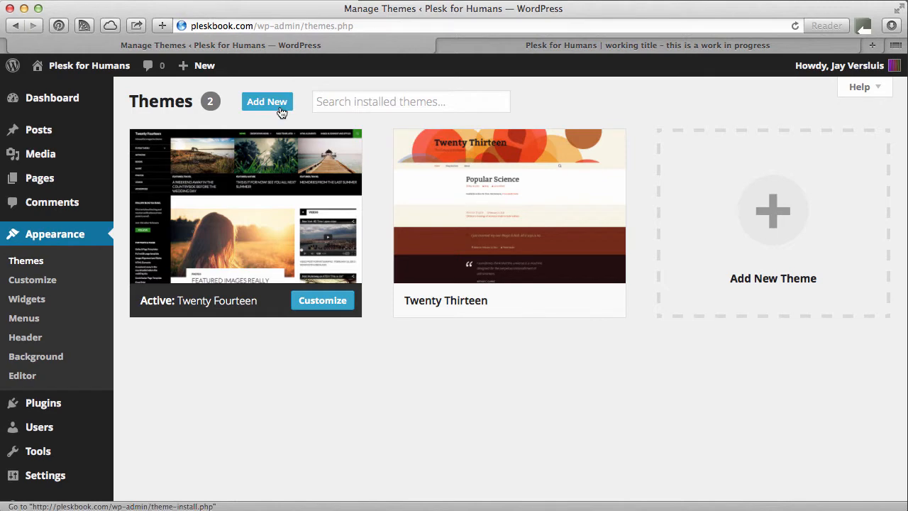
pyautogui.click(267, 102)
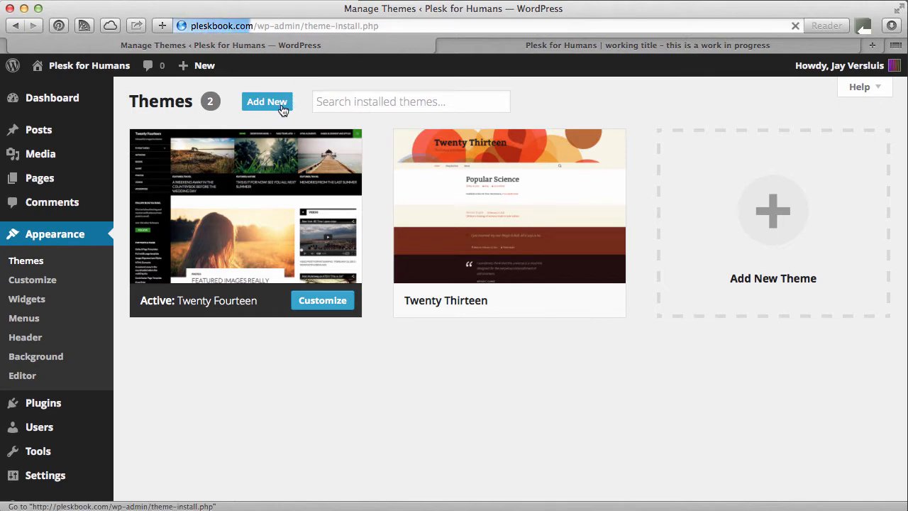
pyautogui.click(267, 103)
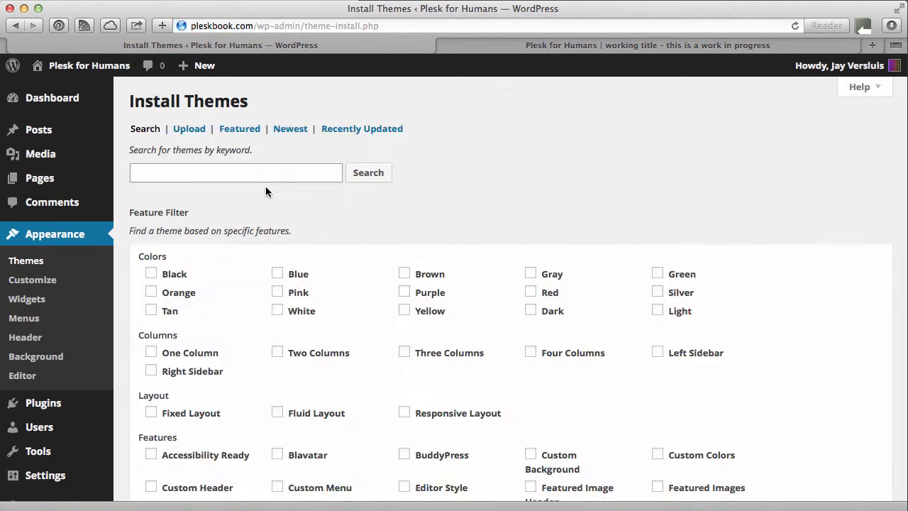
pyautogui.write('p2')
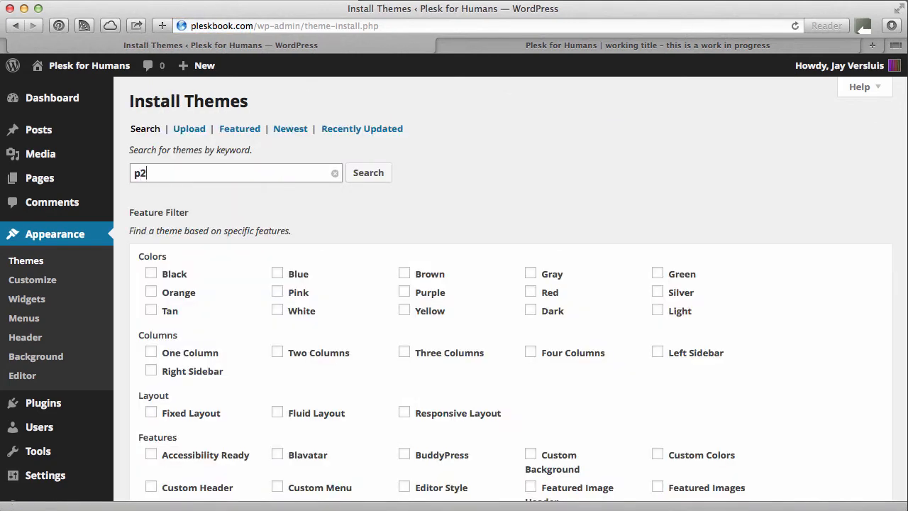
pyautogui.click(367, 173)
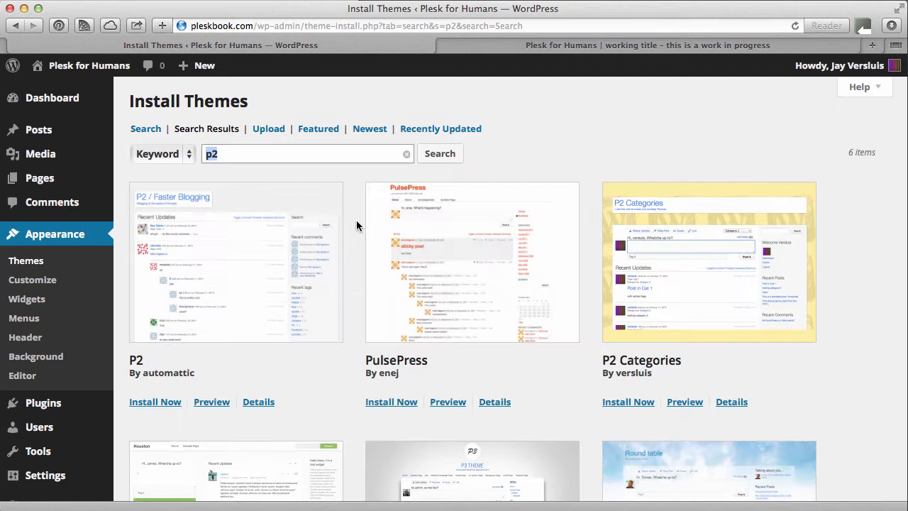
pyautogui.moveTo(315, 335)
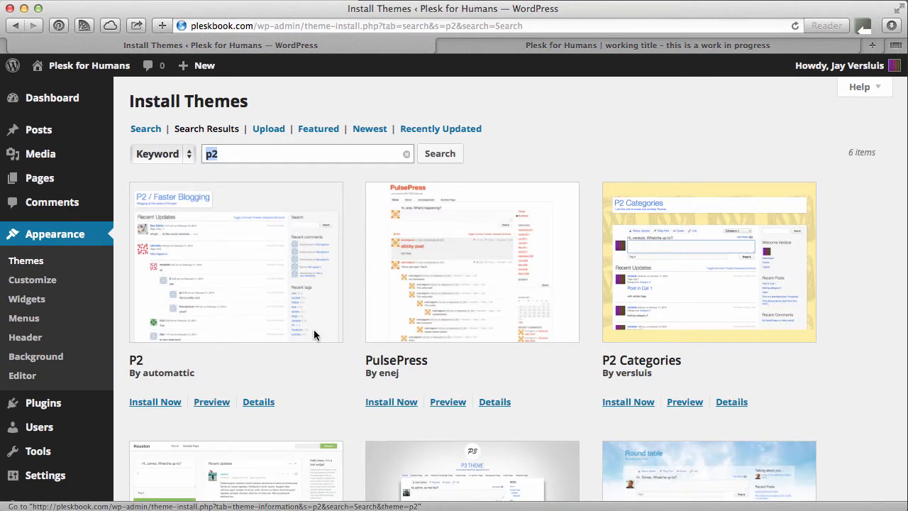
pyautogui.moveTo(221, 319)
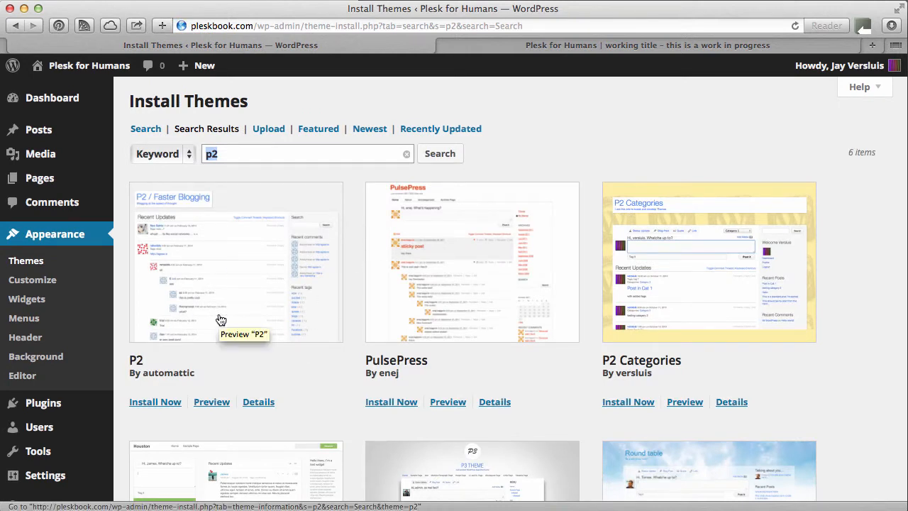
pyautogui.moveTo(667, 389)
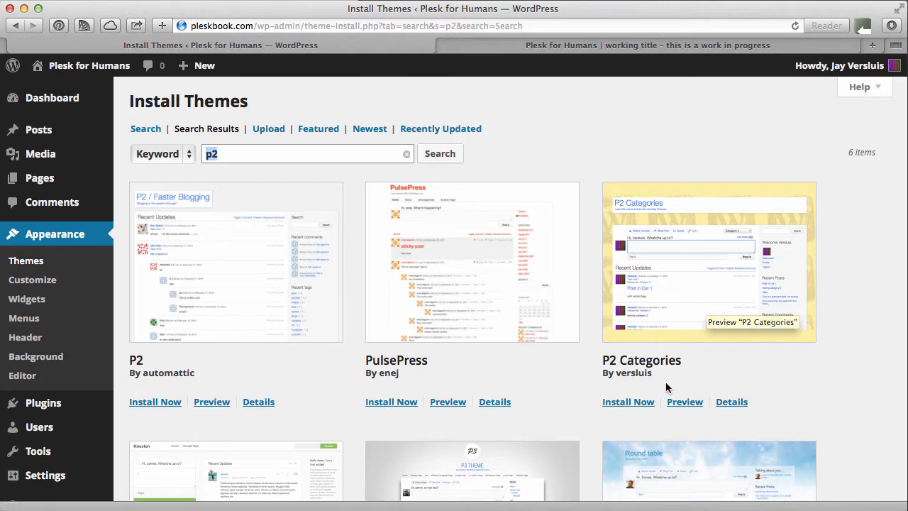
pyautogui.moveTo(643, 375)
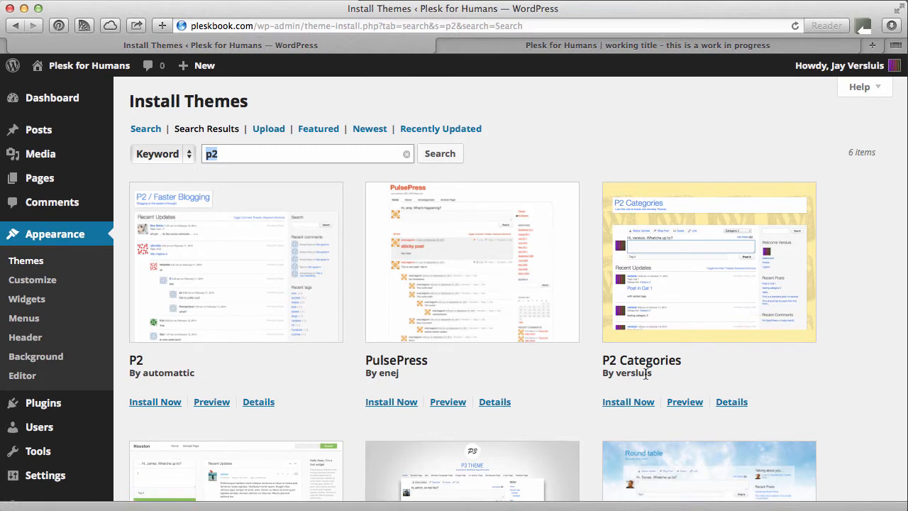
pyautogui.moveTo(657, 377)
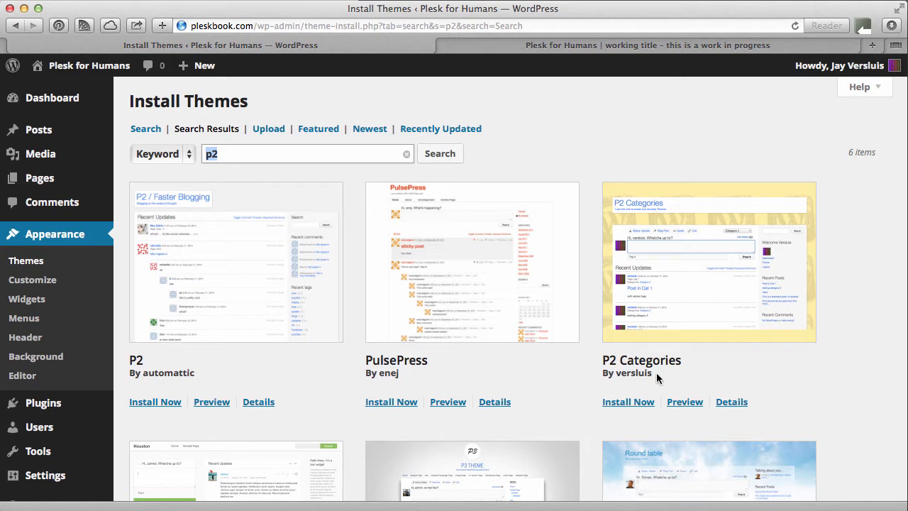
pyautogui.moveTo(731, 242)
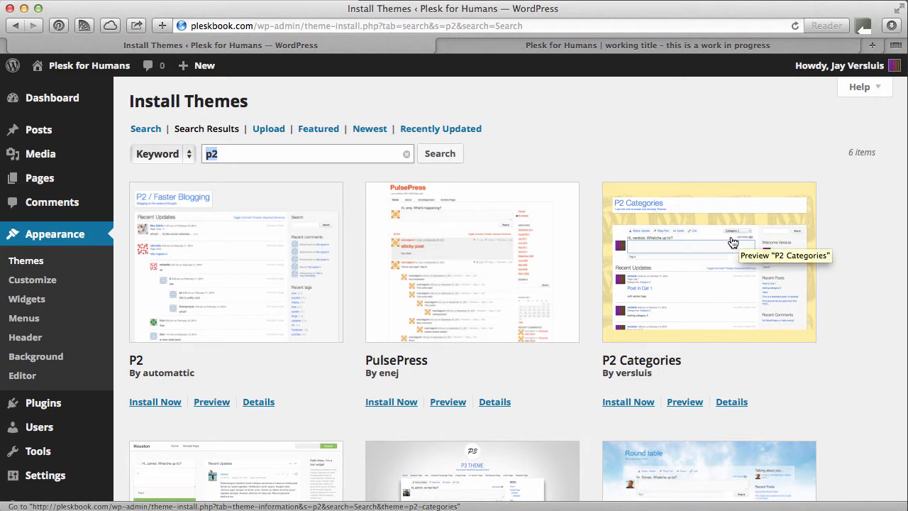
pyautogui.moveTo(726, 244)
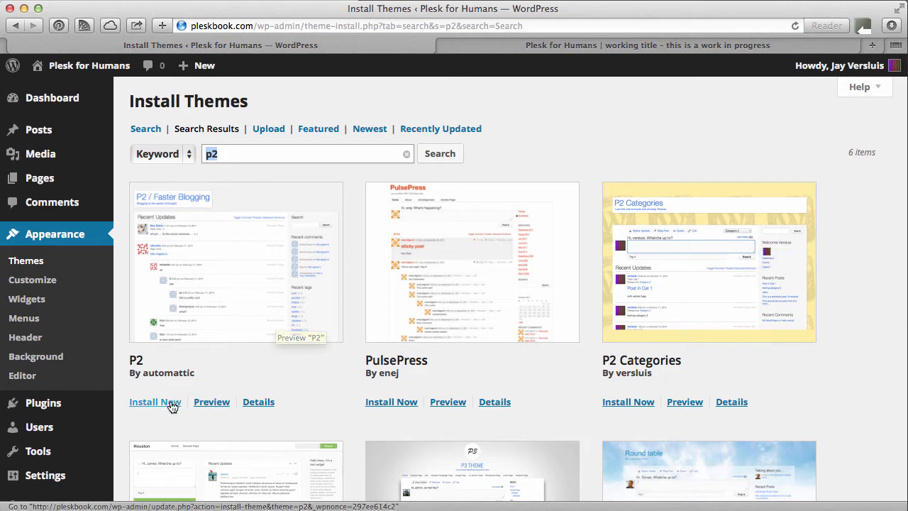
# Install the P2 theme and activate it as the site's theme
pyautogui.click(154, 401)
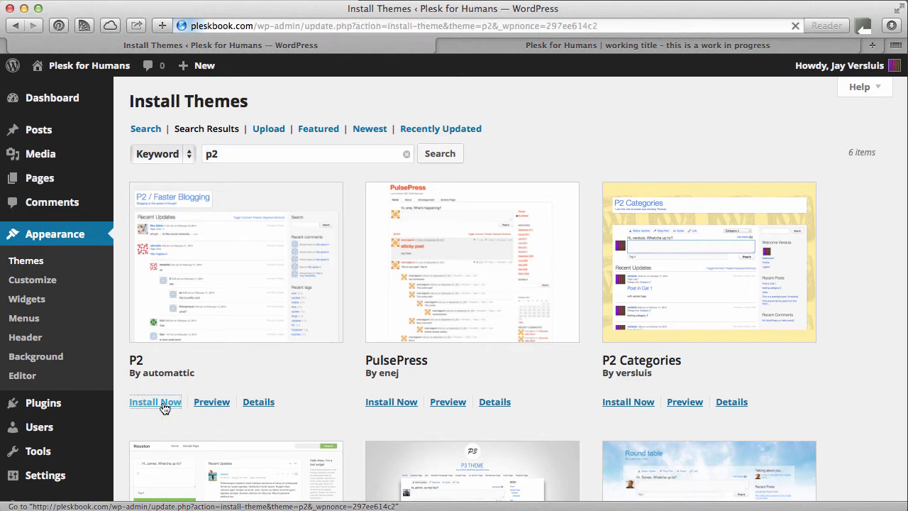
pyautogui.click(155, 402)
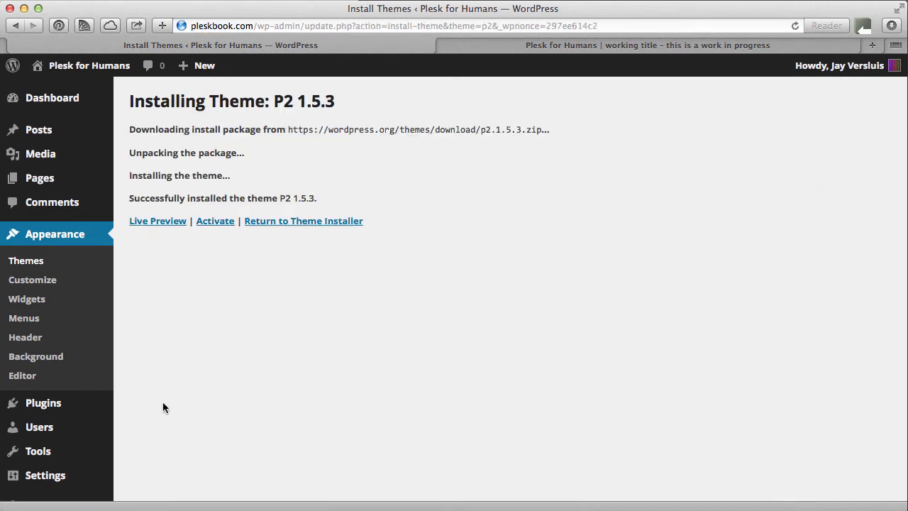
pyautogui.moveTo(215, 221)
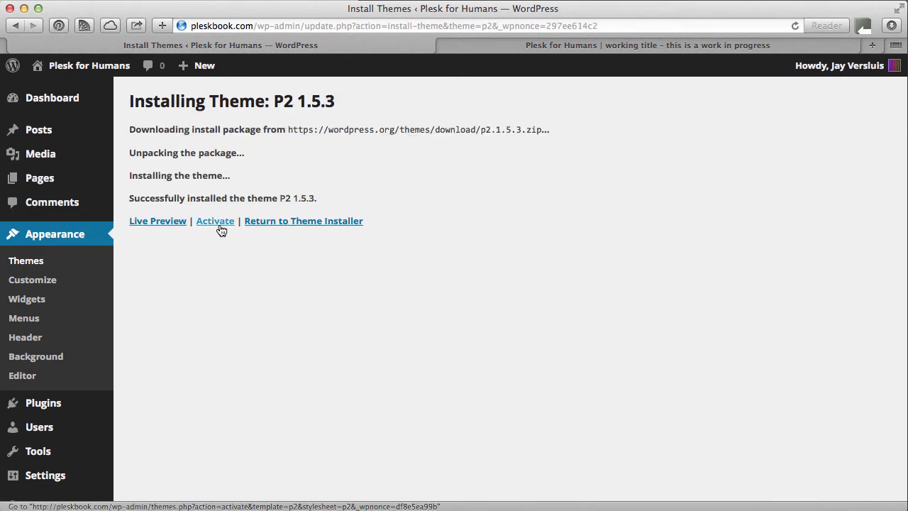
pyautogui.moveTo(158, 221)
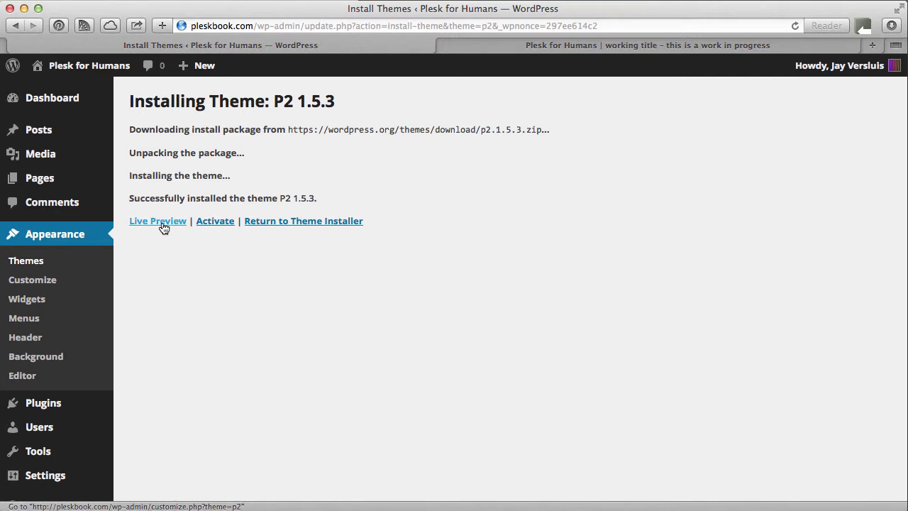
pyautogui.moveTo(158, 222)
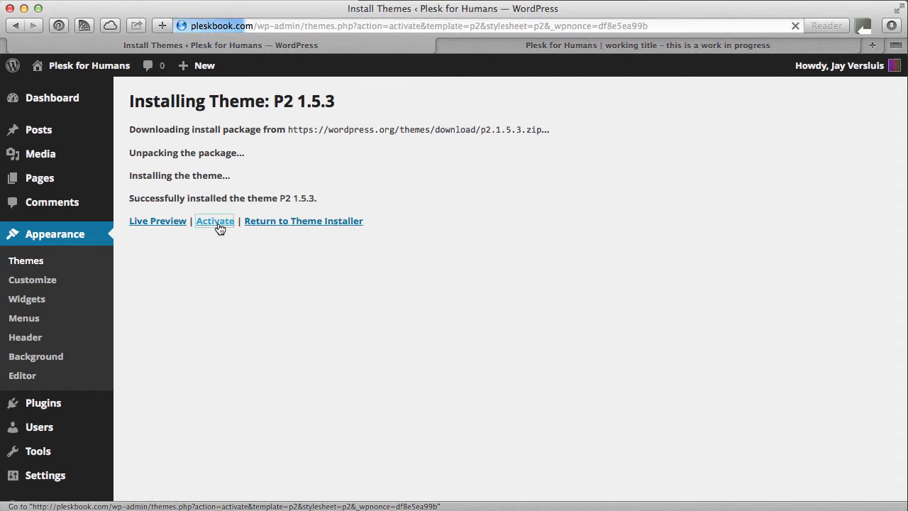
pyautogui.click(216, 221)
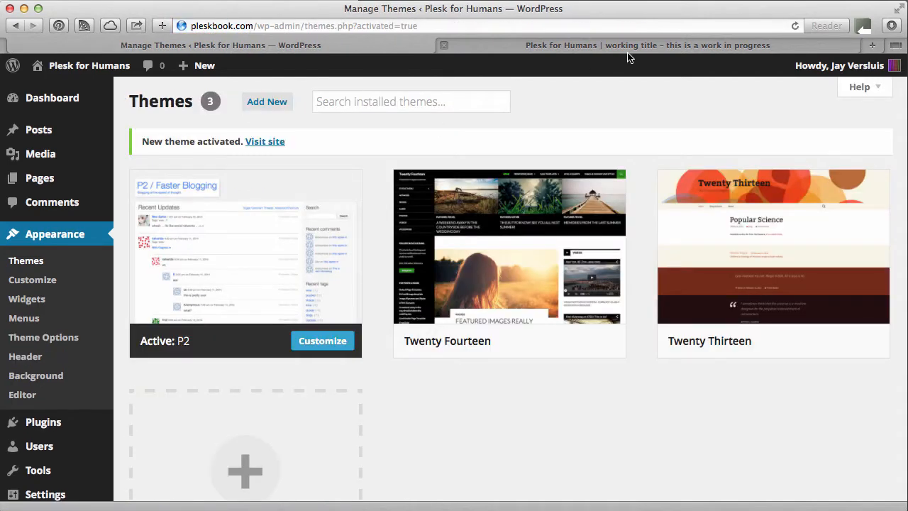
# On the live P2 front page, publish a first status update reading 'Hello P2 ;-)'
pyautogui.click(646, 44)
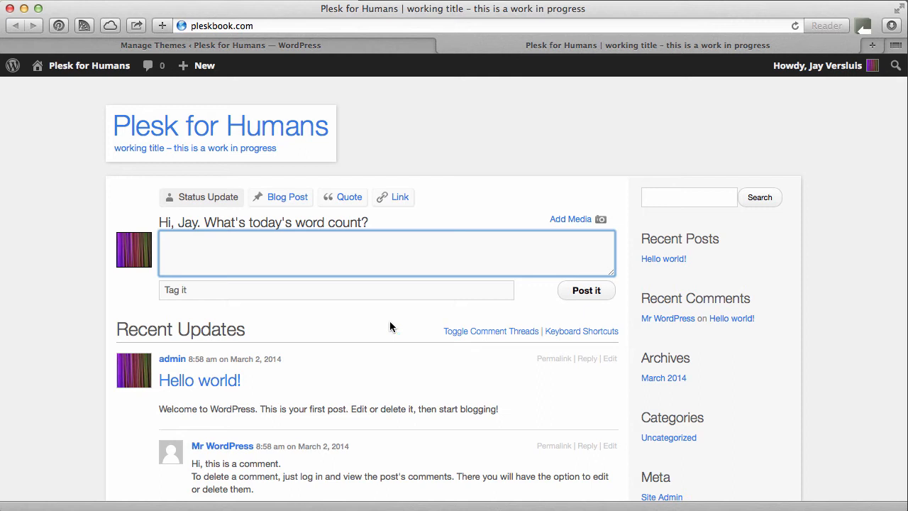
pyautogui.moveTo(381, 329)
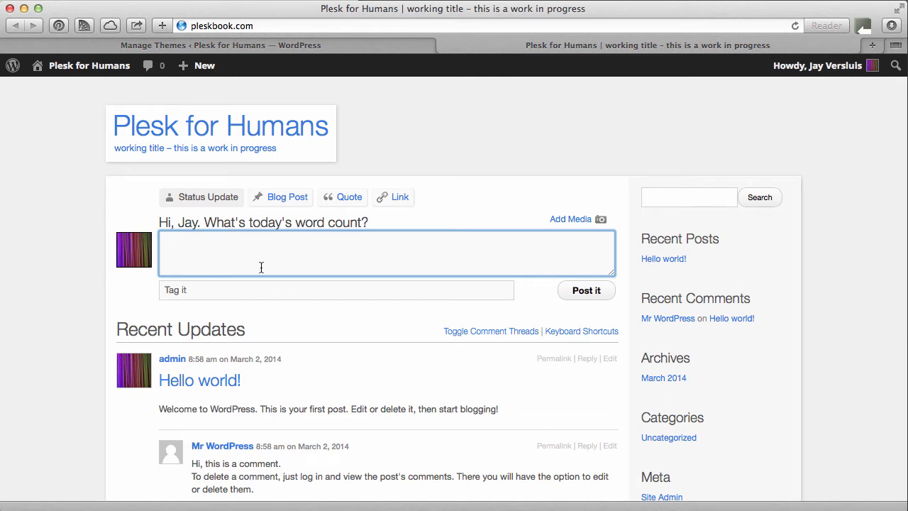
pyautogui.moveTo(358, 298)
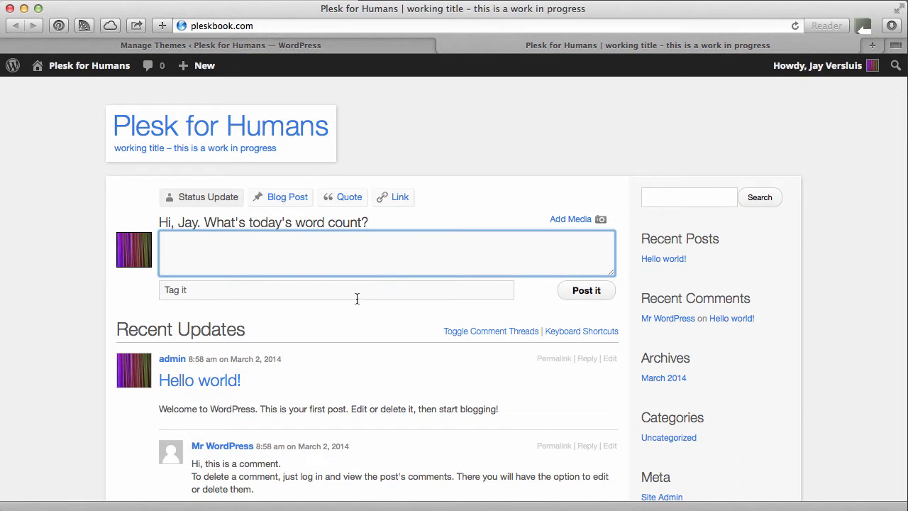
pyautogui.moveTo(348, 310)
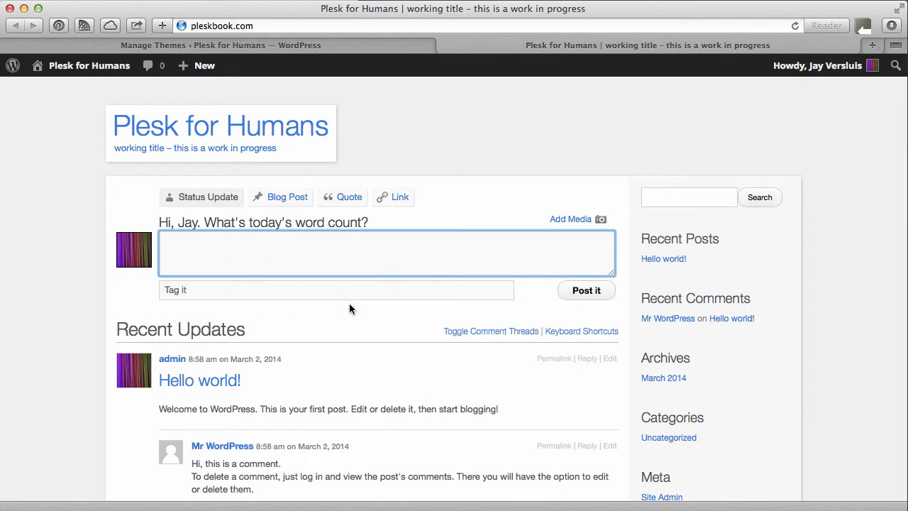
pyautogui.moveTo(299, 328)
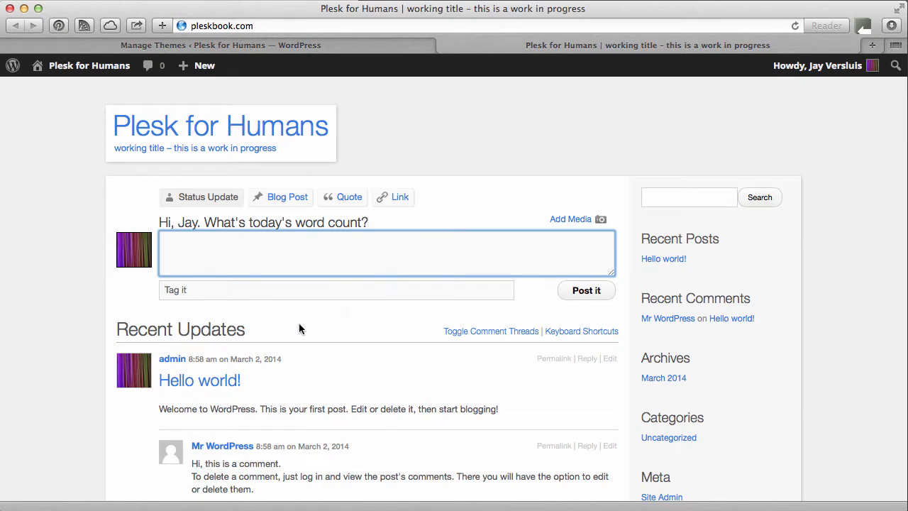
pyautogui.moveTo(314, 342)
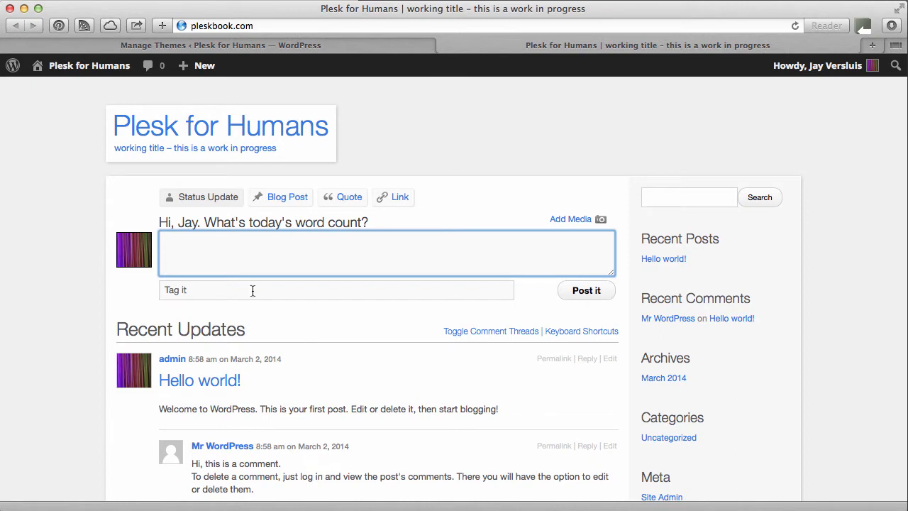
pyautogui.moveTo(343, 310)
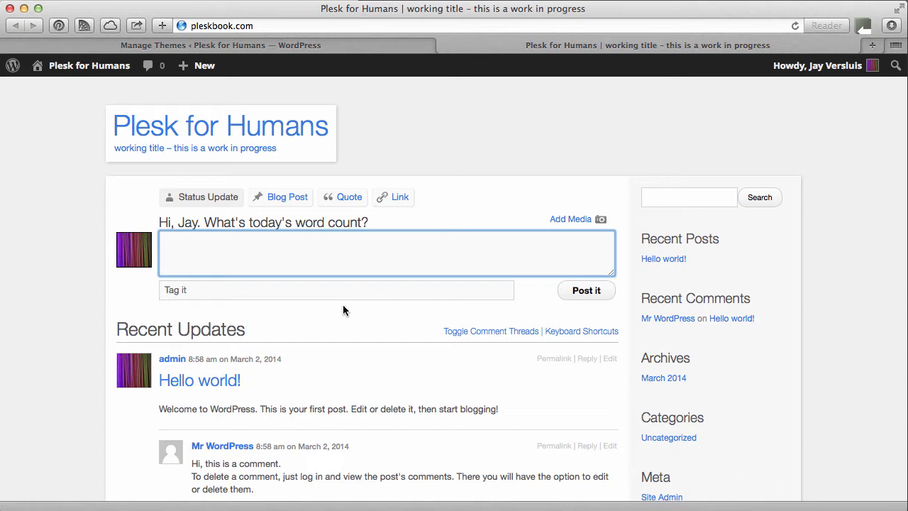
pyautogui.moveTo(354, 316)
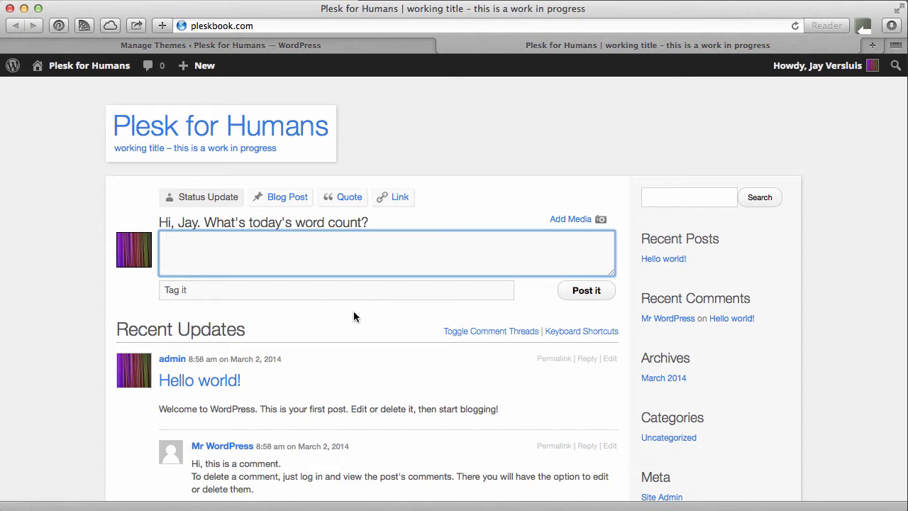
pyautogui.moveTo(363, 315)
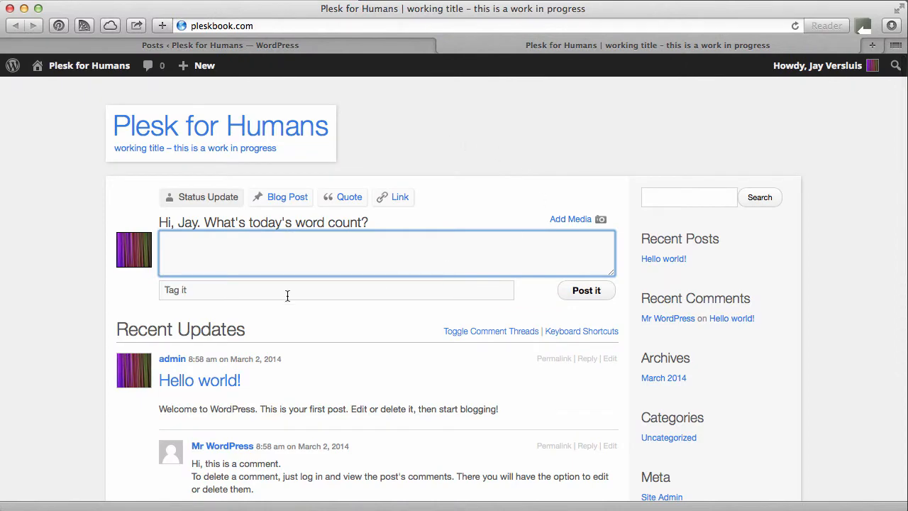
pyautogui.moveTo(87, 374)
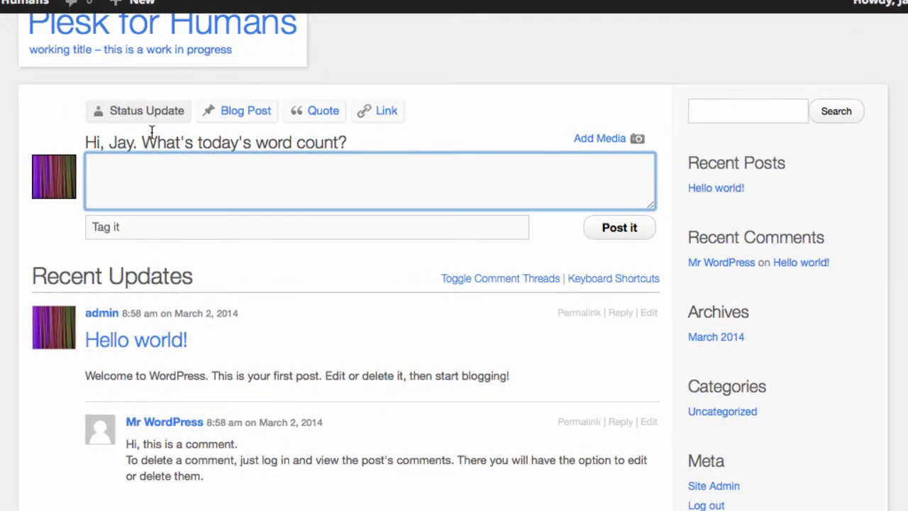
pyautogui.write('Hello P2 ;-)')
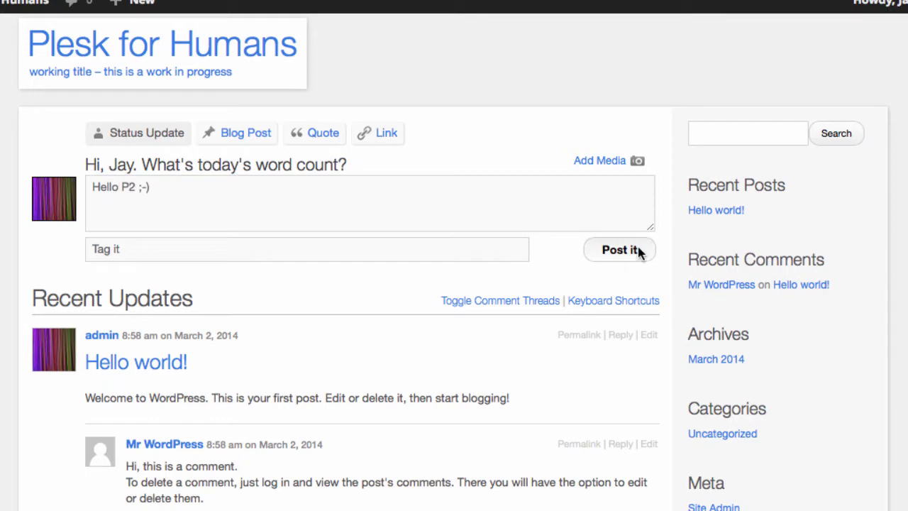
pyautogui.moveTo(434, 348)
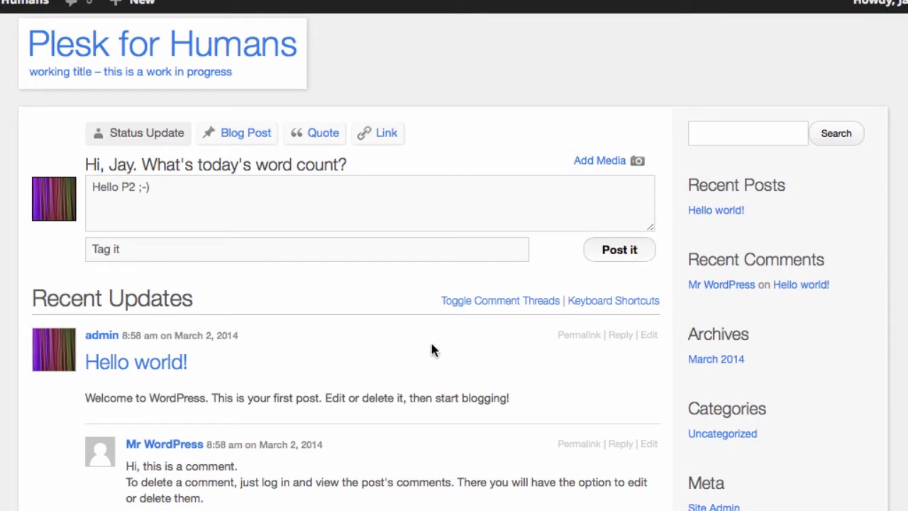
pyautogui.click(619, 250)
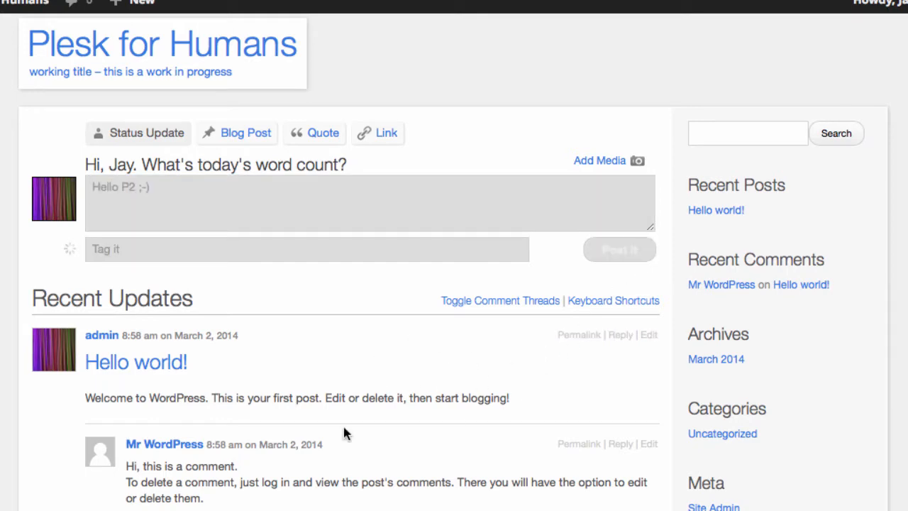
pyautogui.moveTo(593, 432)
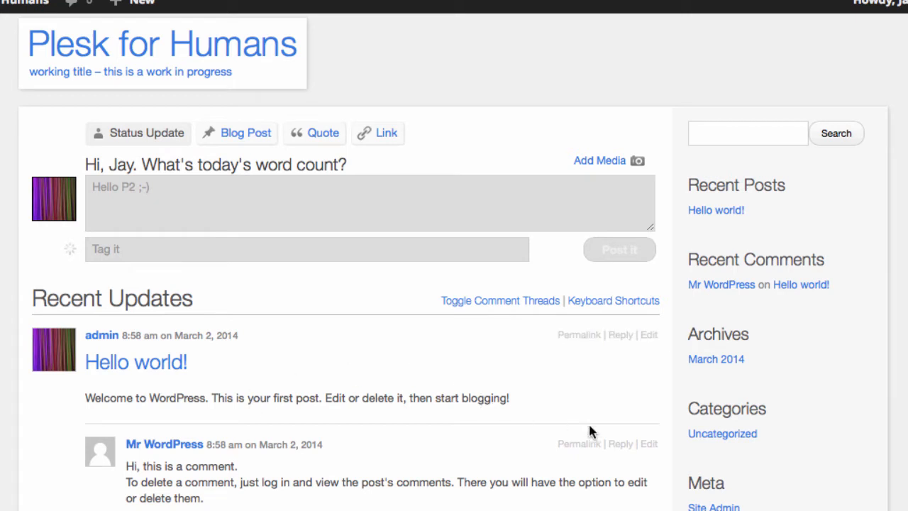
pyautogui.click(369, 202)
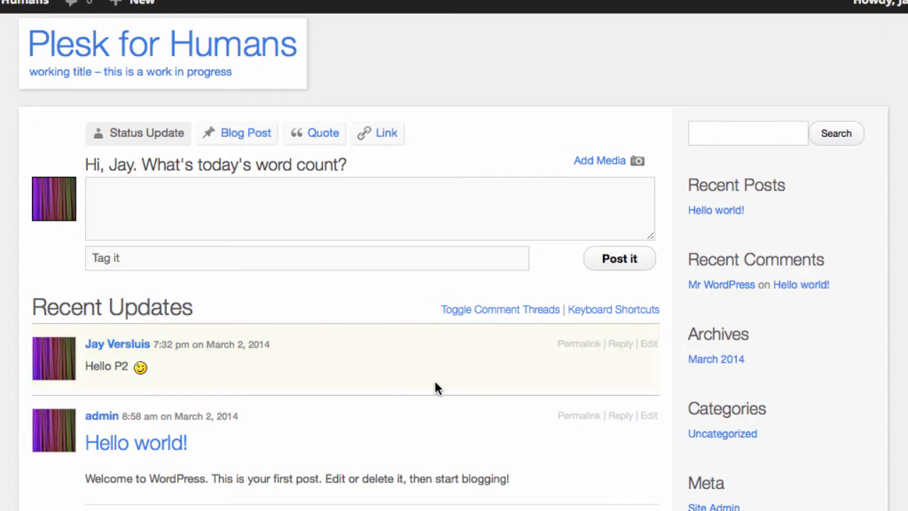
pyautogui.moveTo(435, 365)
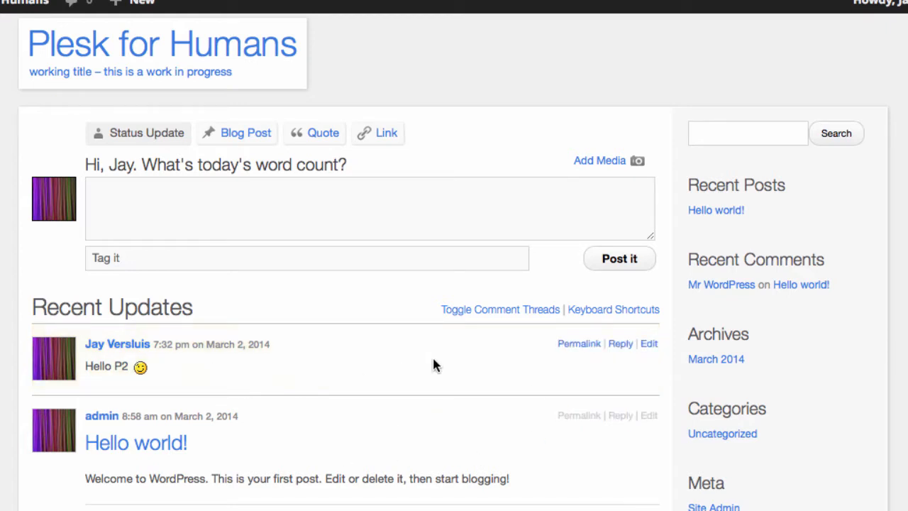
pyautogui.moveTo(244, 206)
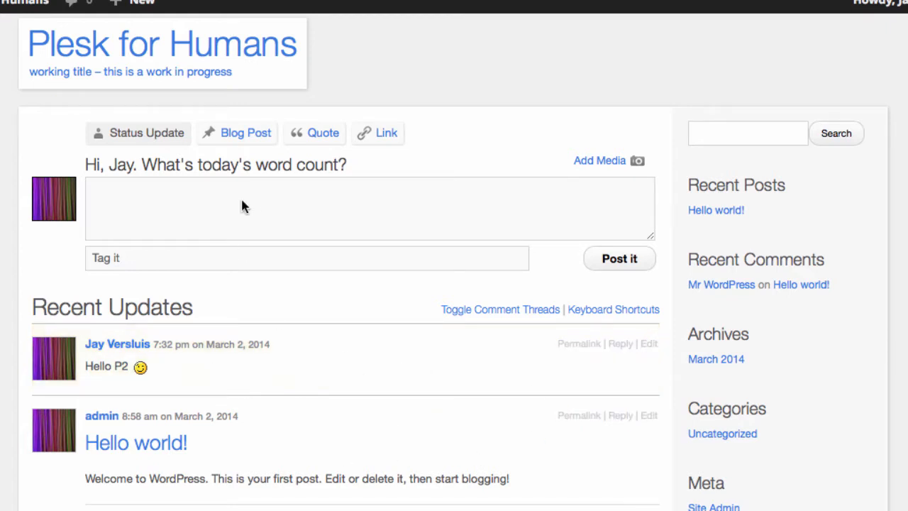
pyautogui.click(245, 133)
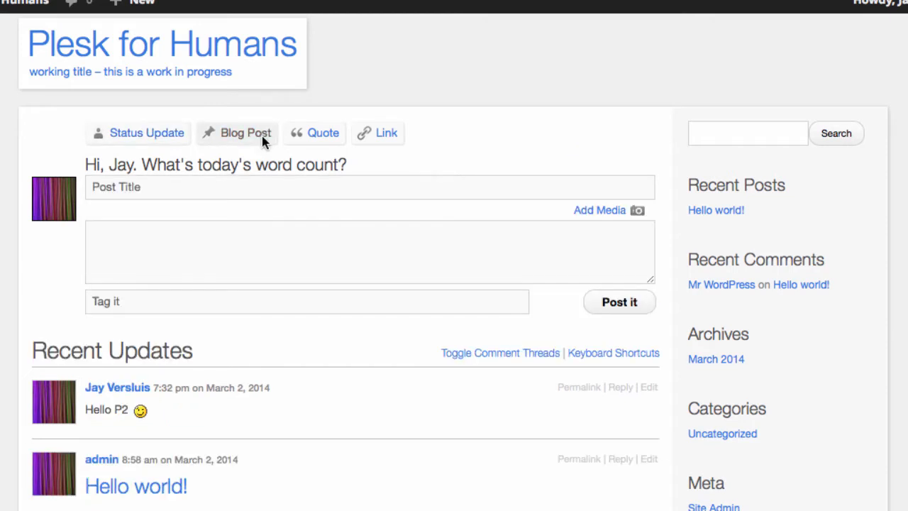
pyautogui.moveTo(145, 409)
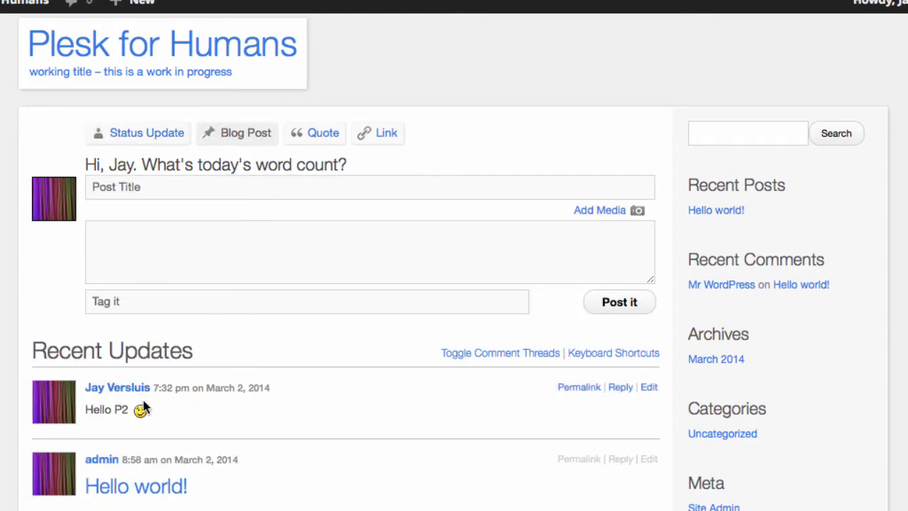
pyautogui.moveTo(241, 187)
pyautogui.write('Hello again, P2')
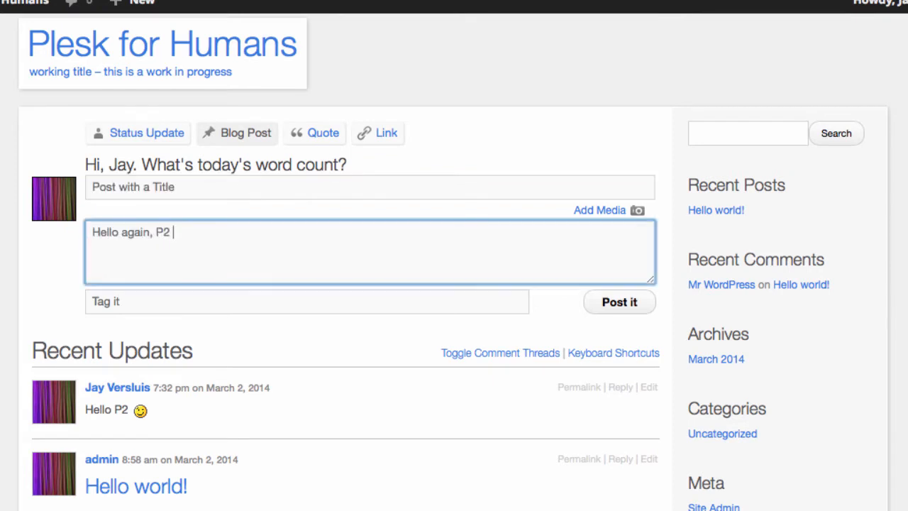
pyautogui.click(618, 301)
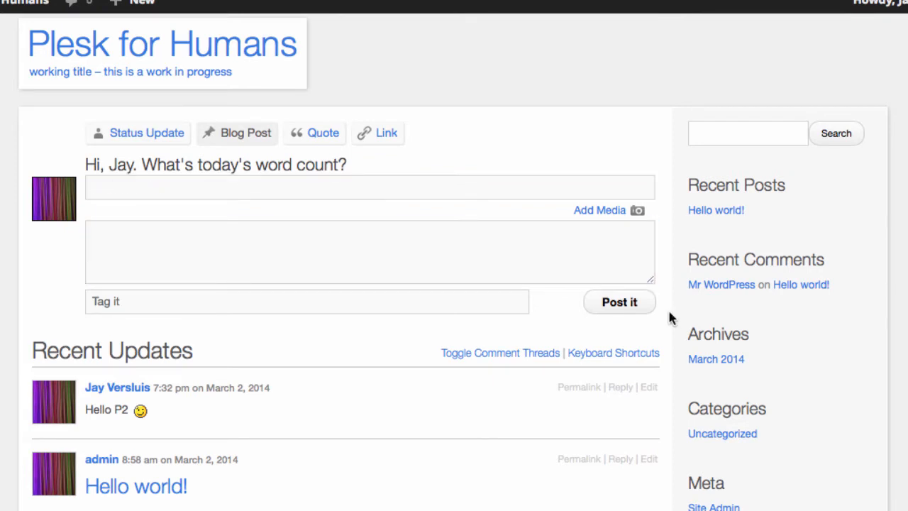
pyautogui.scroll(-3)
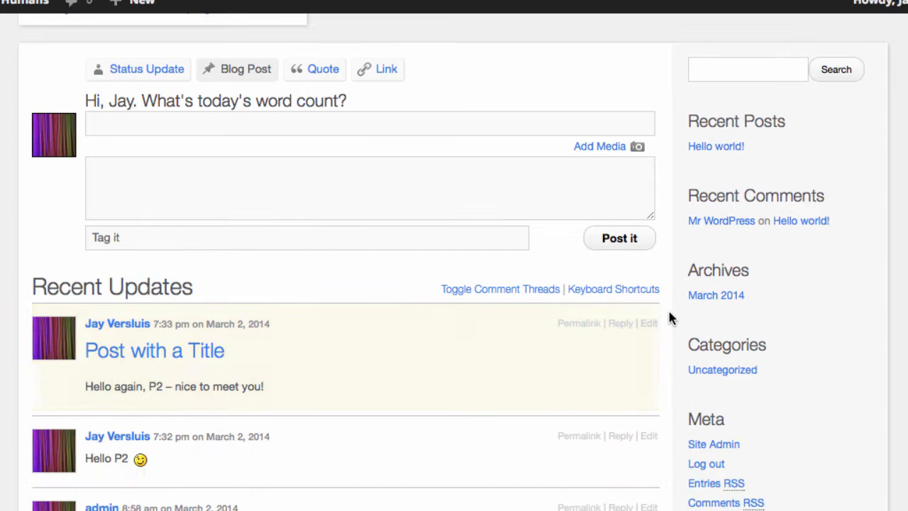
pyautogui.scroll(-3)
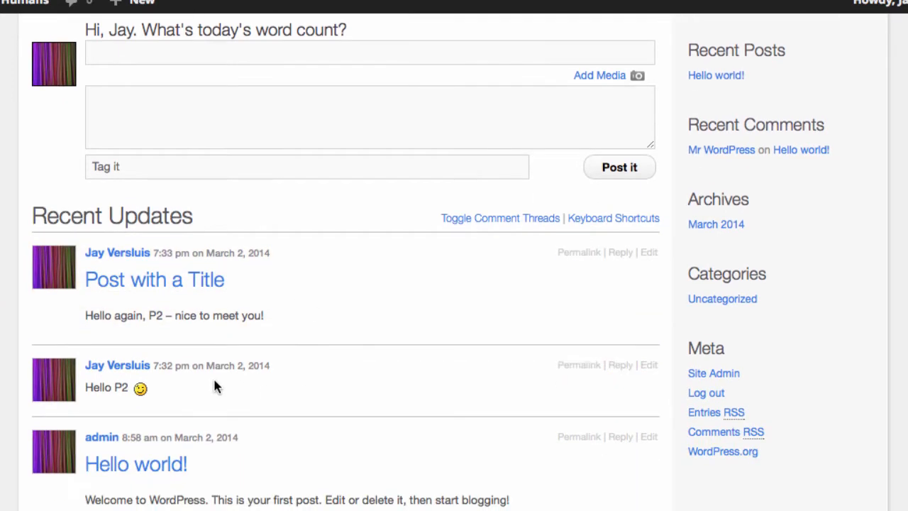
pyautogui.moveTo(135, 334)
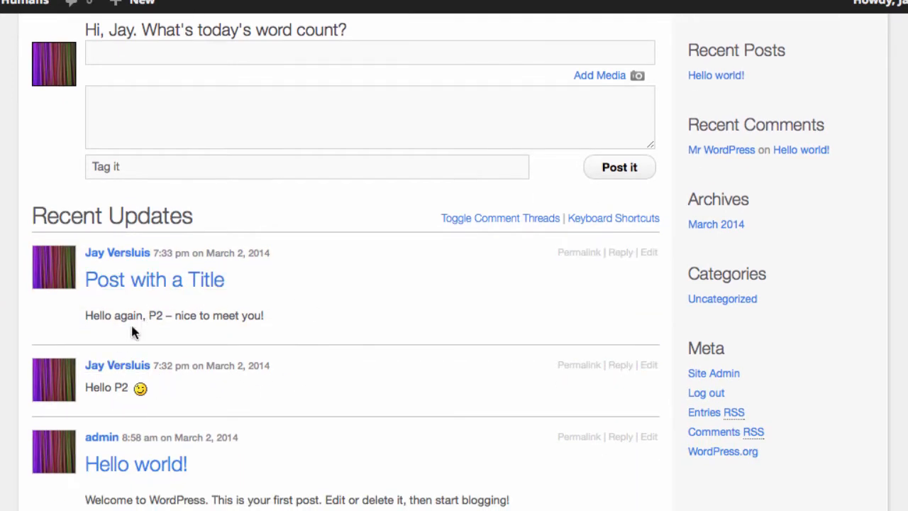
pyautogui.moveTo(579, 365)
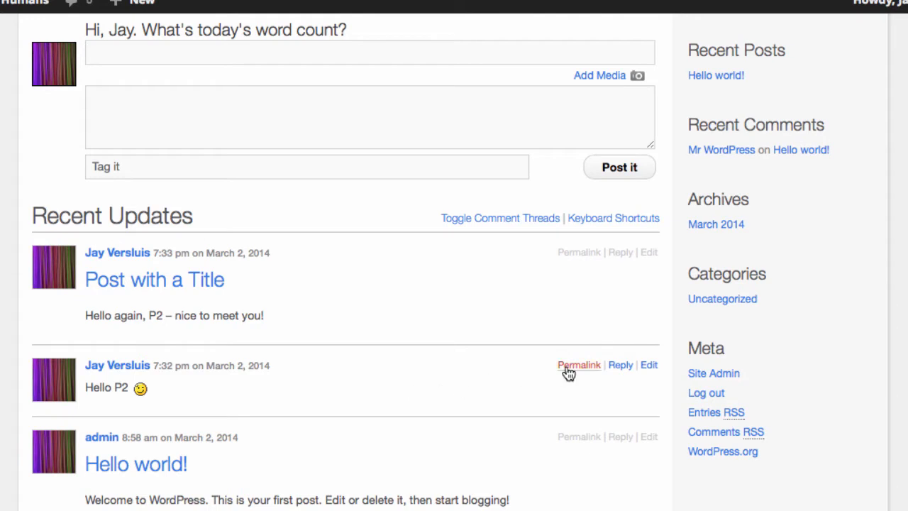
pyautogui.moveTo(579, 365)
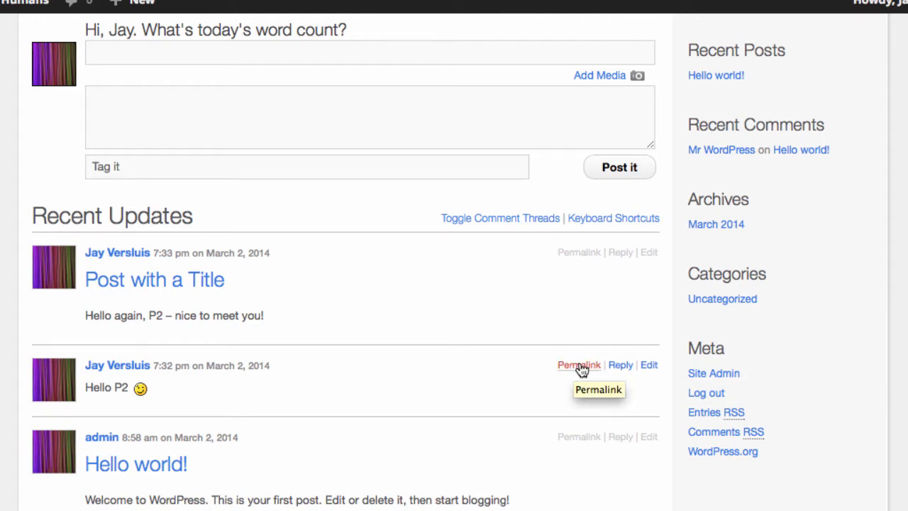
pyautogui.rightClick(579, 365)
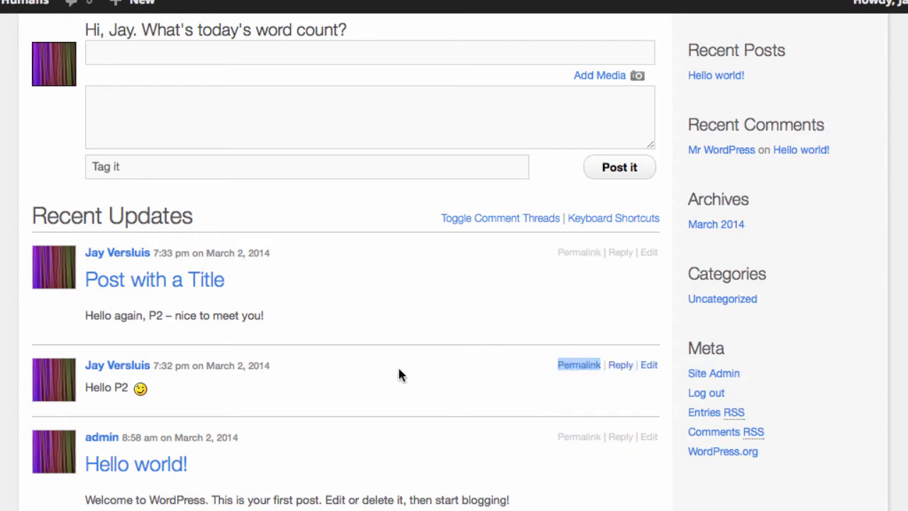
pyautogui.scroll(3)
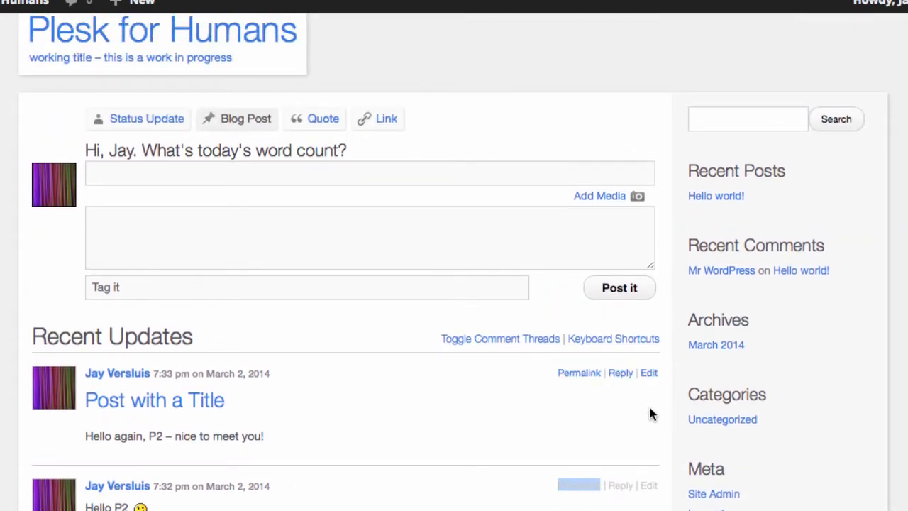
# Reply inline to 'Post with a Title' with the text 'This is a comment'
pyautogui.scroll(-3)
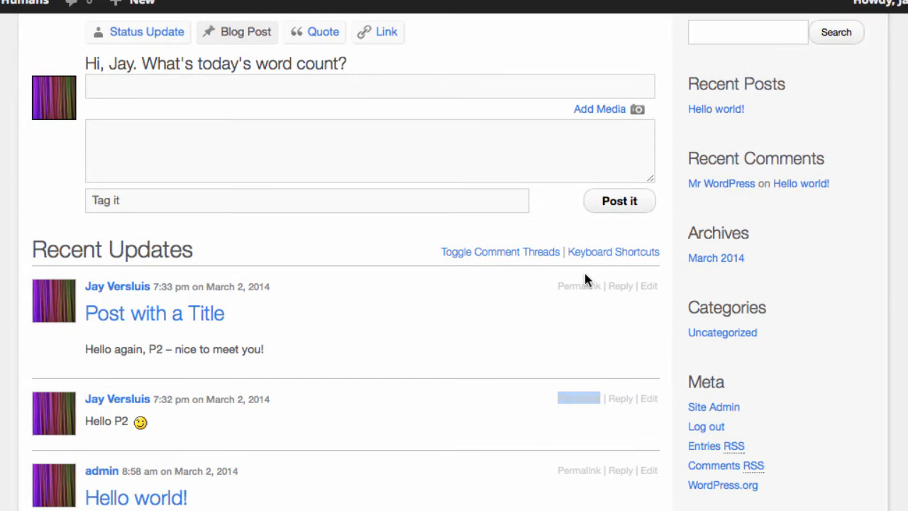
pyautogui.click(620, 286)
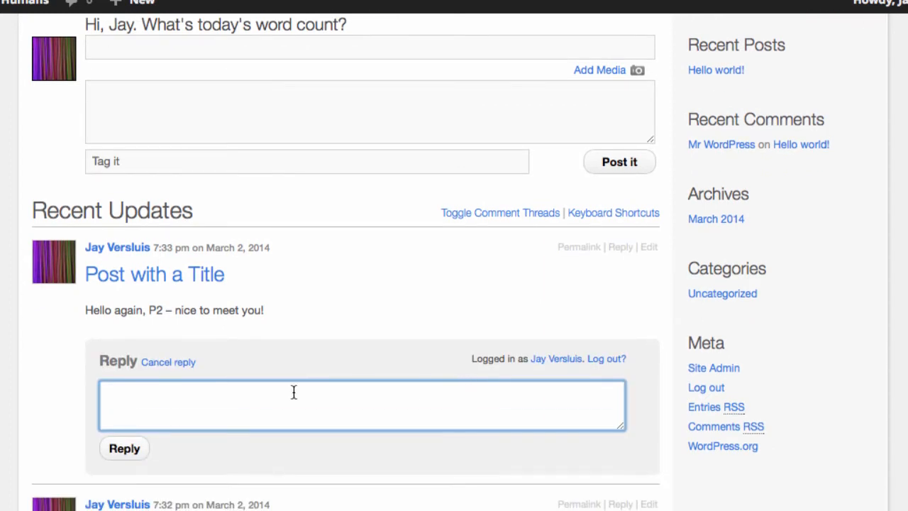
pyautogui.write('This is')
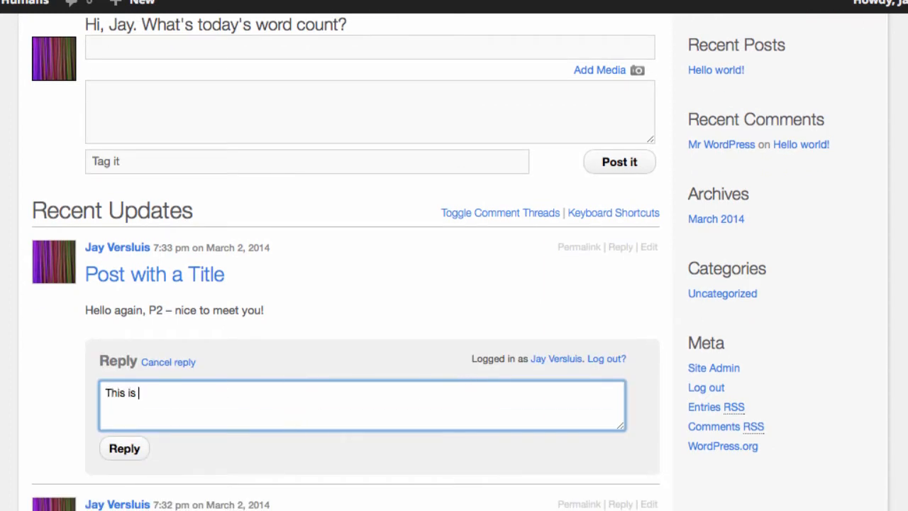
pyautogui.write('a comment')
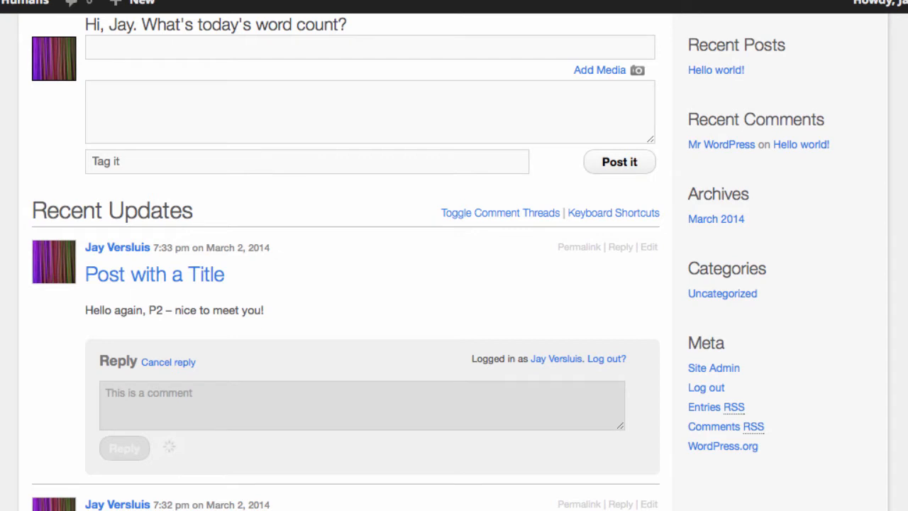
pyautogui.click(125, 448)
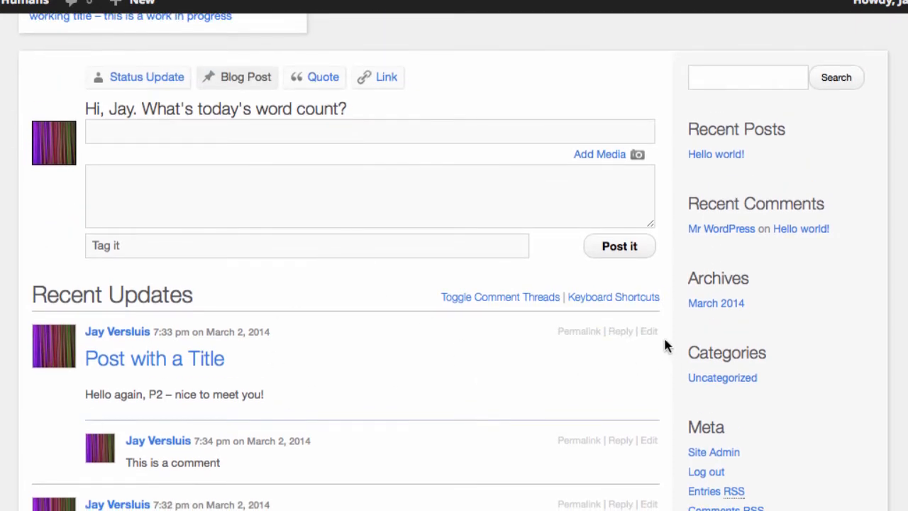
pyautogui.moveTo(368, 372)
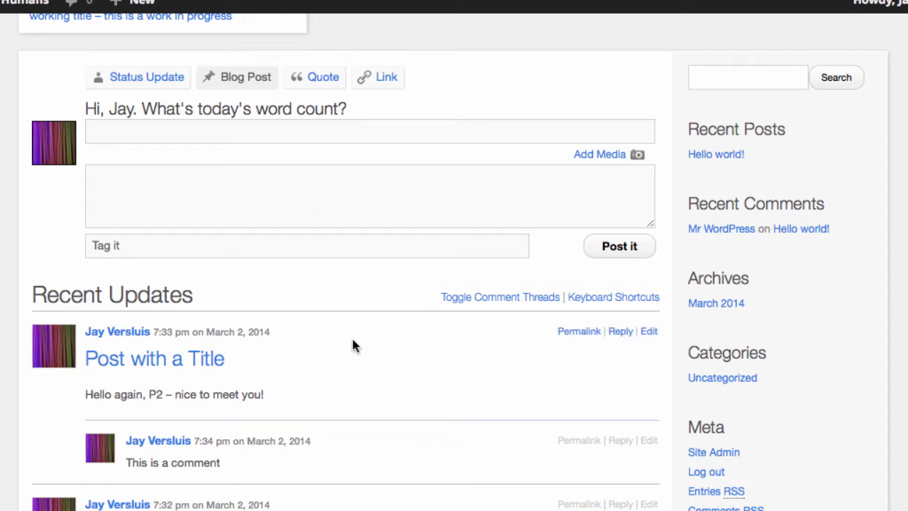
pyautogui.moveTo(480, 346)
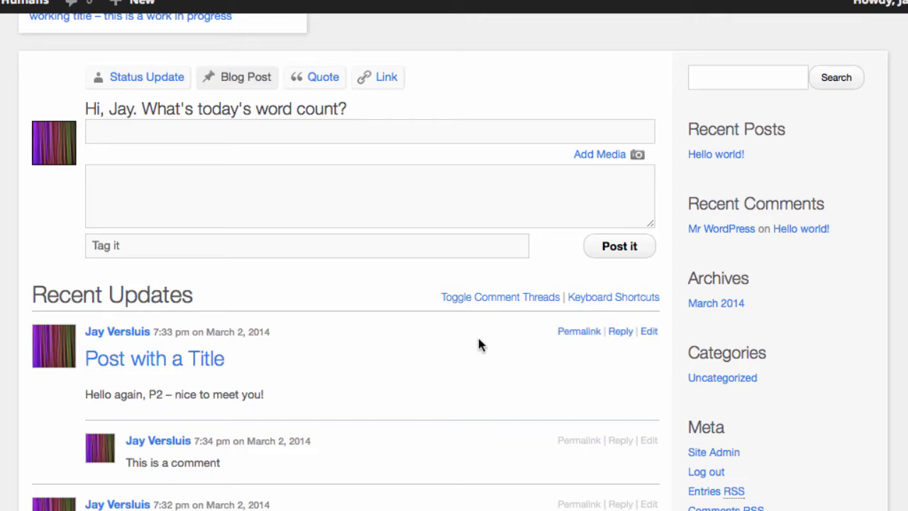
pyautogui.moveTo(8, 414)
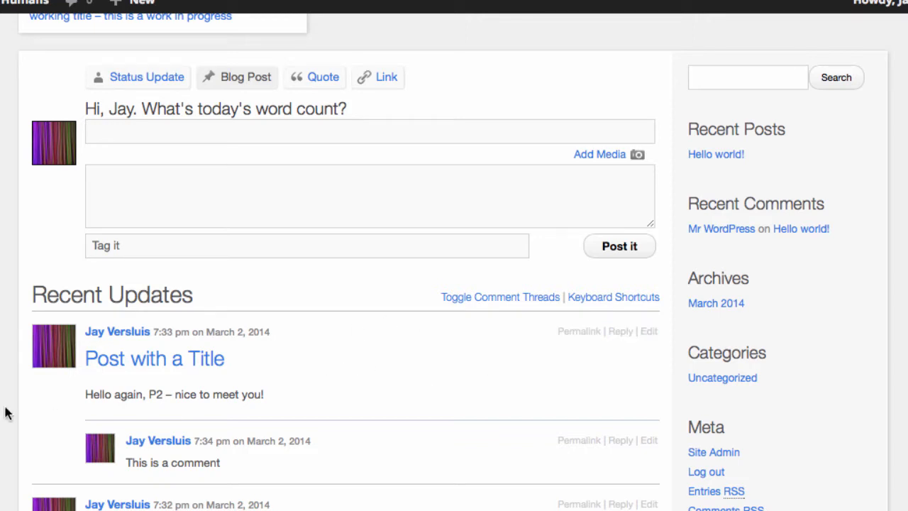
pyautogui.scroll(-3)
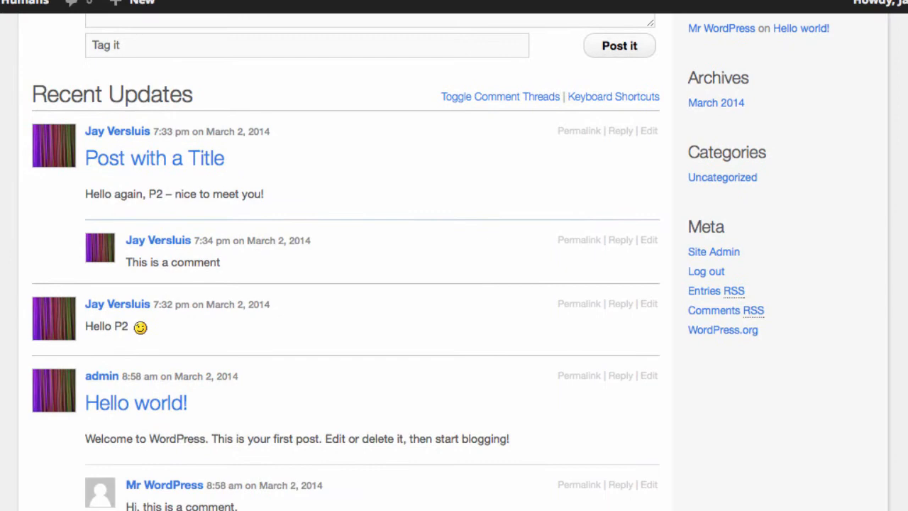
pyautogui.scroll(3)
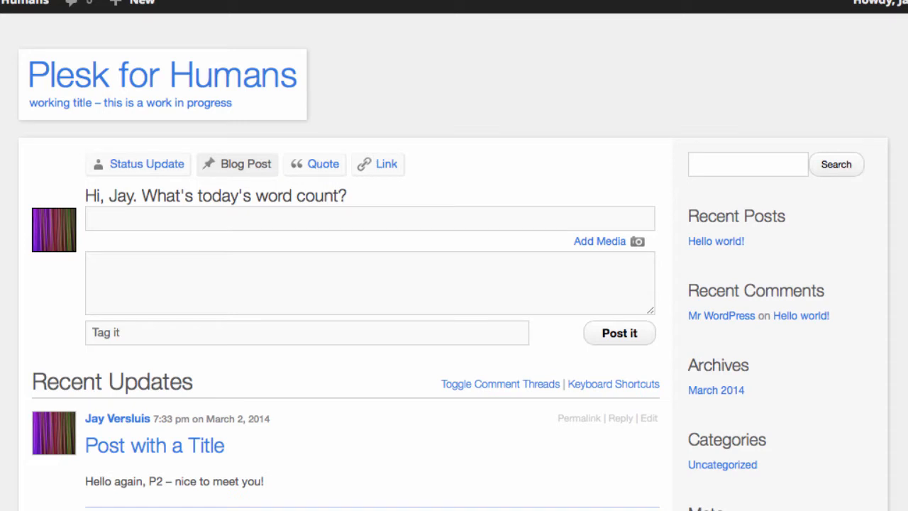
pyautogui.moveTo(366, 167)
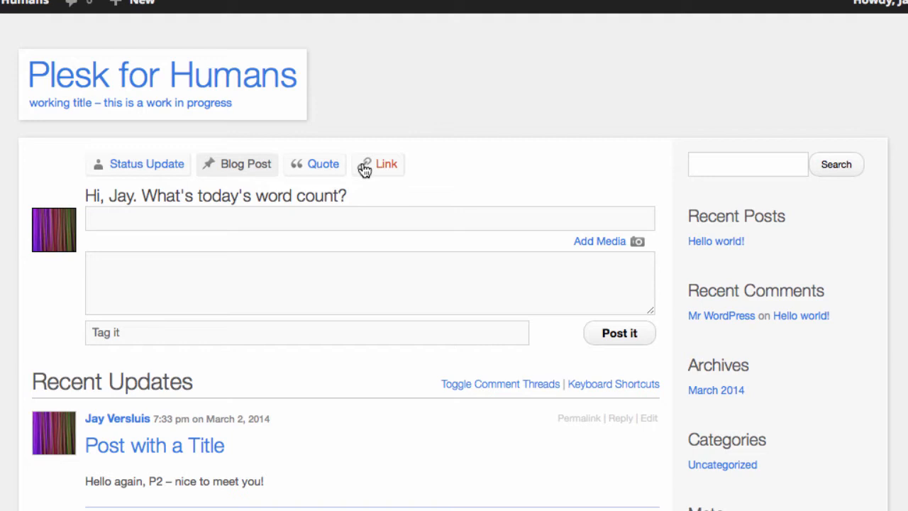
pyautogui.click(386, 165)
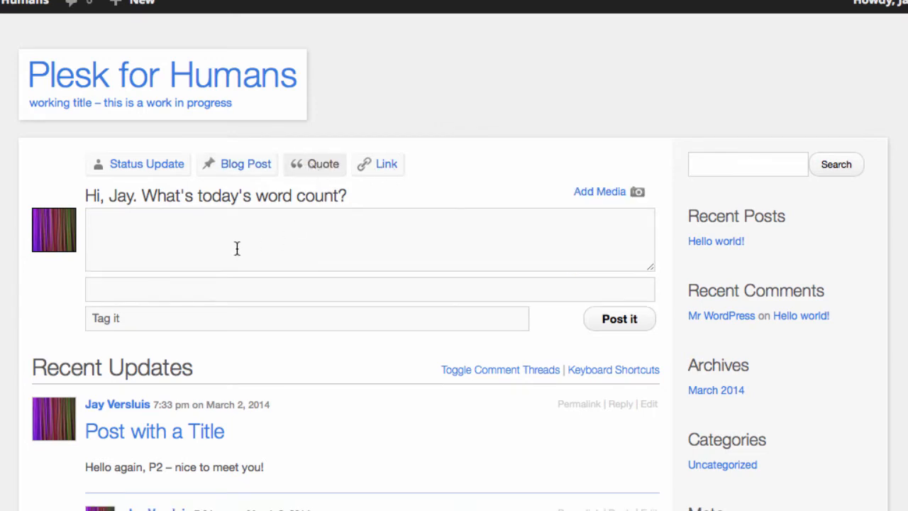
pyautogui.click(323, 164)
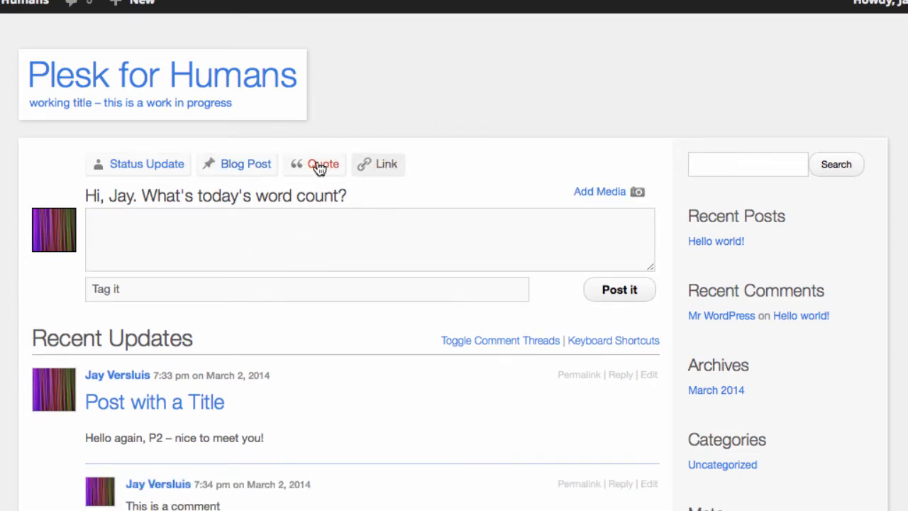
pyautogui.click(323, 164)
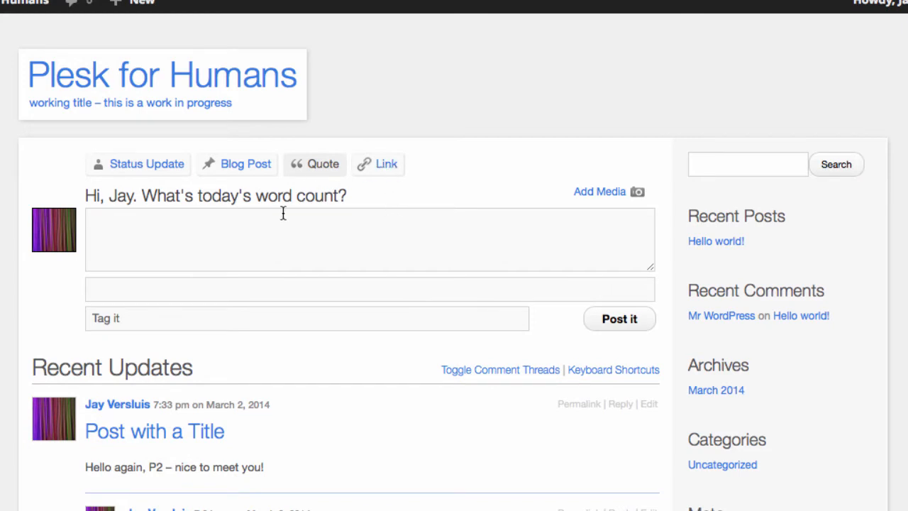
pyautogui.click(284, 239)
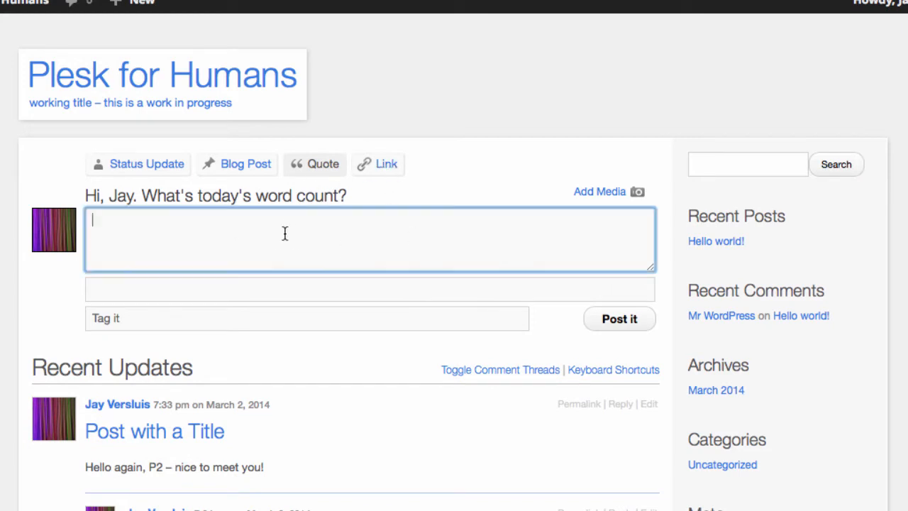
pyautogui.moveTo(496, 171)
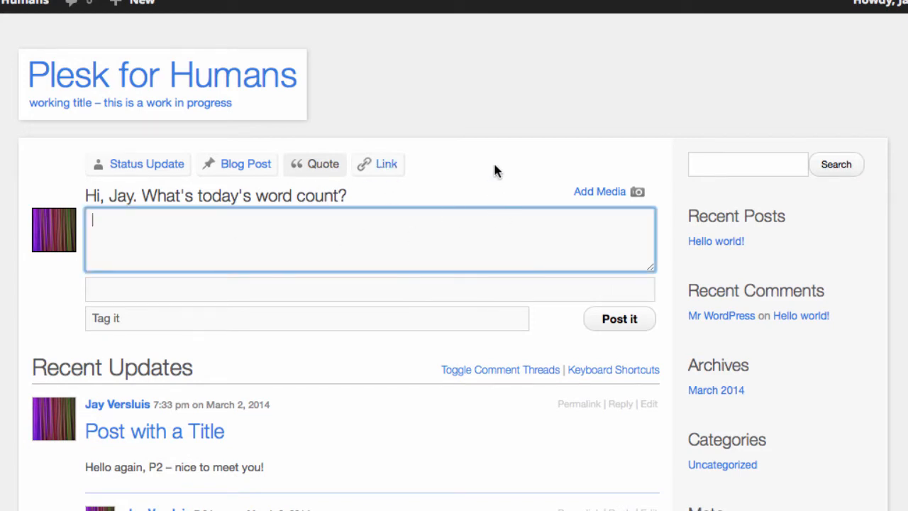
pyautogui.write('The best thing since sl')
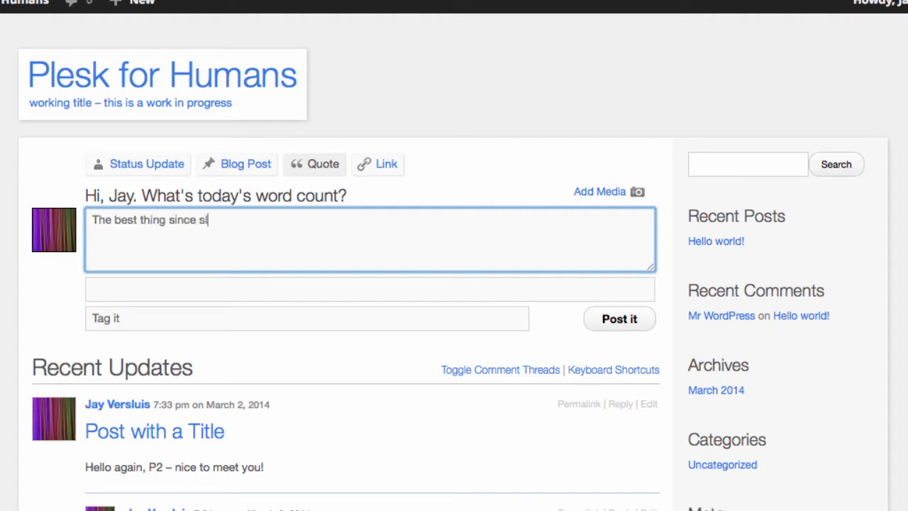
pyautogui.write('Steve Jones')
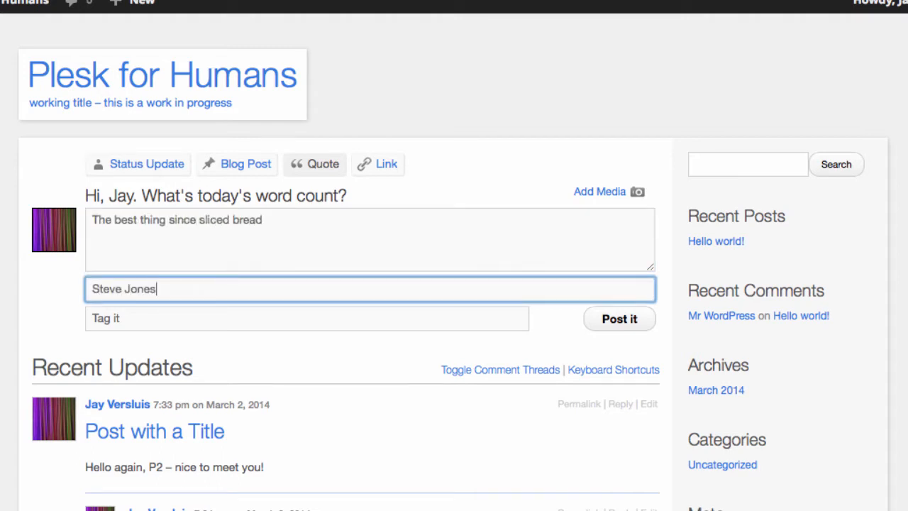
pyautogui.moveTo(177, 219)
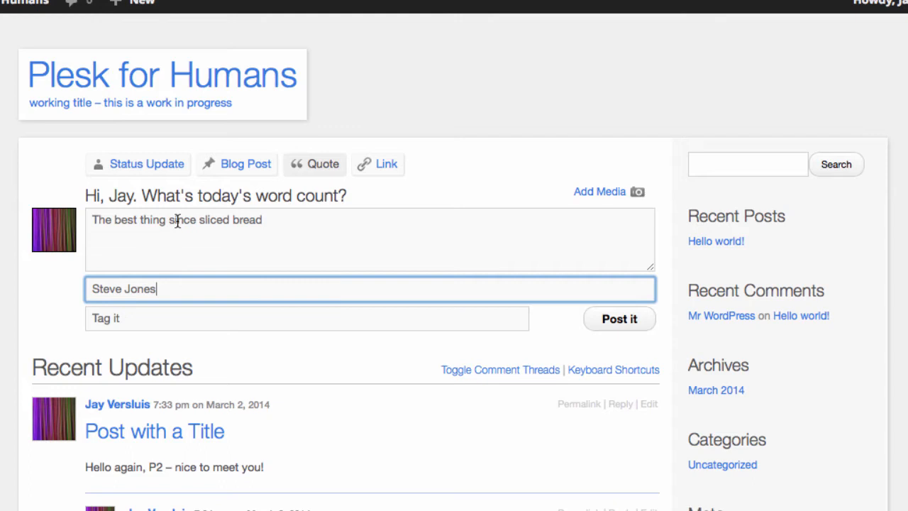
pyautogui.moveTo(585, 318)
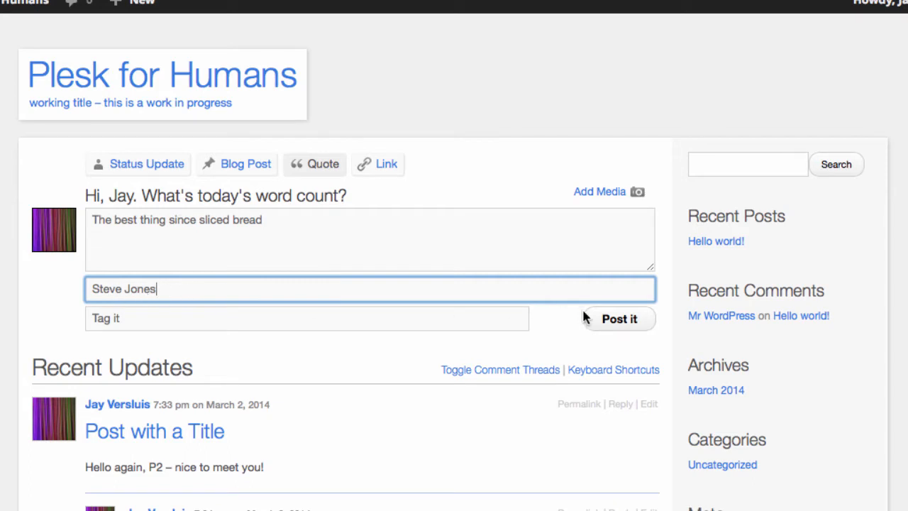
pyautogui.click(619, 318)
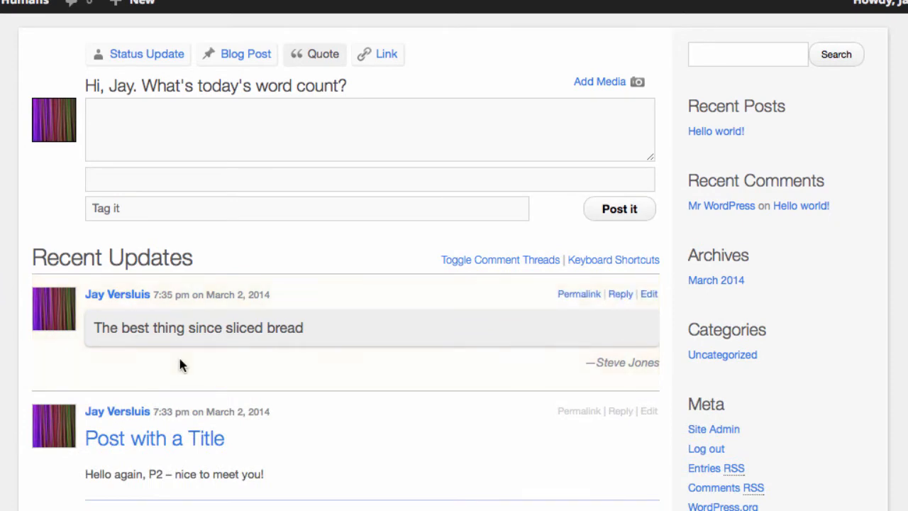
pyautogui.moveTo(603, 367)
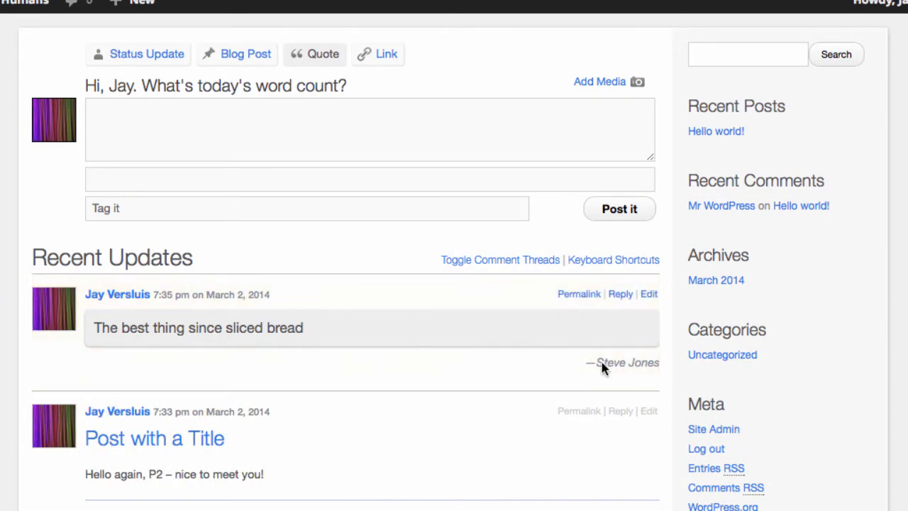
pyautogui.moveTo(607, 357)
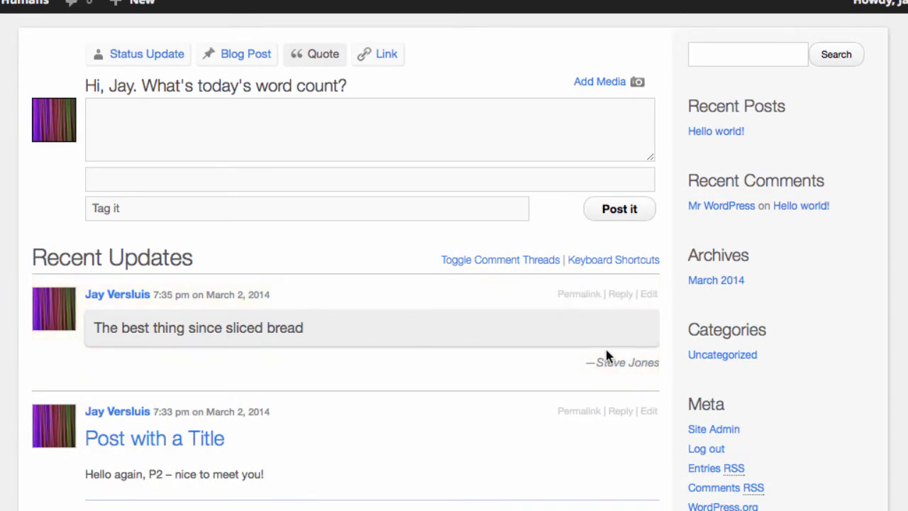
pyautogui.click(369, 129)
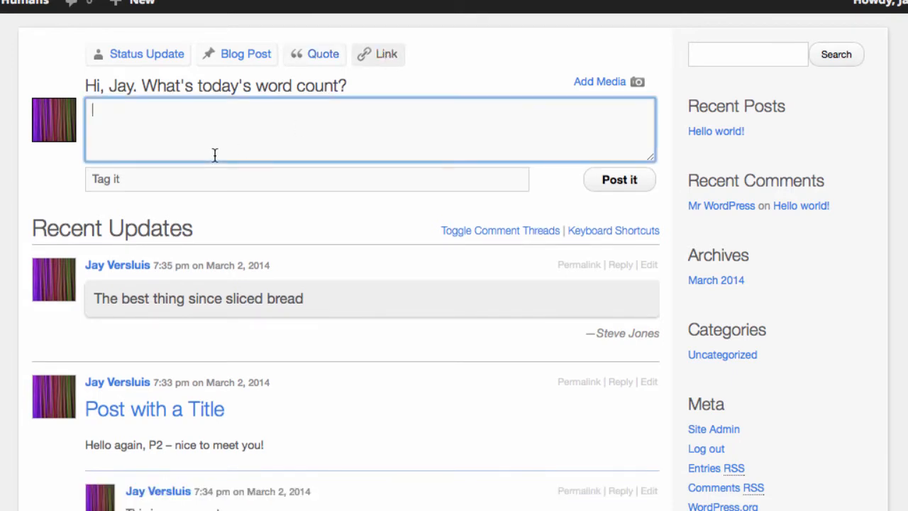
pyautogui.write('Check this out: http://wpguru.co.uk')
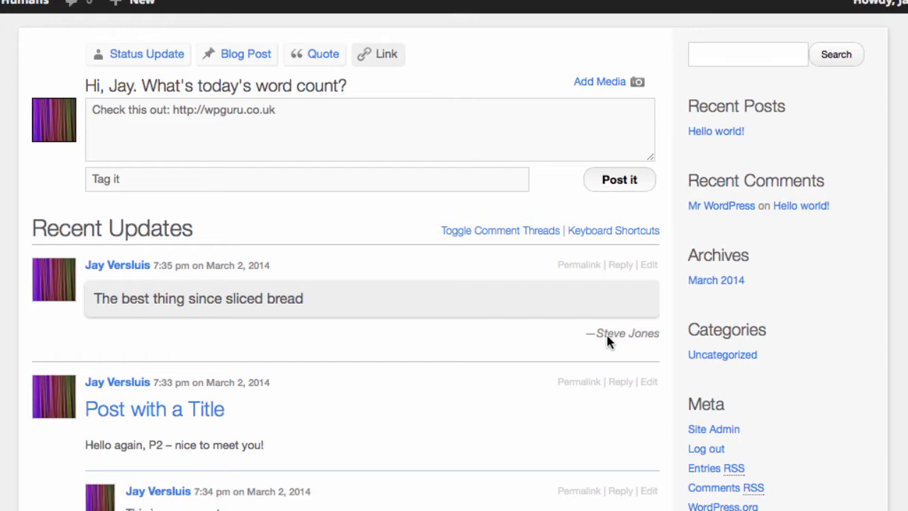
pyautogui.moveTo(584, 347)
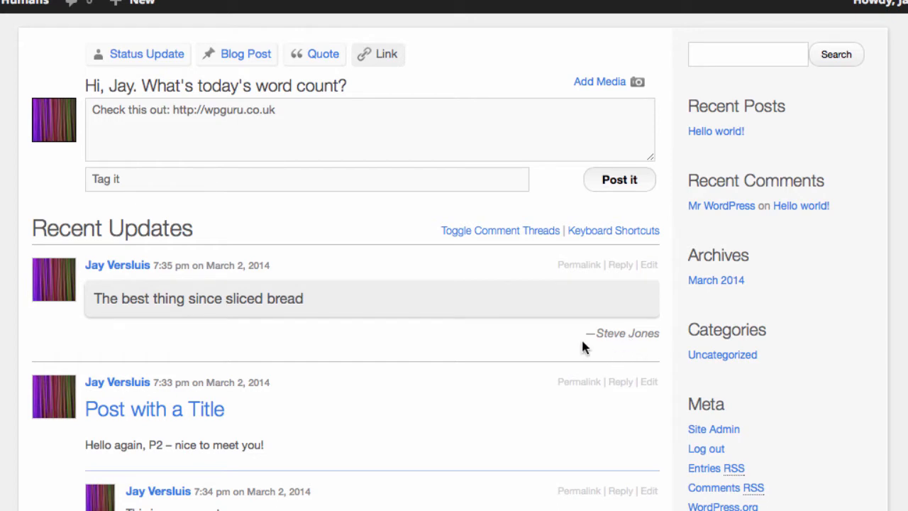
pyautogui.click(619, 178)
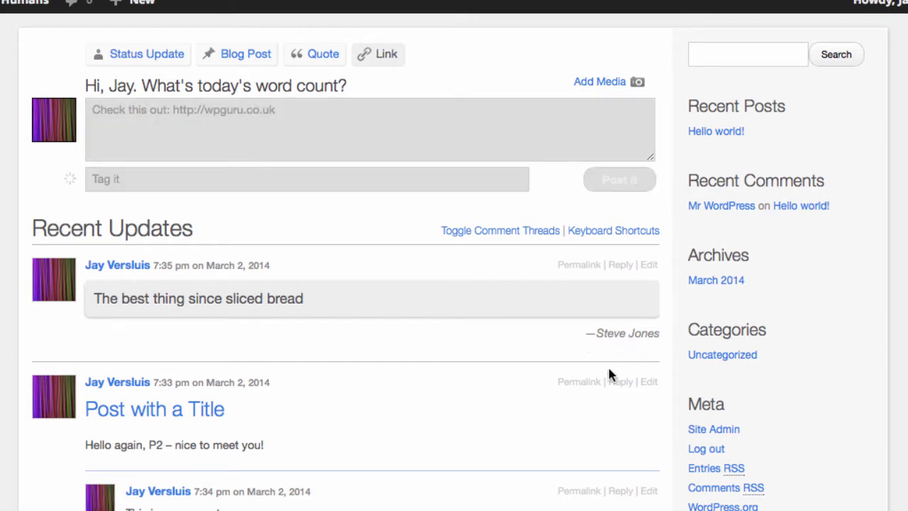
pyautogui.click(619, 179)
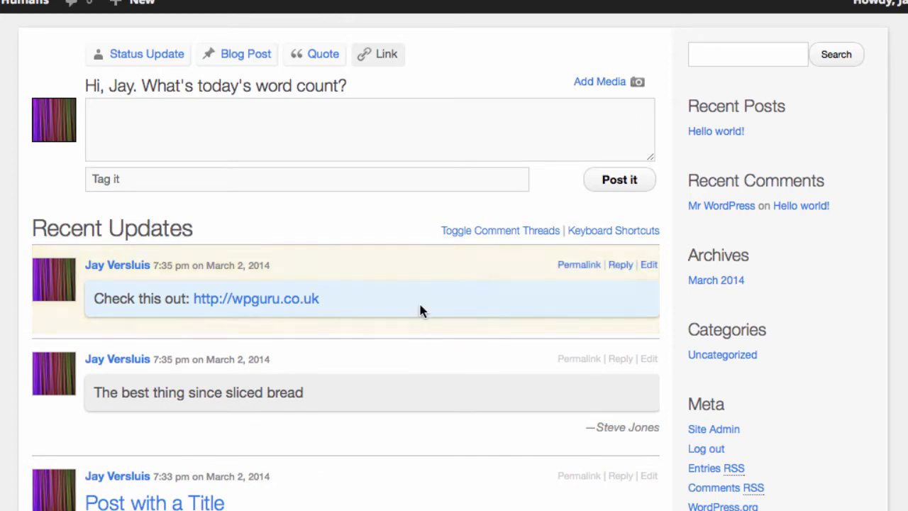
pyautogui.moveTo(409, 298)
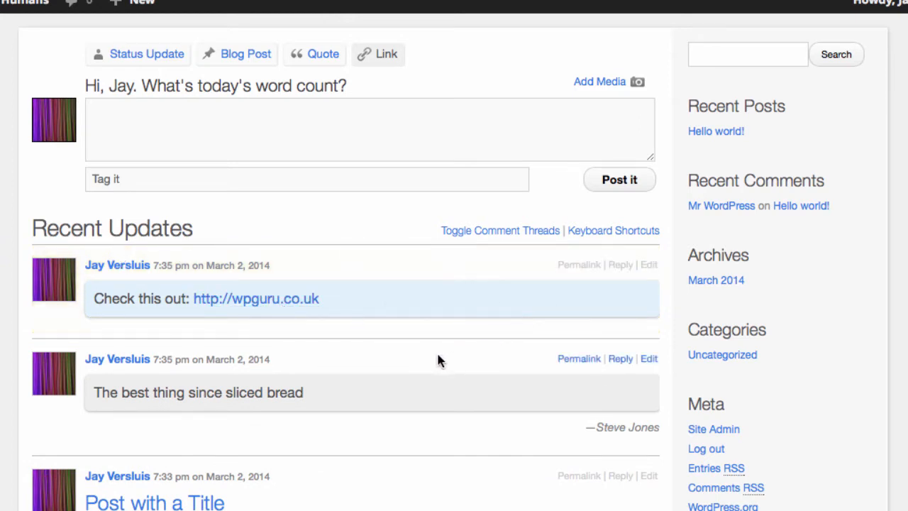
pyautogui.scroll(3)
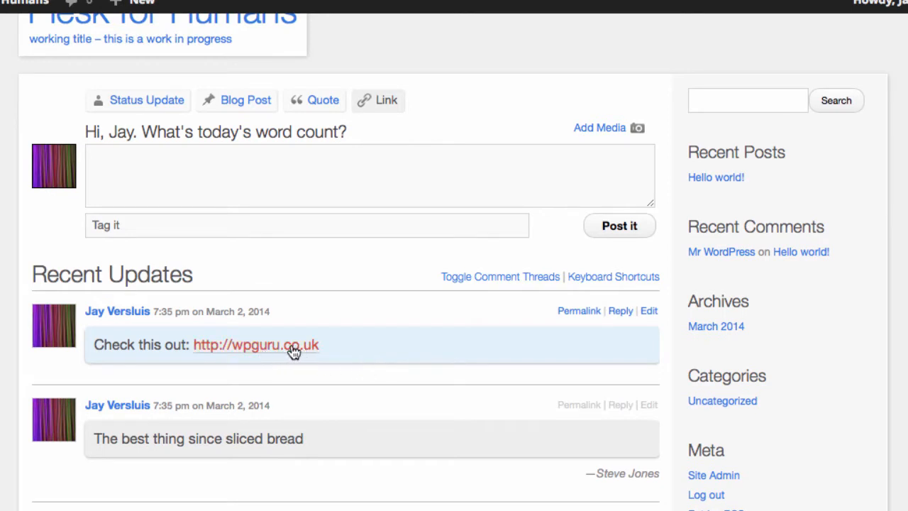
pyautogui.moveTo(264, 354)
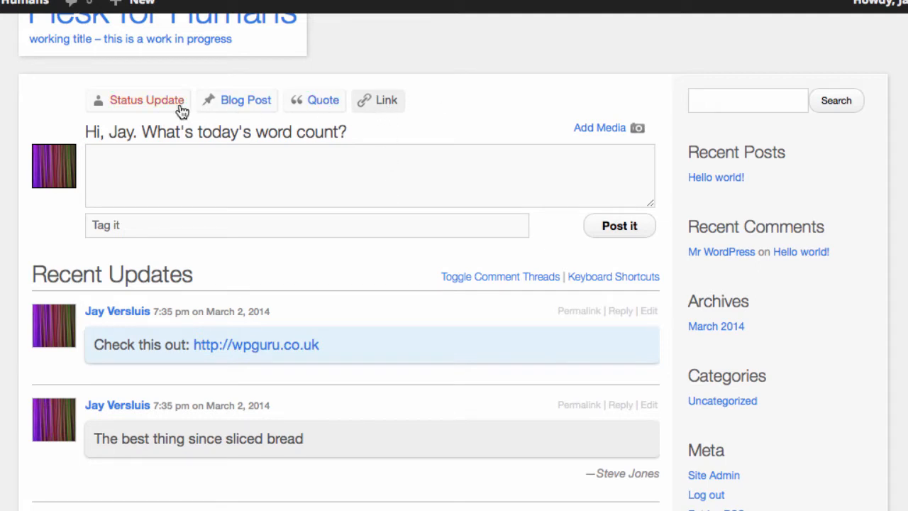
pyautogui.moveTo(190, 176)
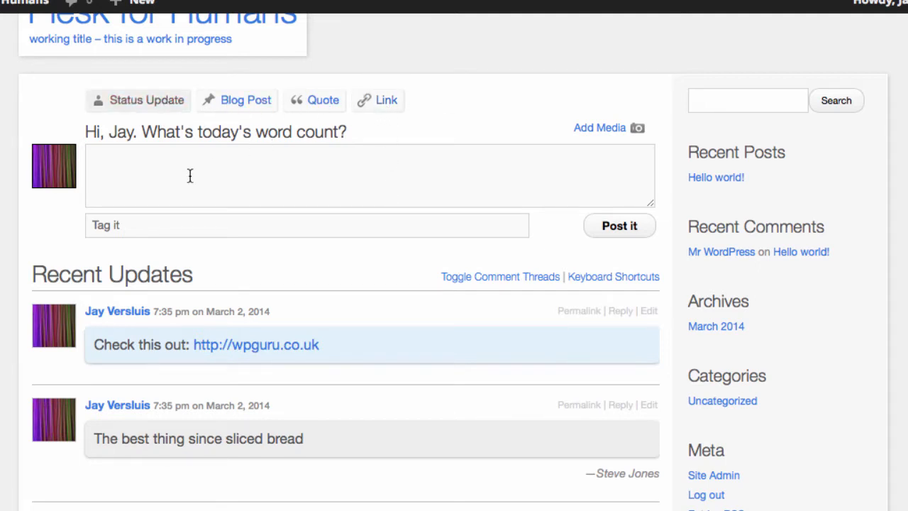
pyautogui.click(369, 176)
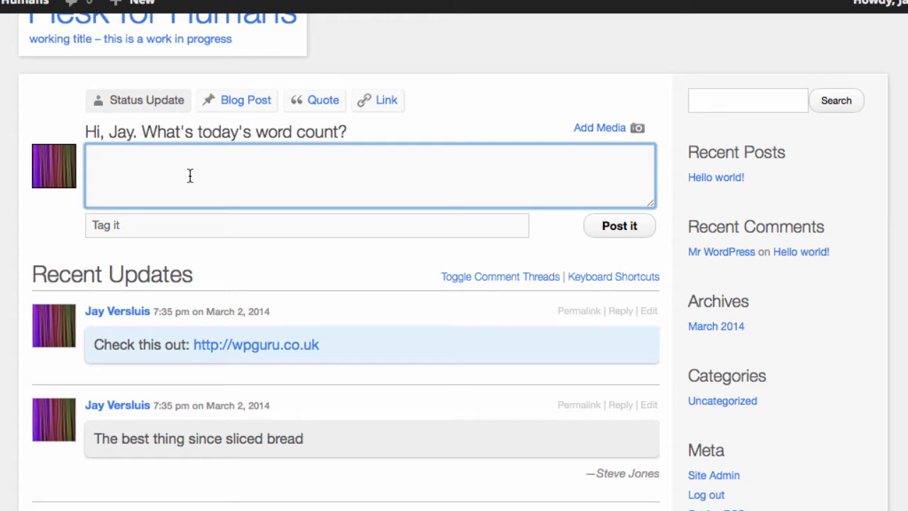
pyautogui.write('You should http://google.com this')
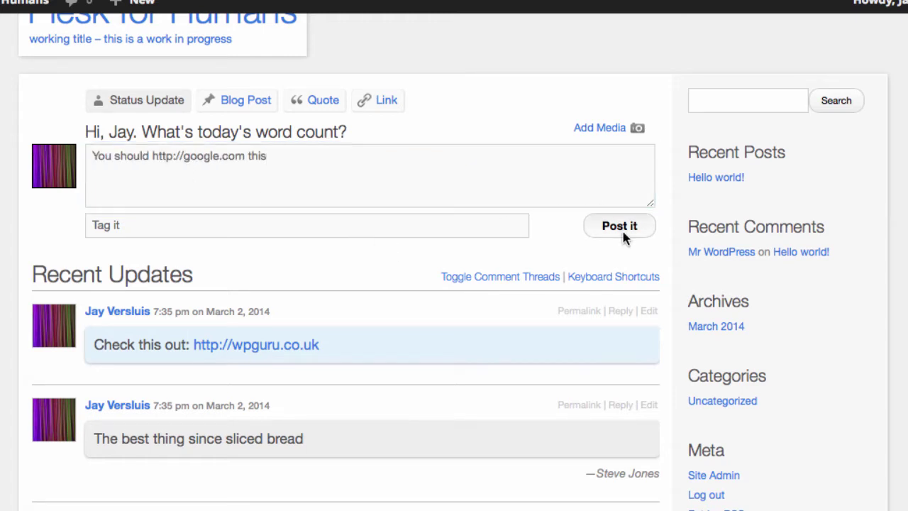
pyautogui.click(618, 225)
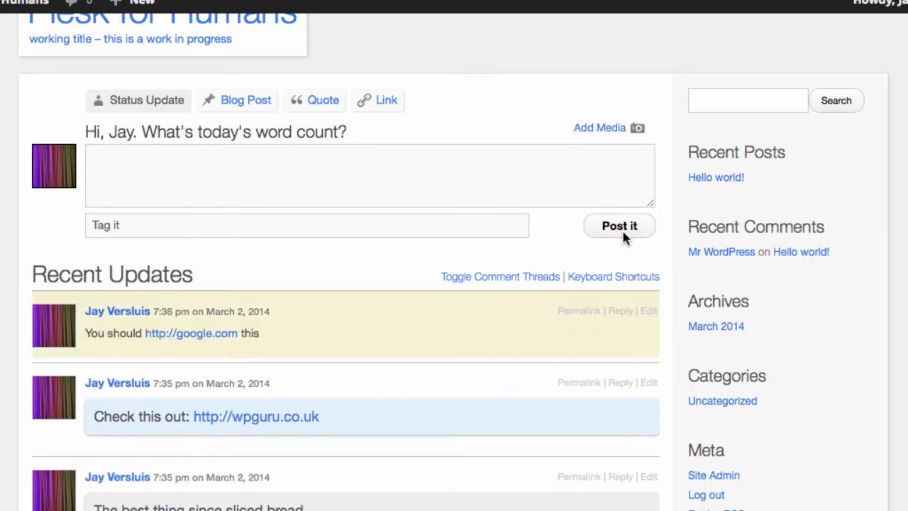
pyautogui.moveTo(227, 349)
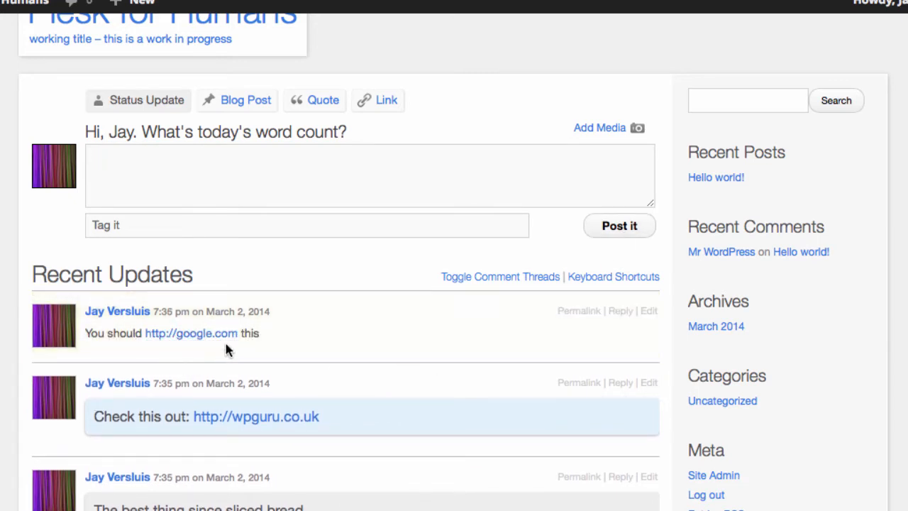
pyautogui.moveTo(190, 332)
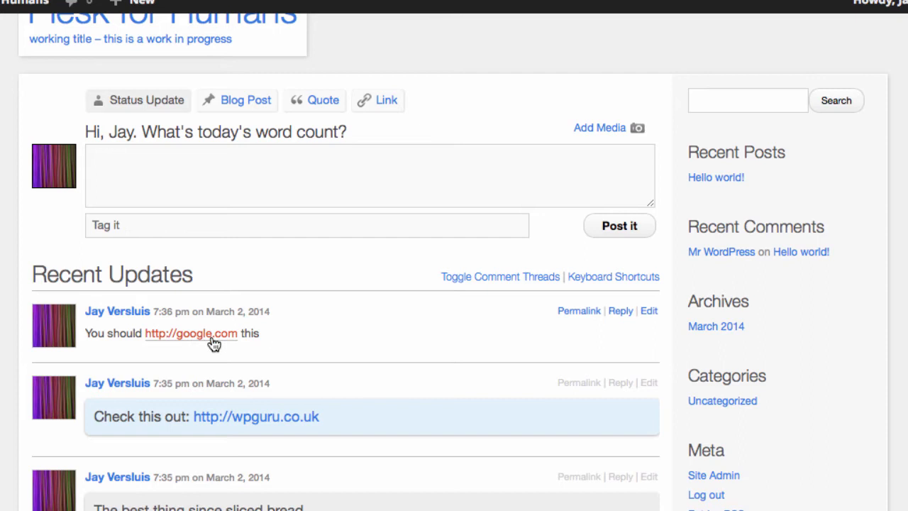
pyautogui.scroll(3)
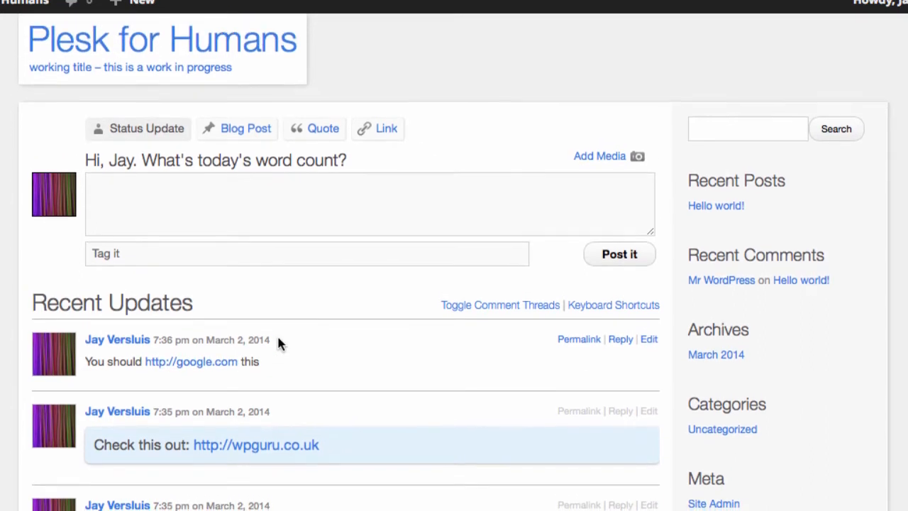
pyautogui.moveTo(192, 369)
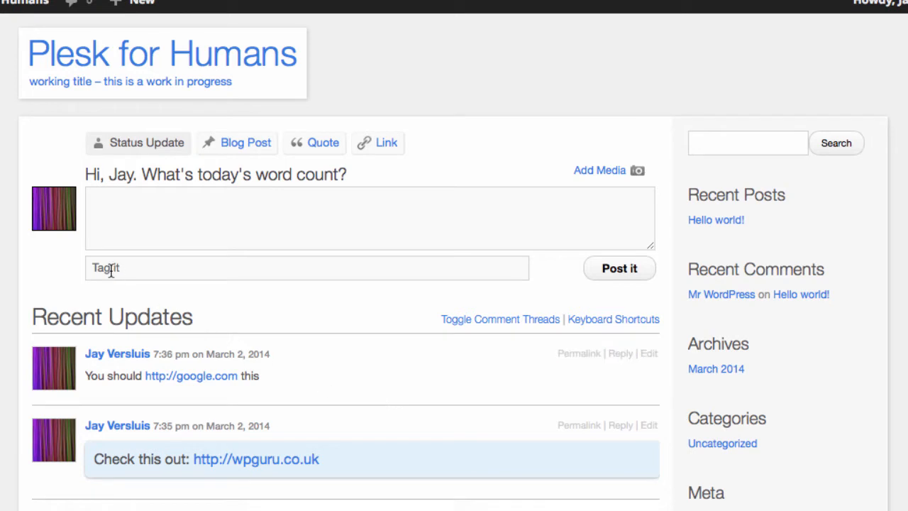
pyautogui.moveTo(133, 268)
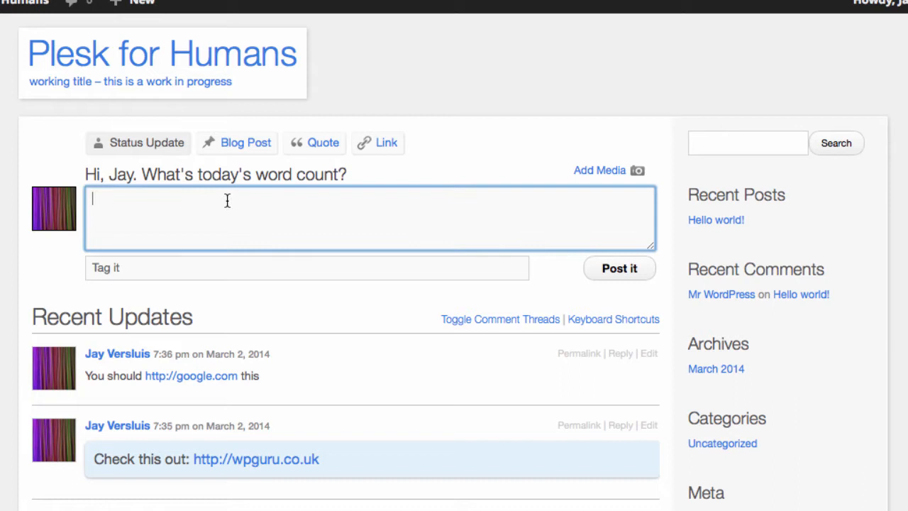
# Publish a 'Tagged status update' with tag1 entered in the Tags field
pyautogui.write('Tagged status updated')
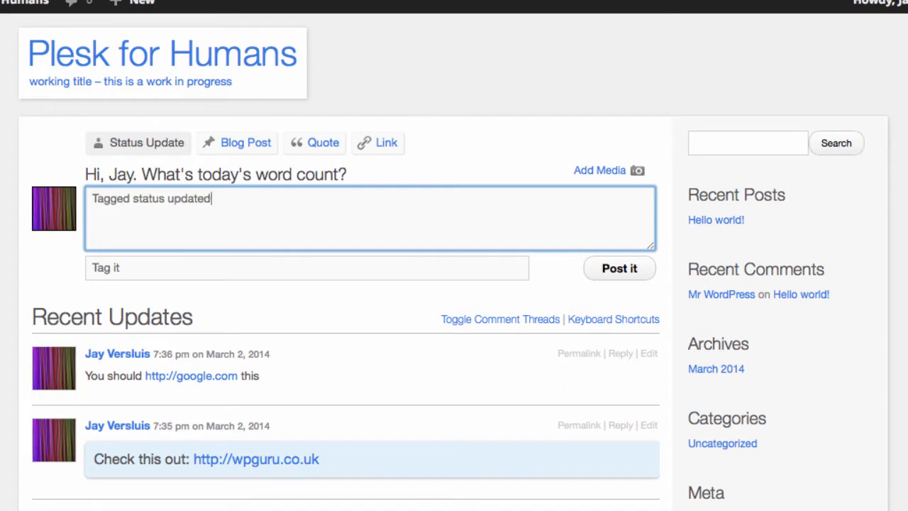
pyautogui.click(307, 267)
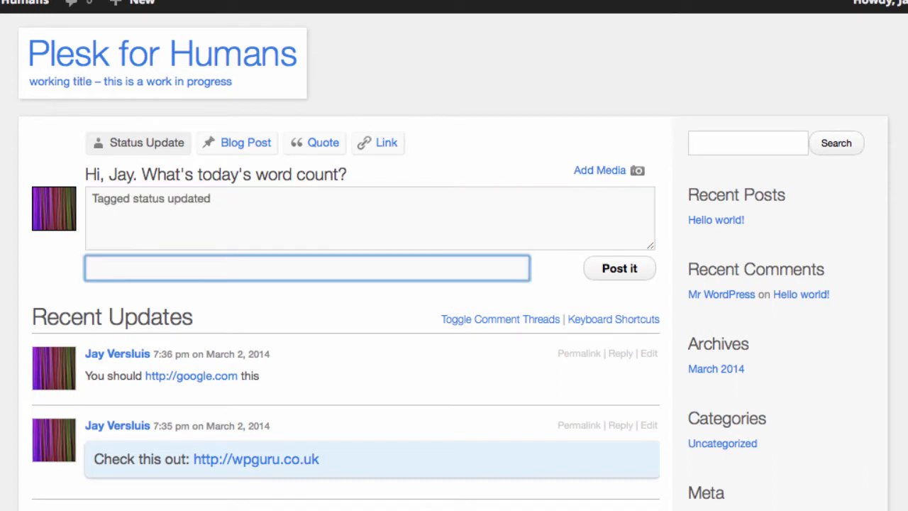
pyautogui.write('tag1')
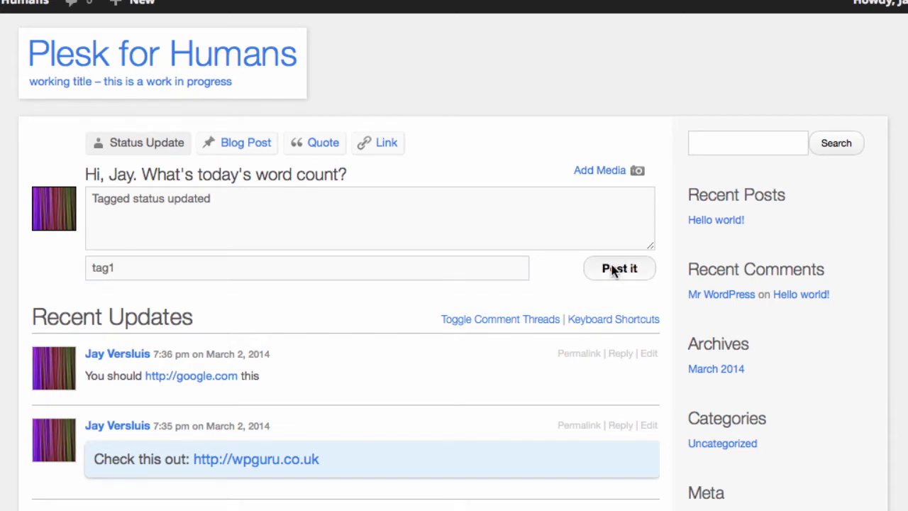
pyautogui.moveTo(552, 286)
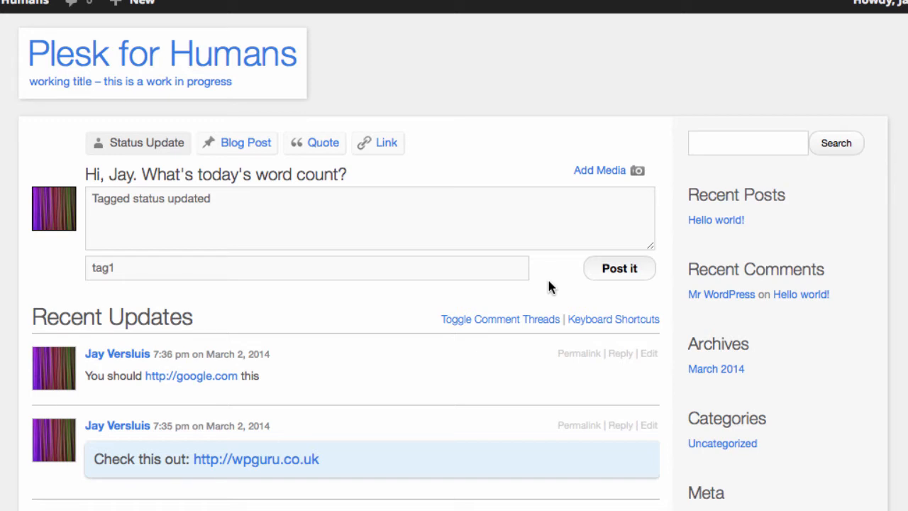
pyautogui.click(618, 269)
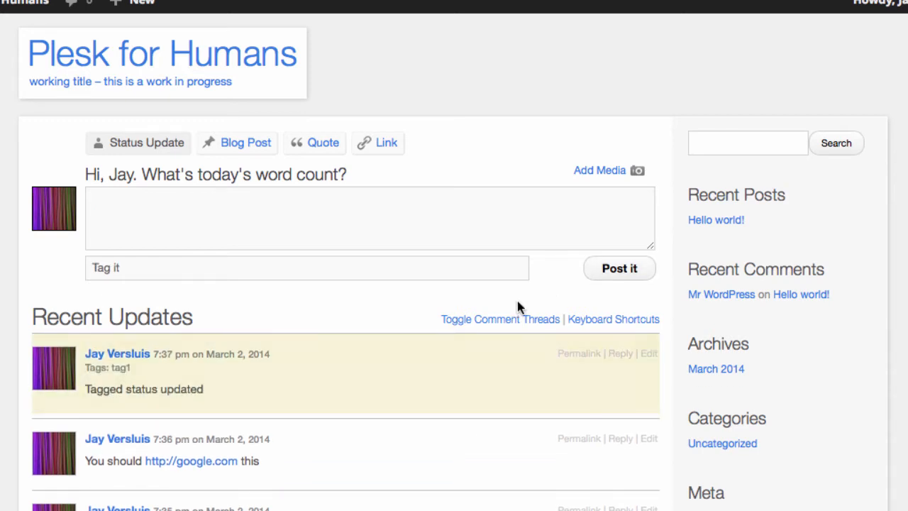
pyautogui.moveTo(210, 375)
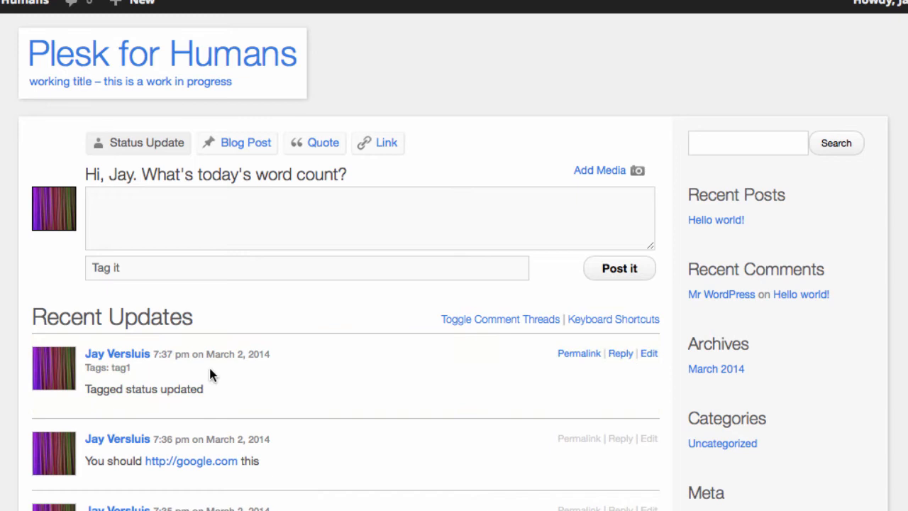
# Publish a second update 'This is also tagged' with tag1, then view the Tagged: tag1 archive
pyautogui.click(368, 219)
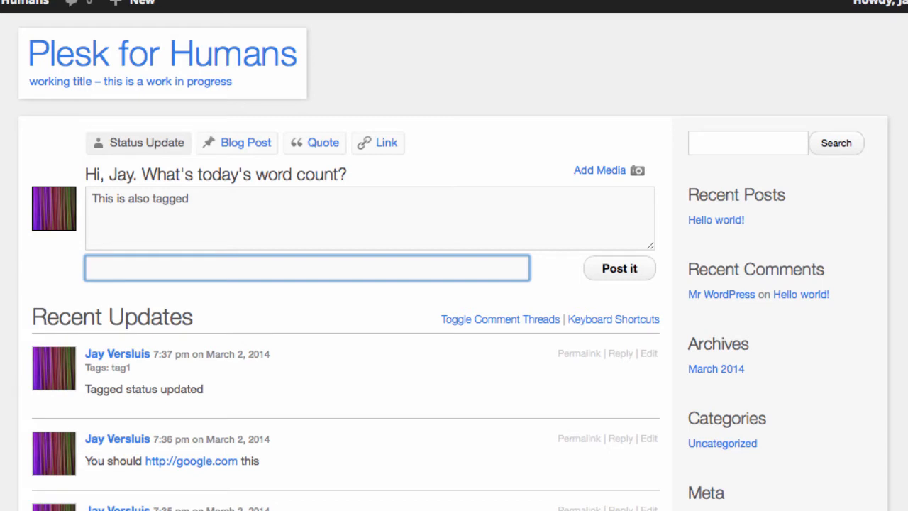
pyautogui.write('ta')
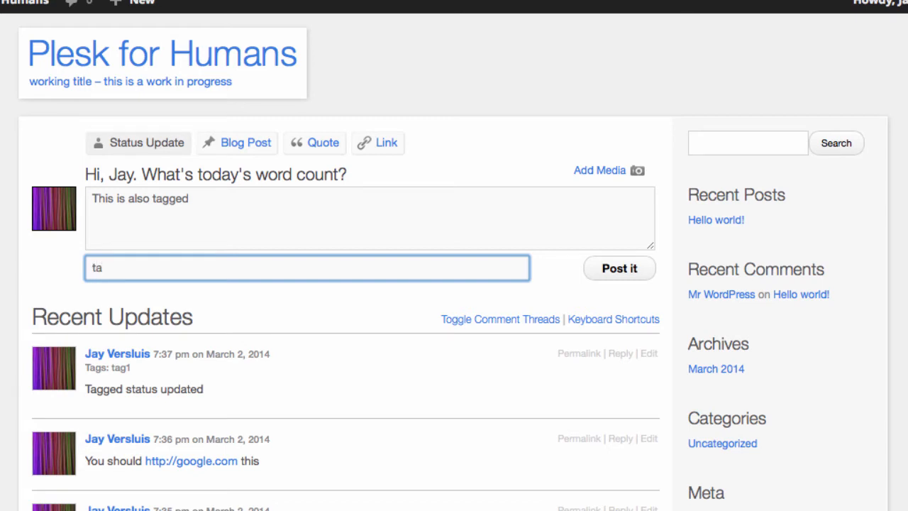
pyautogui.write('a')
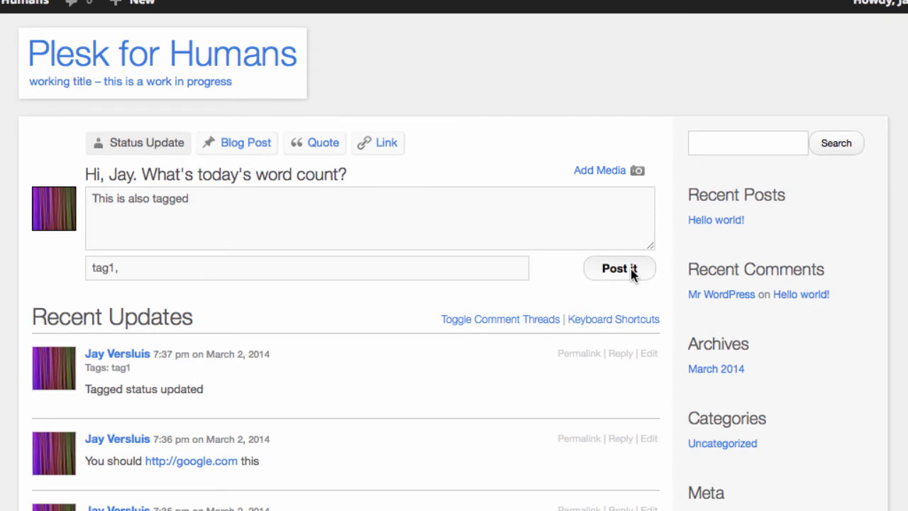
pyautogui.click(618, 268)
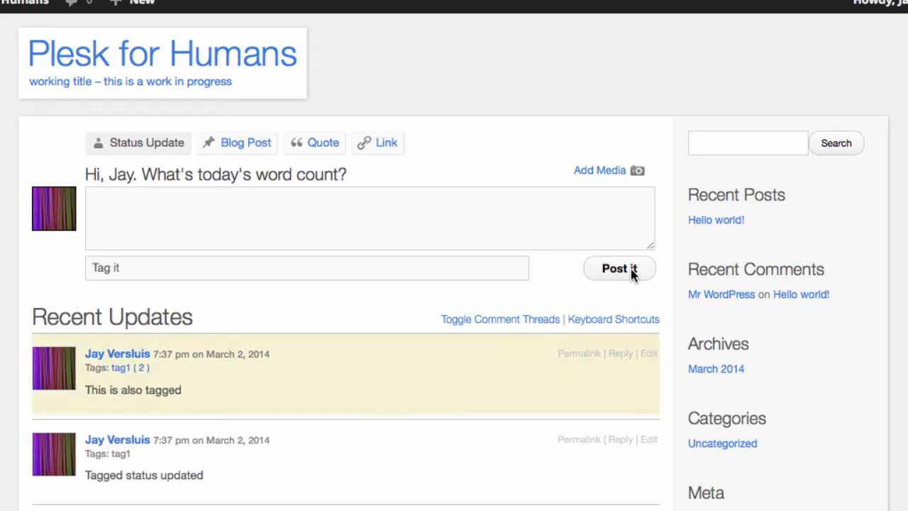
pyautogui.moveTo(171, 369)
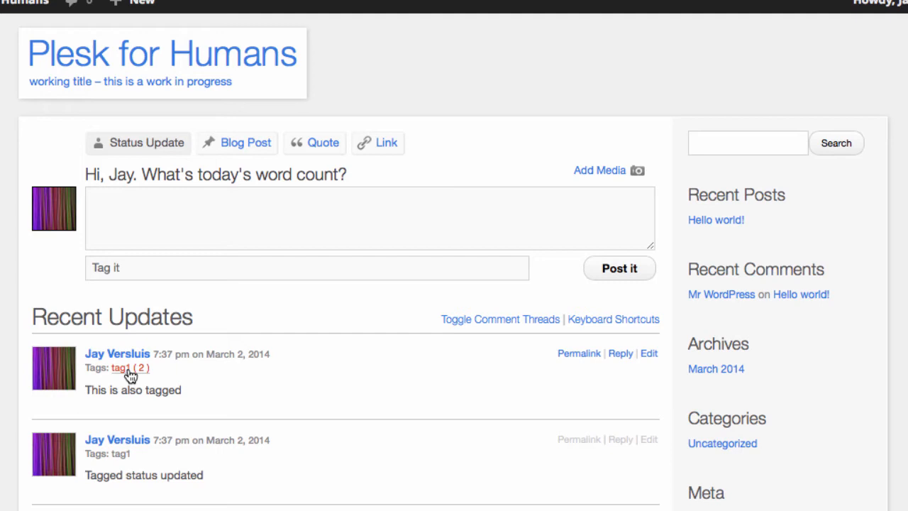
pyautogui.click(120, 368)
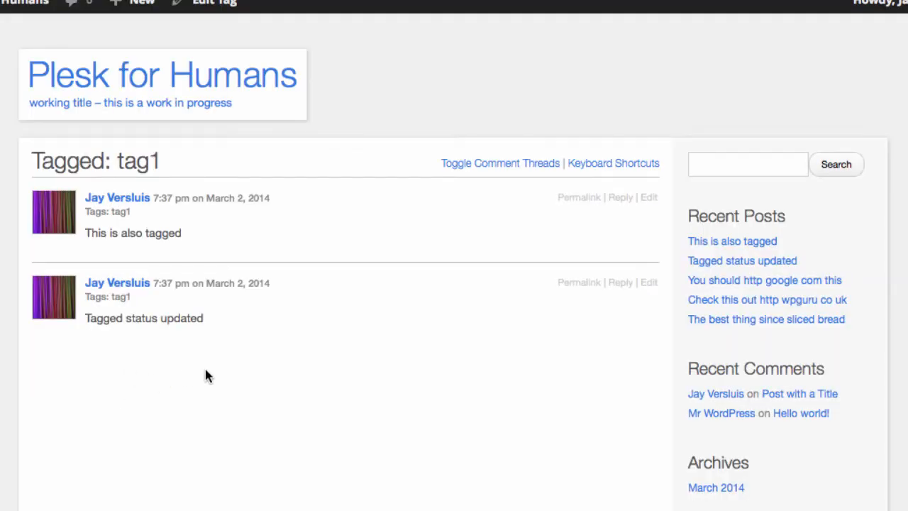
pyautogui.moveTo(133, 342)
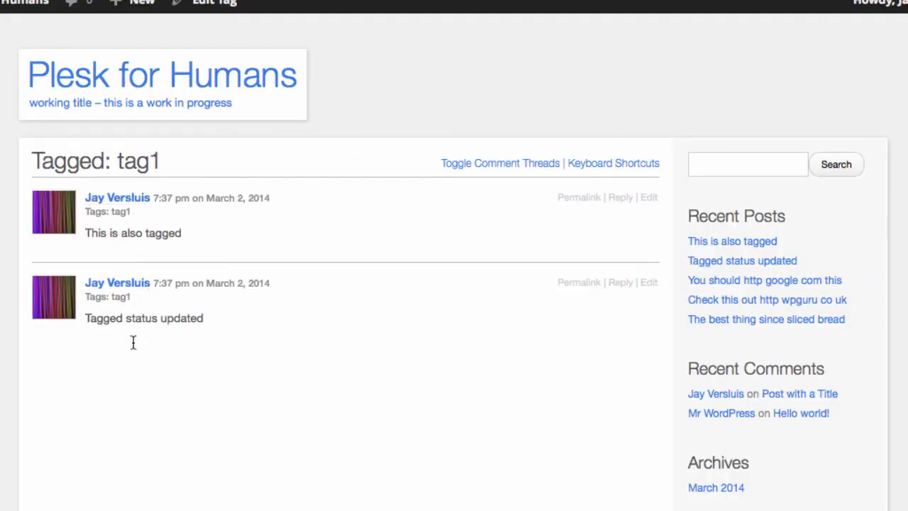
pyautogui.moveTo(273, 81)
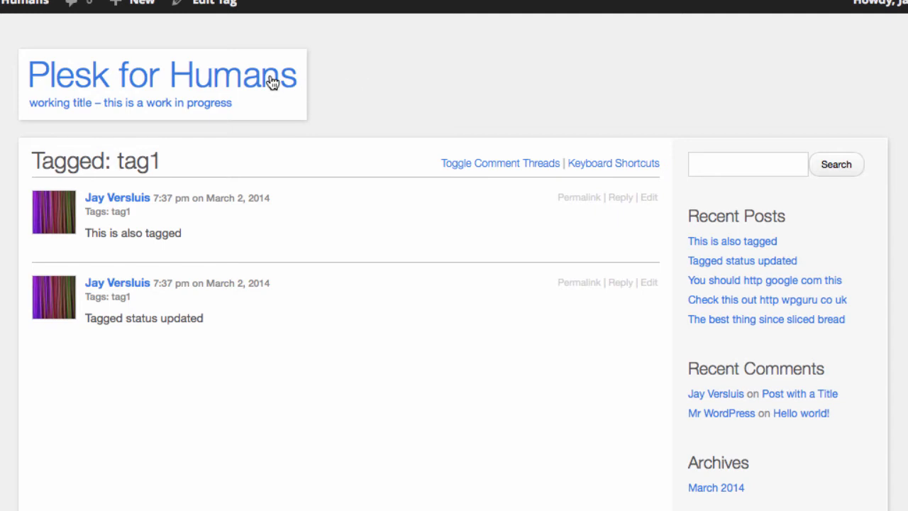
# From the front page, publish an update with dash-prefixed lines first, second, third ending 'And so forth'
pyautogui.click(142, 3)
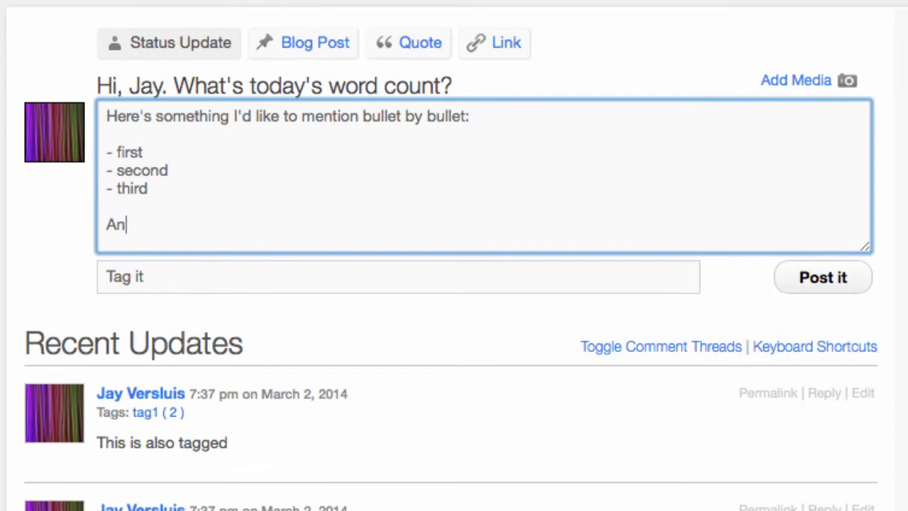
pyautogui.write('d so firth')
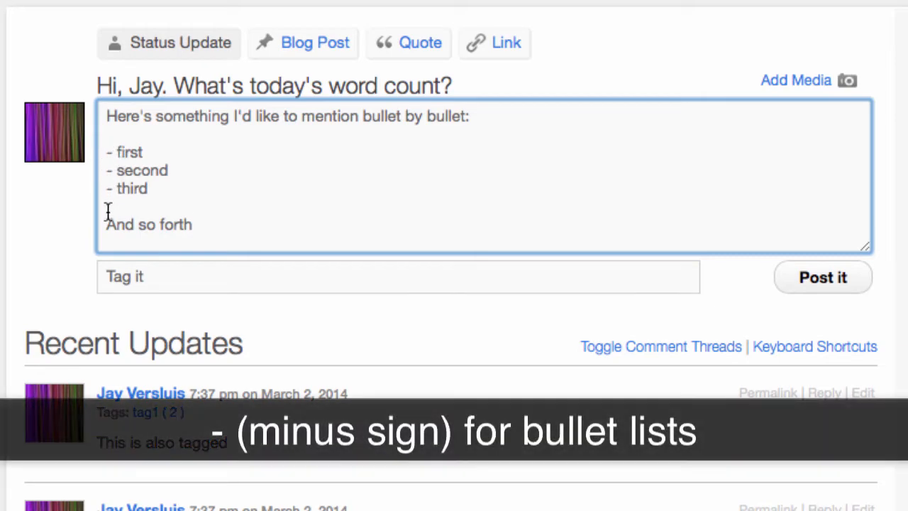
pyautogui.moveTo(821, 286)
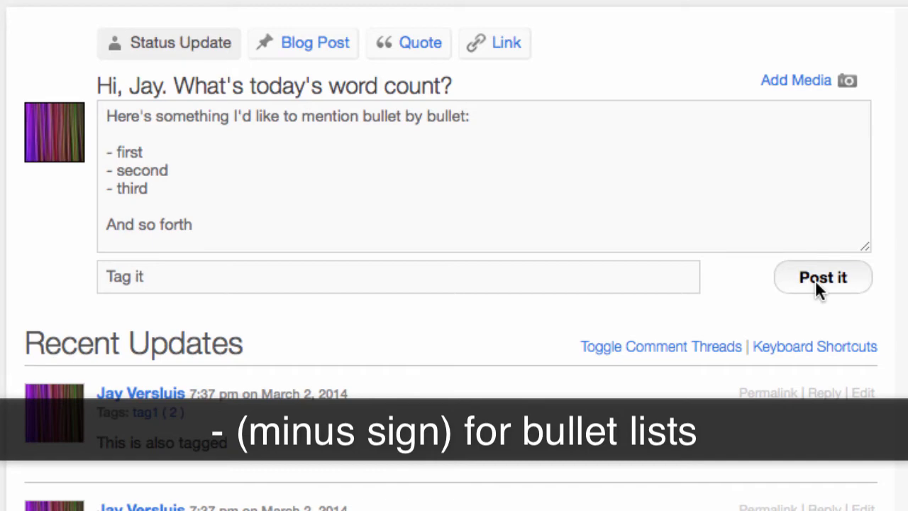
pyautogui.click(822, 277)
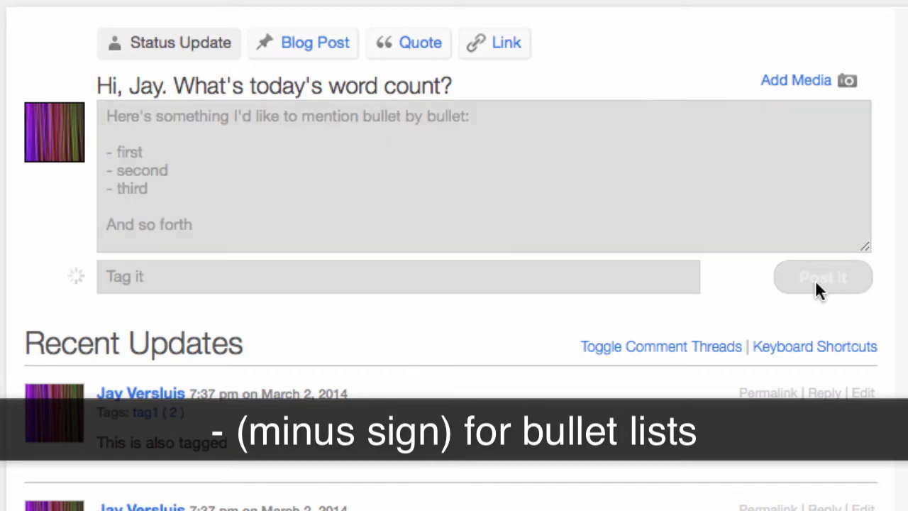
pyautogui.click(823, 276)
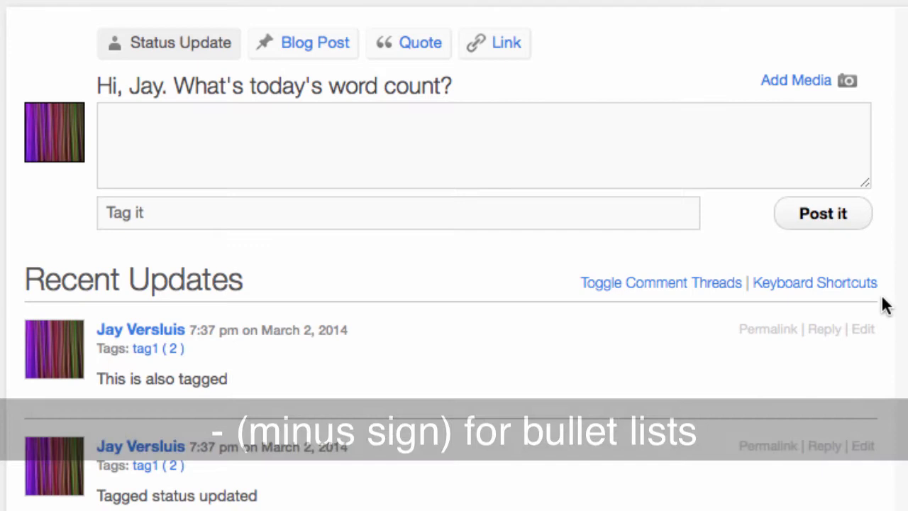
pyautogui.scroll(-3)
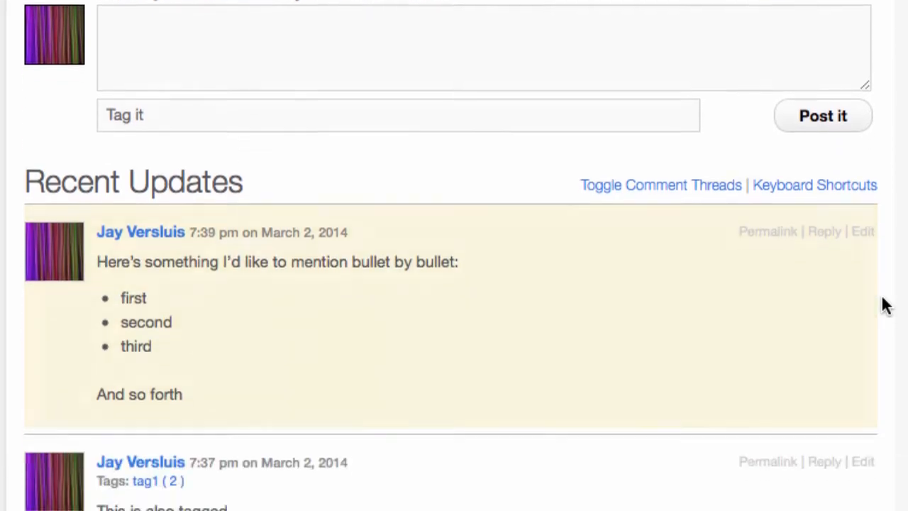
pyautogui.scroll(-3)
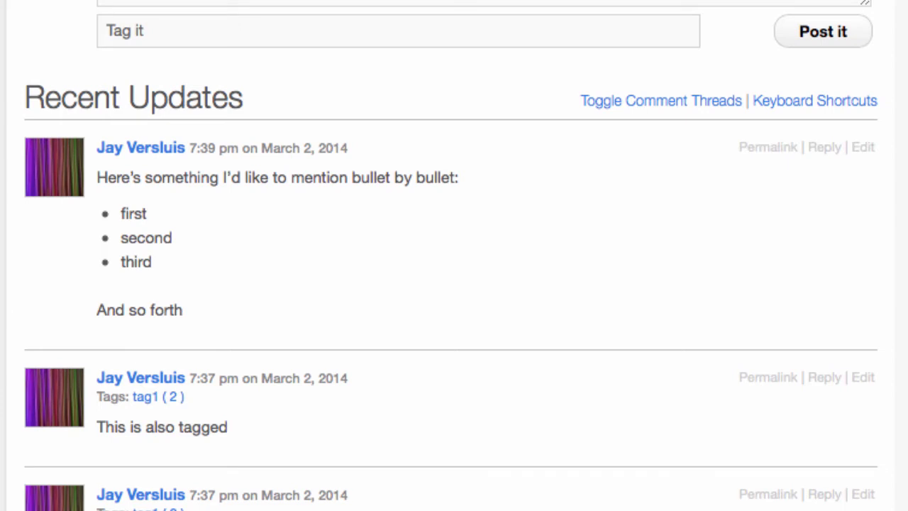
pyautogui.scroll(3)
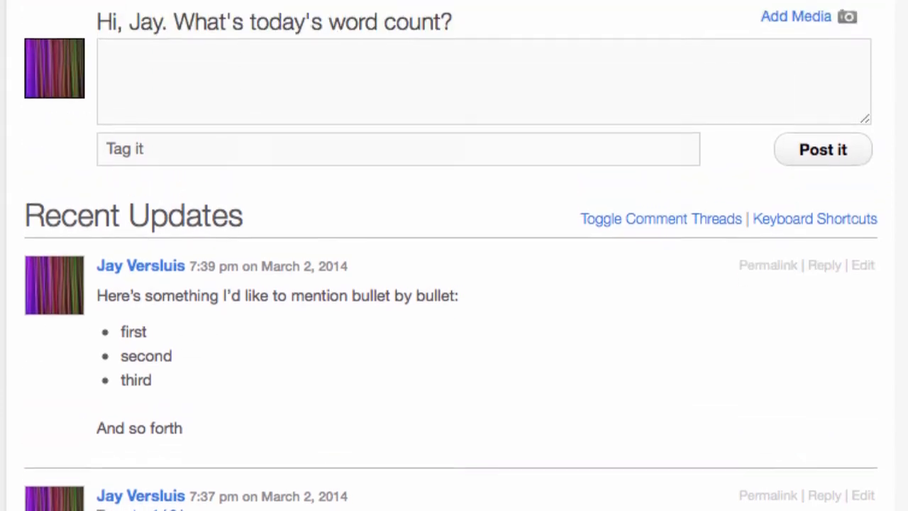
# Publish an update starting 'Here's' with #-prefixed lines first, second, third above 'and so forth'
pyautogui.scroll(3)
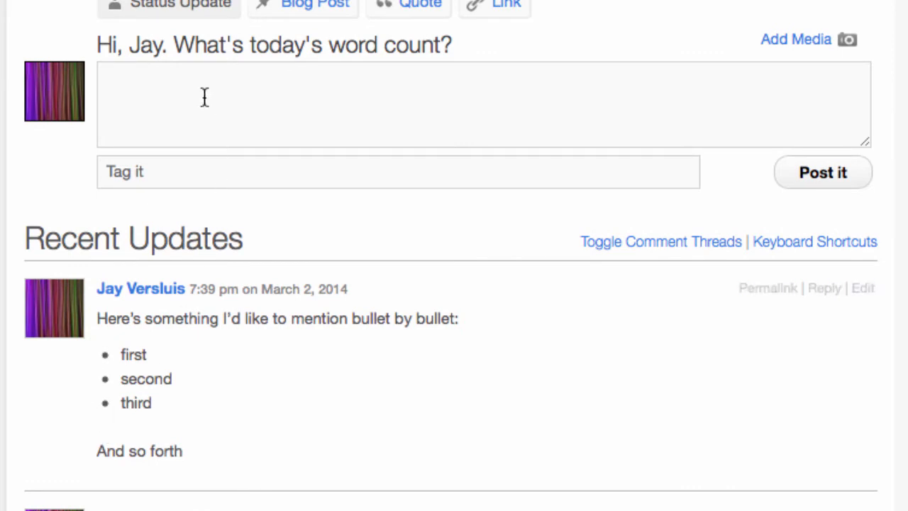
pyautogui.write("Here's a numbered list:")
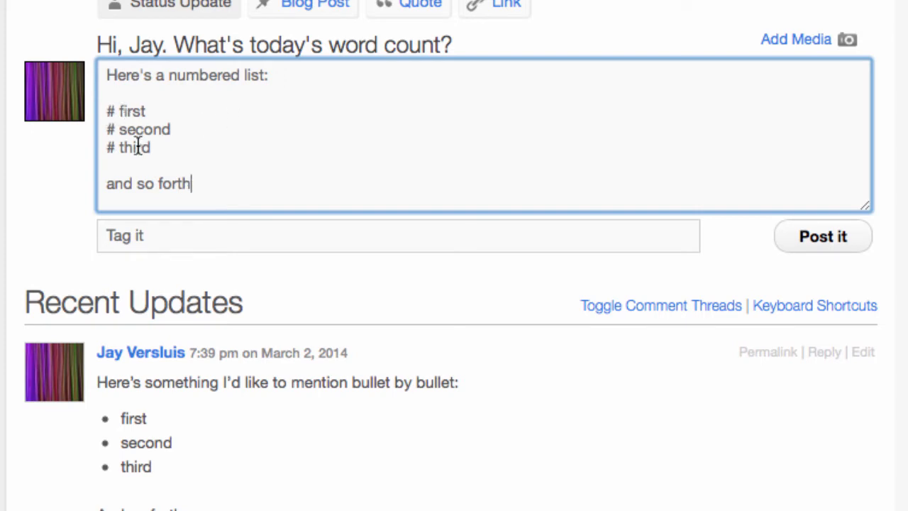
pyautogui.moveTo(787, 252)
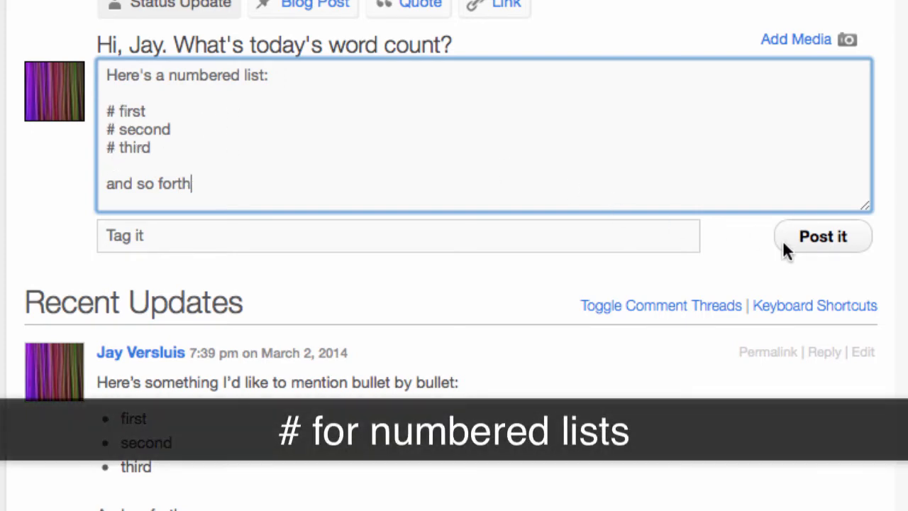
pyautogui.moveTo(837, 253)
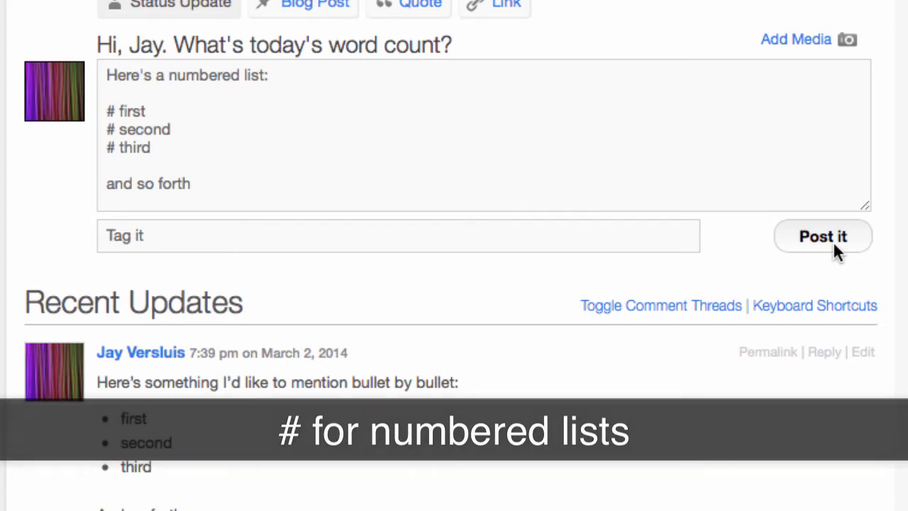
pyautogui.click(822, 235)
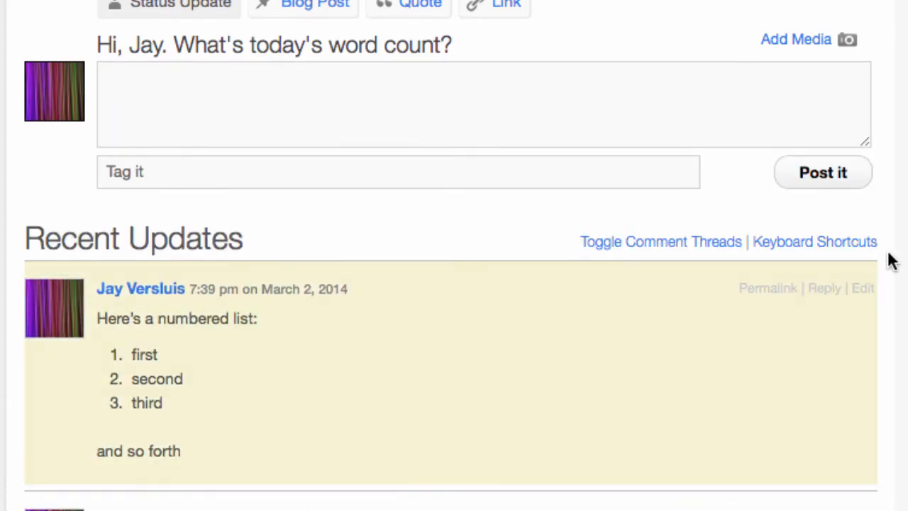
pyautogui.scroll(-3)
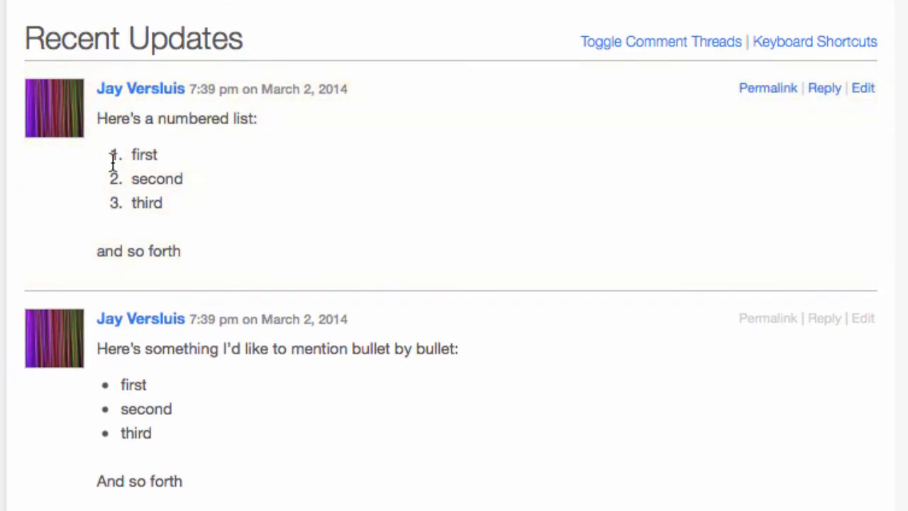
pyautogui.moveTo(862, 88)
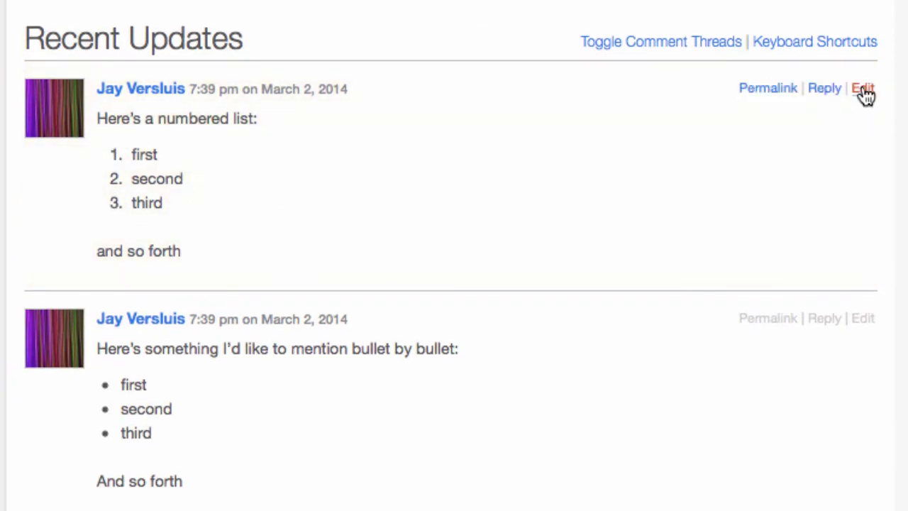
pyautogui.moveTo(863, 88)
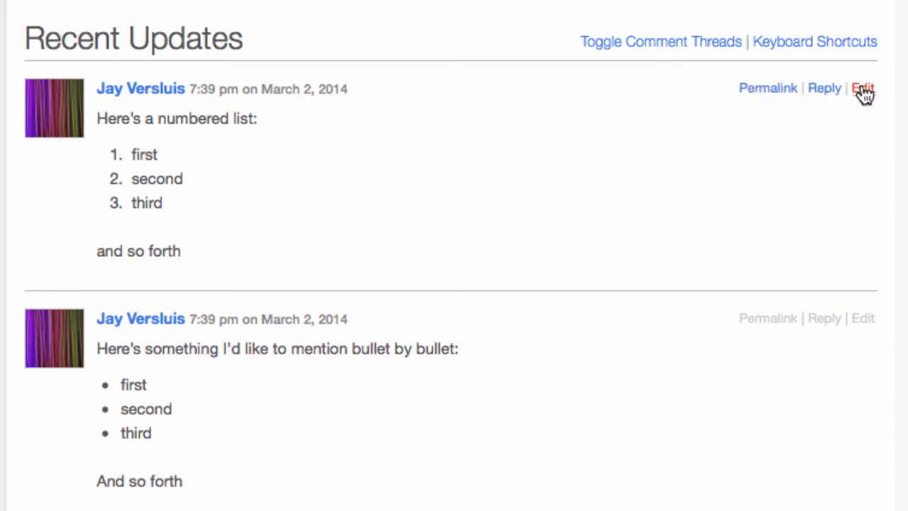
pyautogui.click(862, 88)
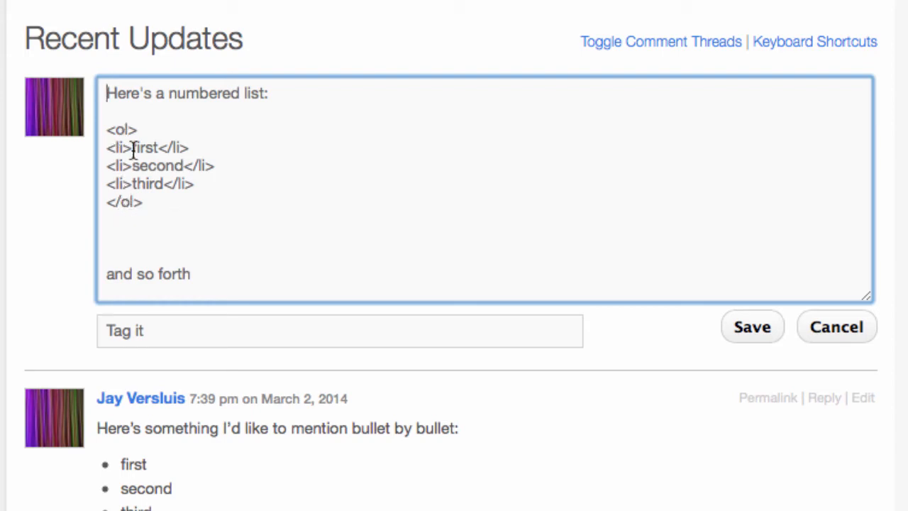
pyautogui.moveTo(212, 204)
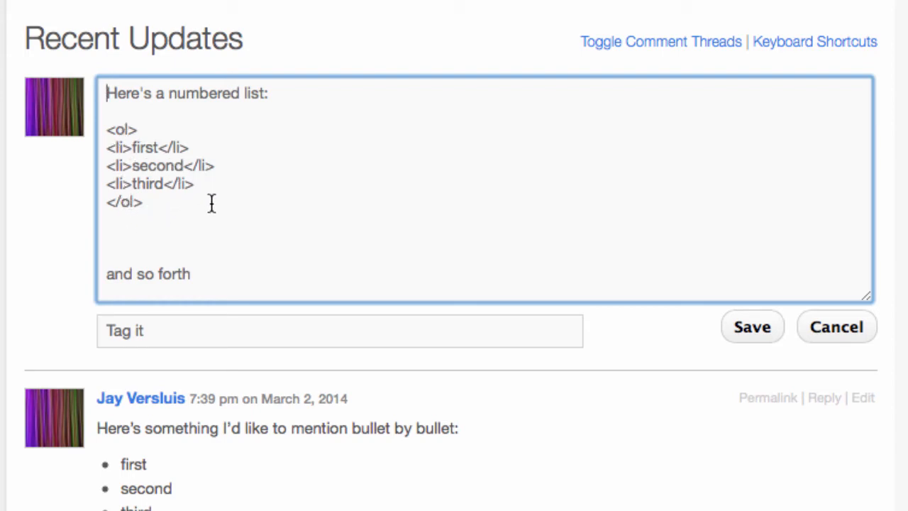
pyautogui.moveTo(210, 182)
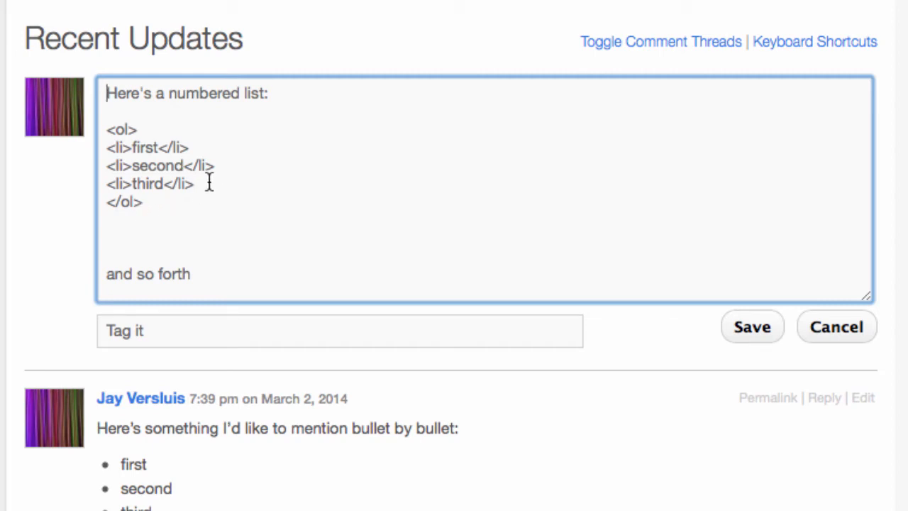
pyautogui.moveTo(607, 340)
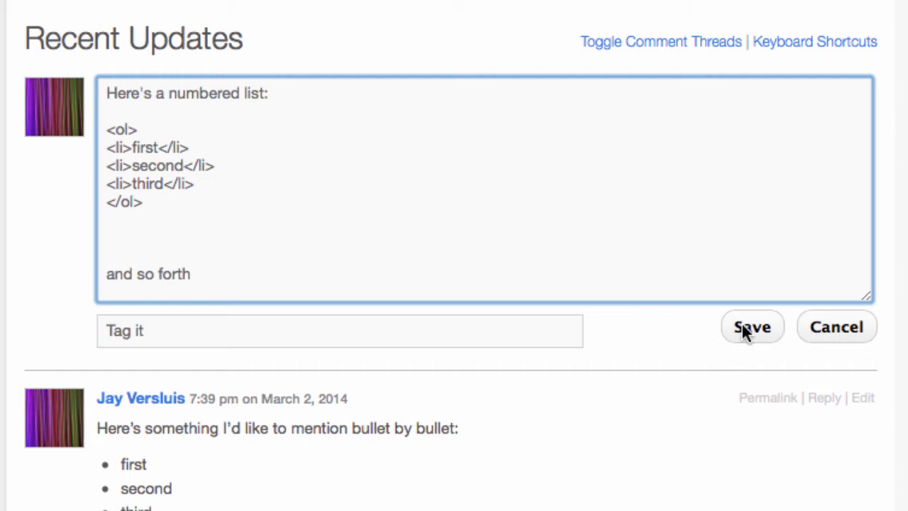
pyautogui.moveTo(848, 337)
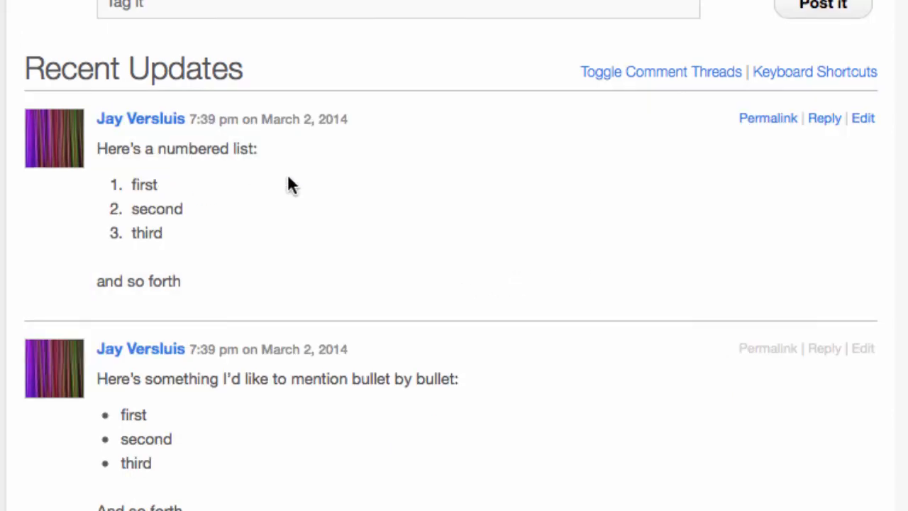
pyautogui.scroll(3)
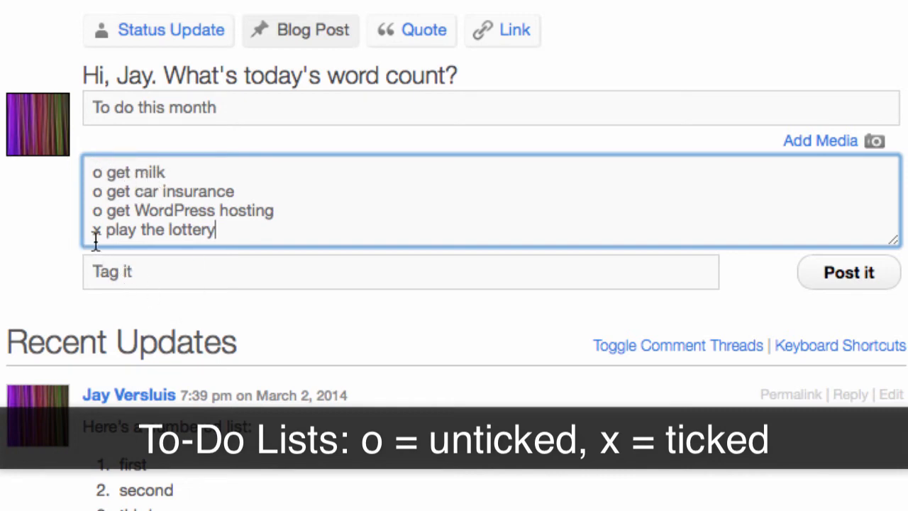
pyautogui.moveTo(447, 255)
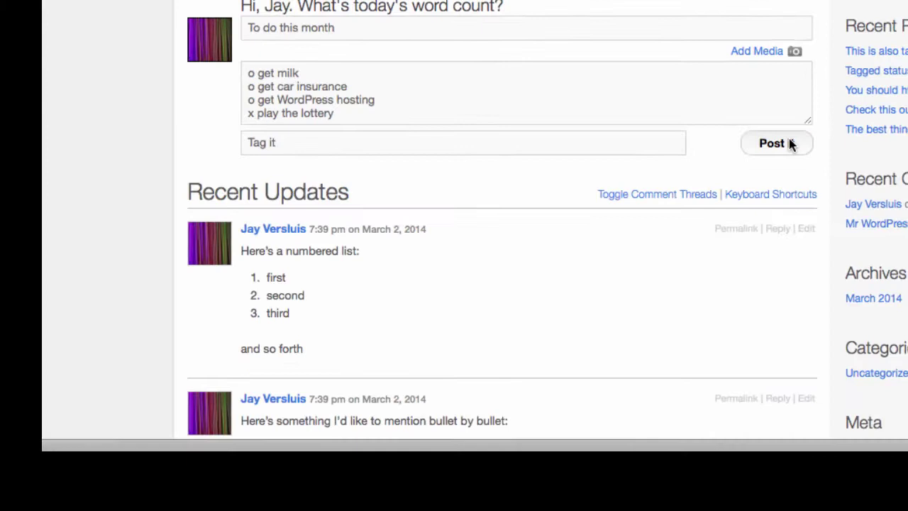
pyautogui.click(772, 142)
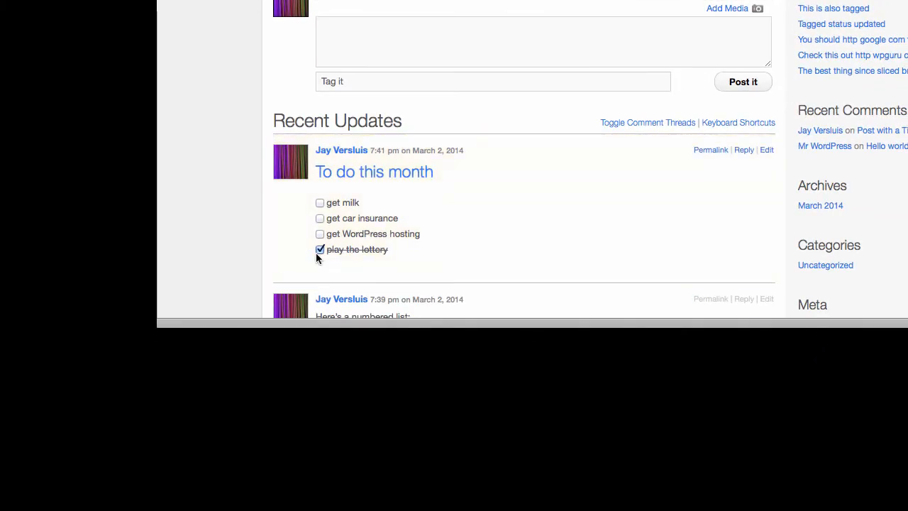
pyautogui.moveTo(398, 261)
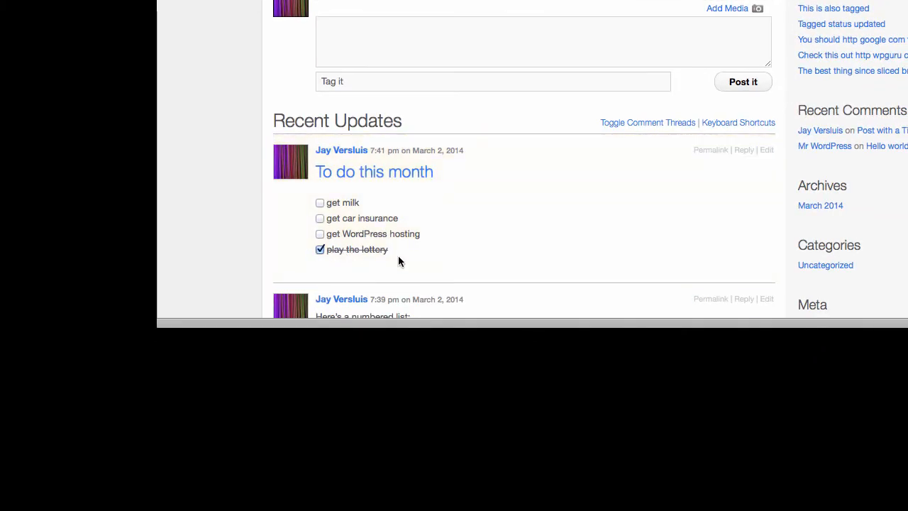
pyautogui.moveTo(326, 236)
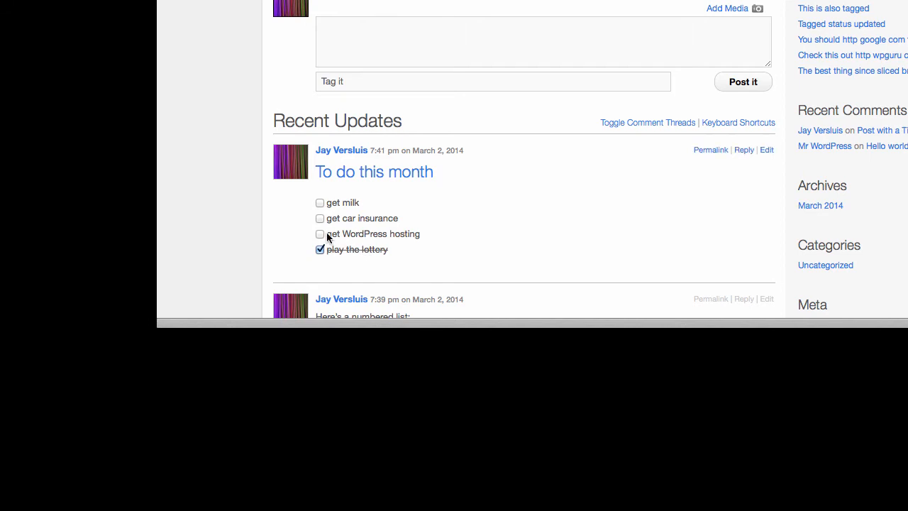
pyautogui.click(321, 232)
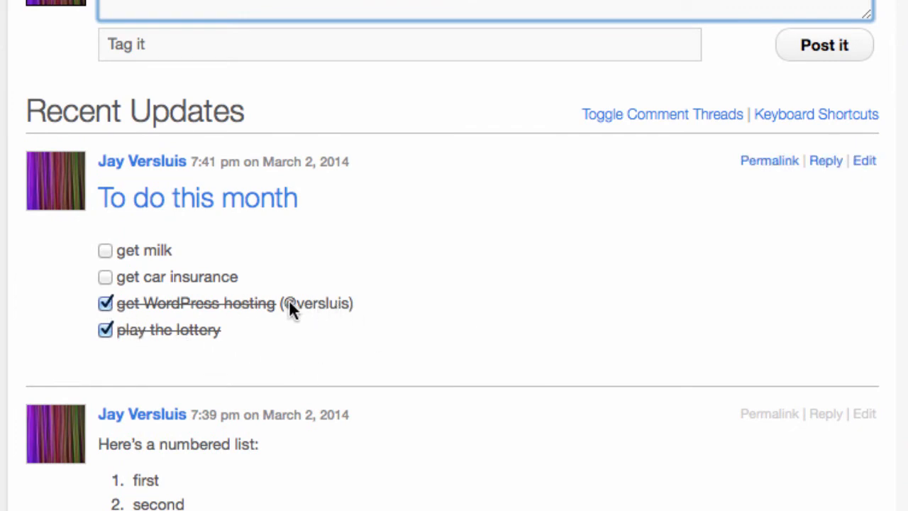
pyautogui.moveTo(312, 321)
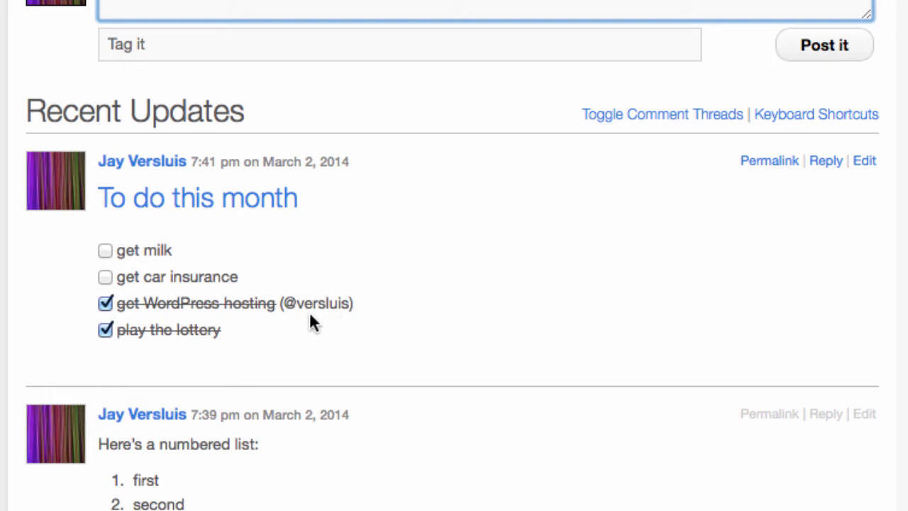
pyautogui.moveTo(508, 287)
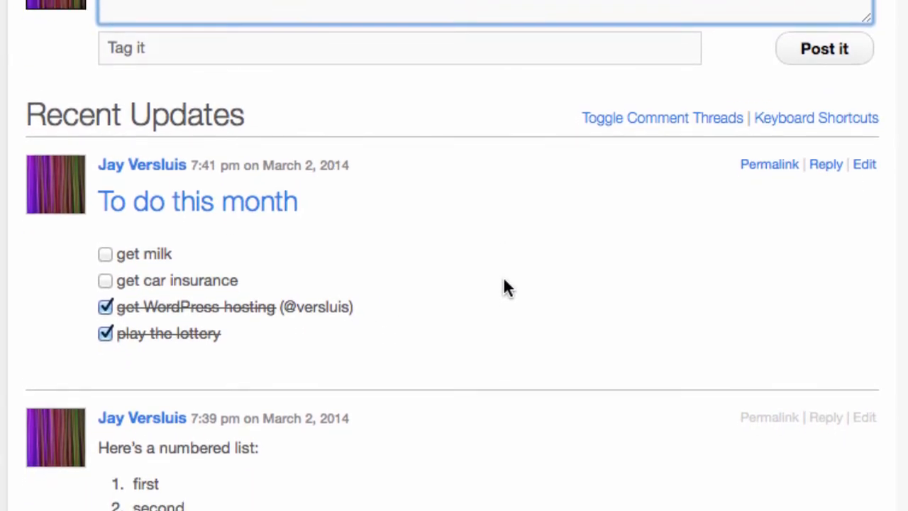
pyautogui.moveTo(453, 319)
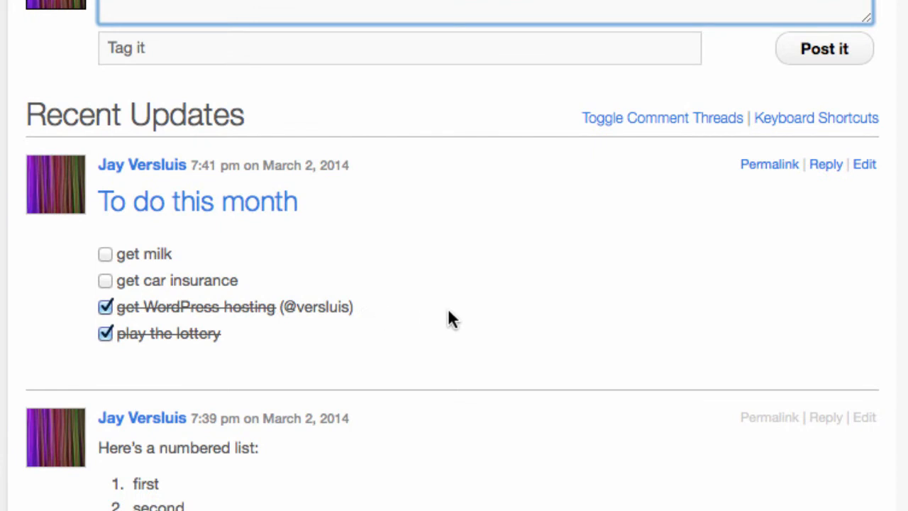
pyautogui.moveTo(86, 318)
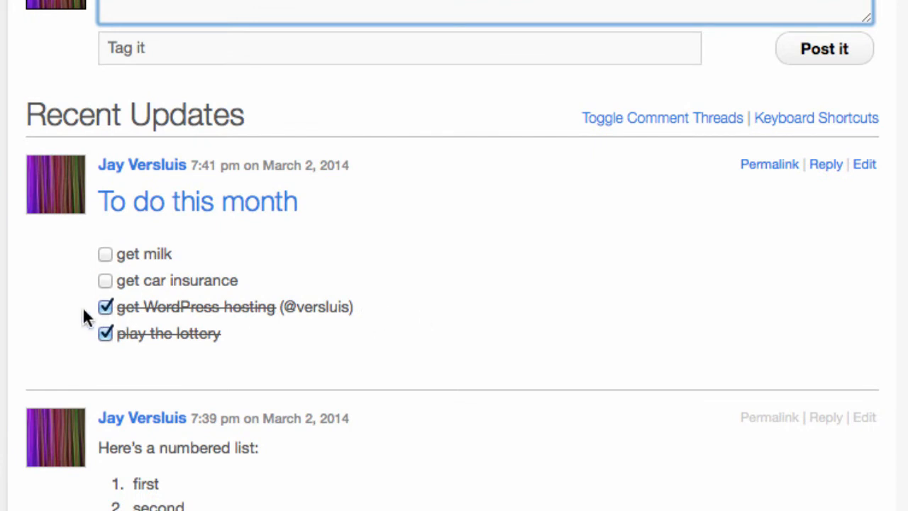
pyautogui.moveTo(383, 332)
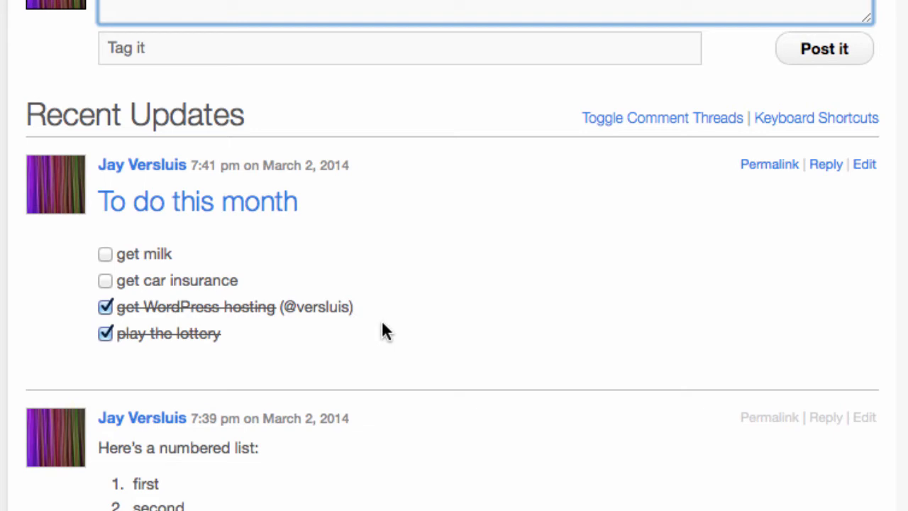
pyautogui.moveTo(473, 297)
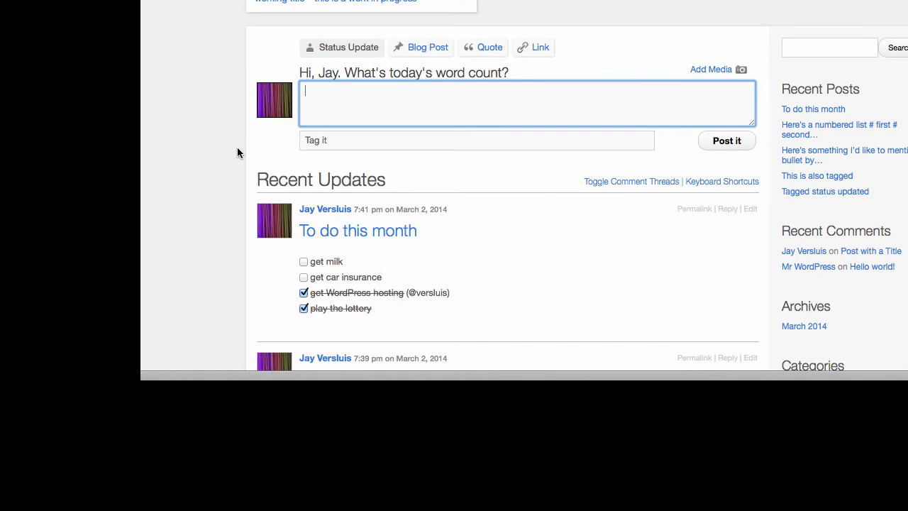
pyautogui.moveTo(505, 146)
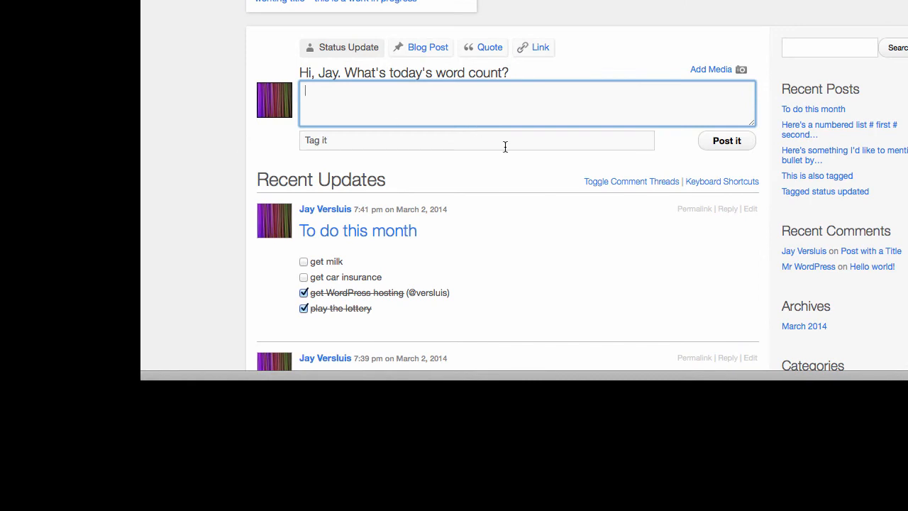
pyautogui.moveTo(405, 112)
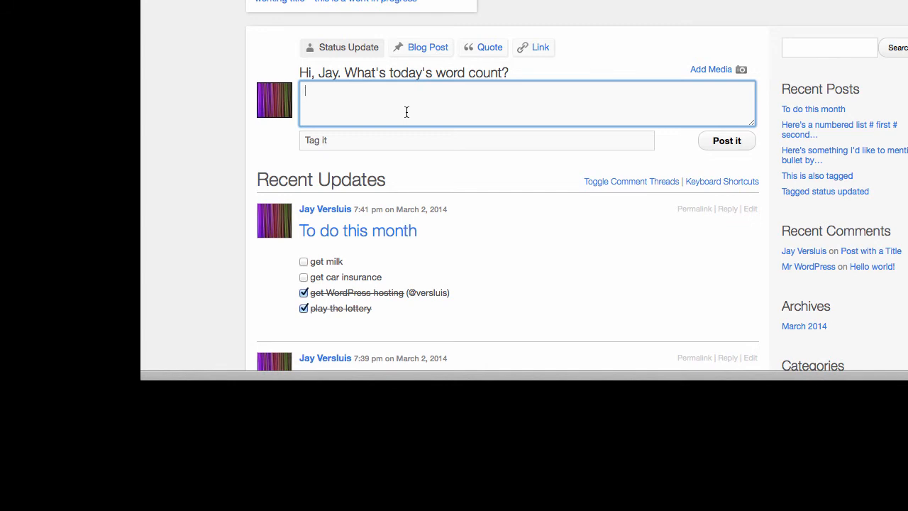
# Publish a status update containing the YouTube URL so the bike-ride video embeds in Recent Updates
pyautogui.write('This is a video I took while riding a bike:')
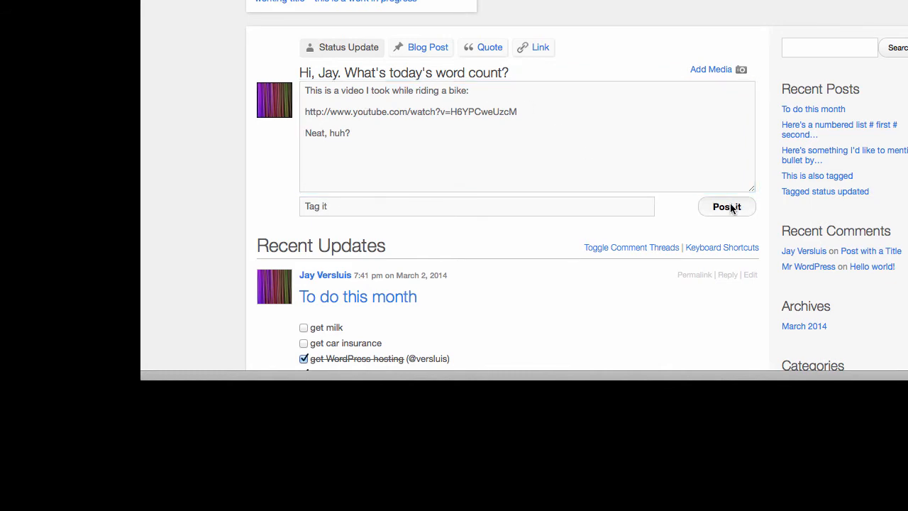
pyautogui.click(727, 207)
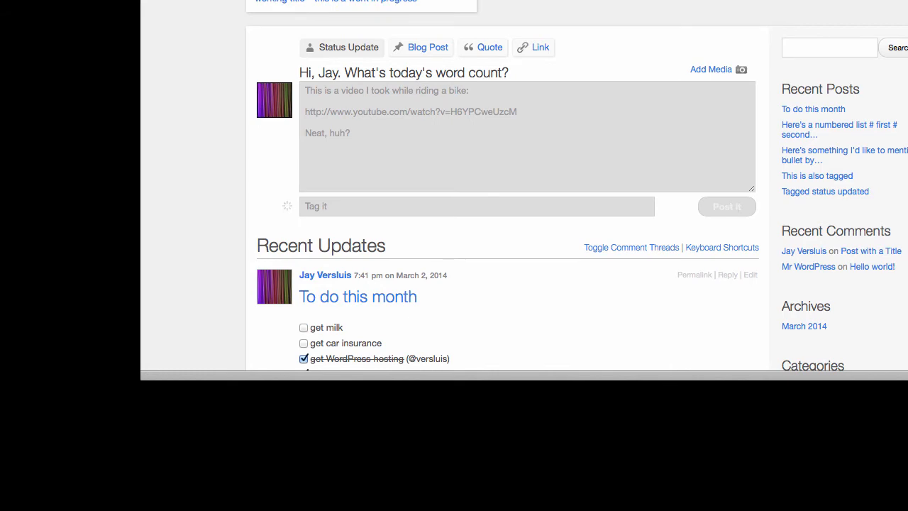
pyautogui.scroll(-3)
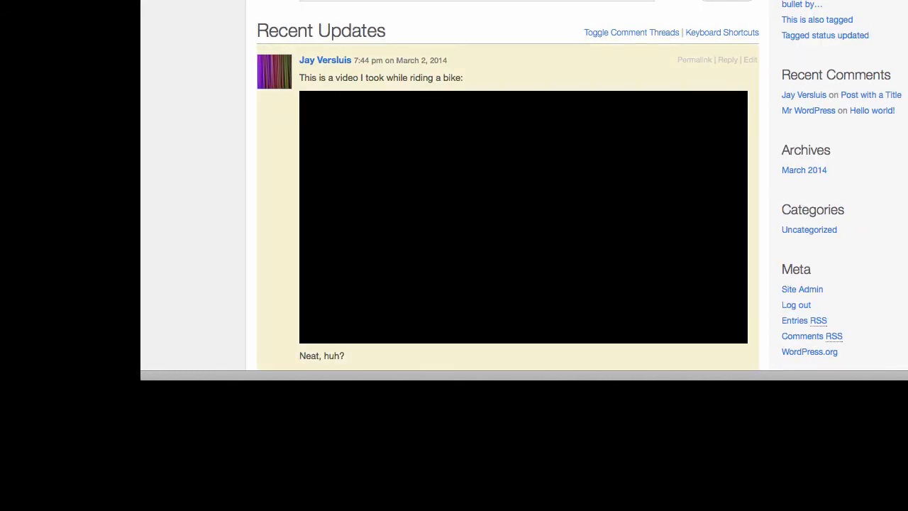
pyautogui.scroll(-3)
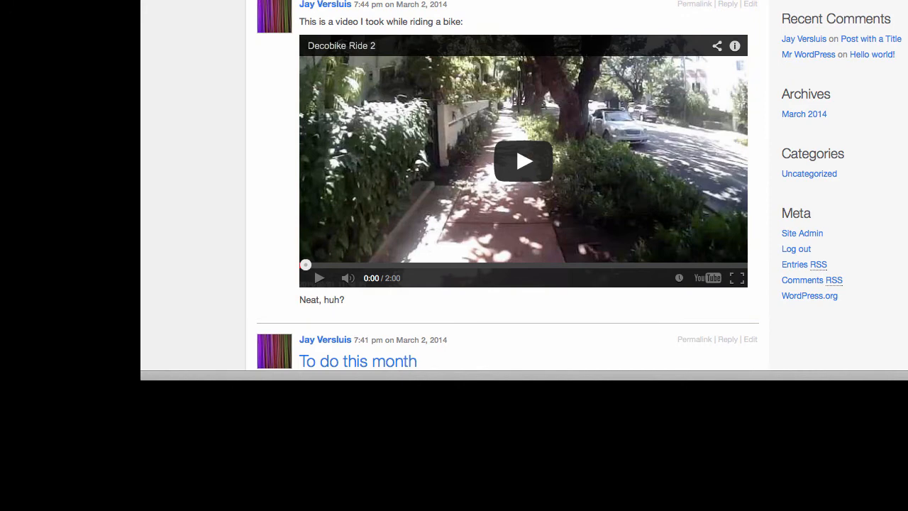
pyautogui.moveTo(681, 249)
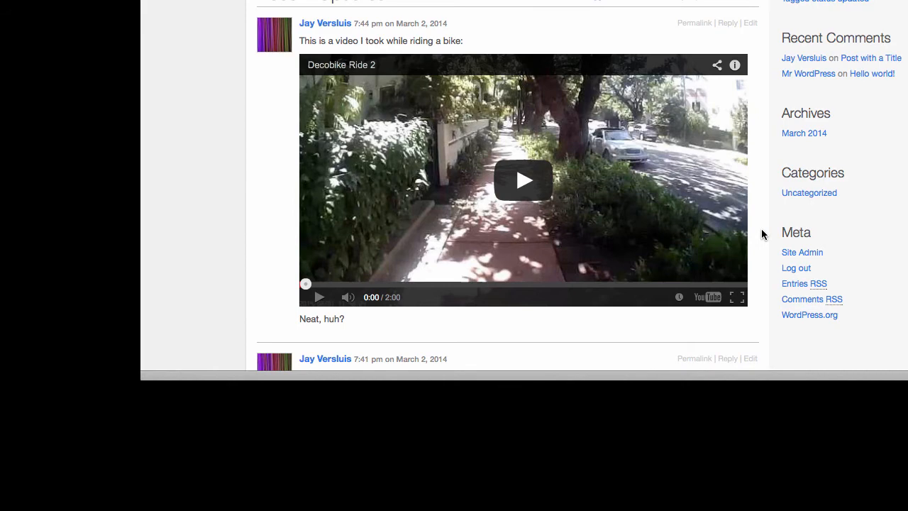
pyautogui.scroll(-3)
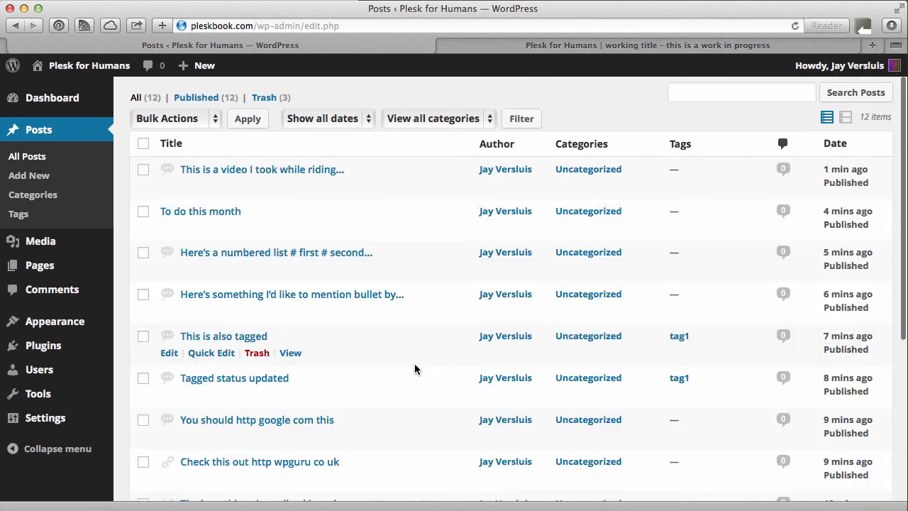
# Scroll through the All Posts list reviewing each post's format down to Hello P2 and Hello world
pyautogui.scroll(-3)
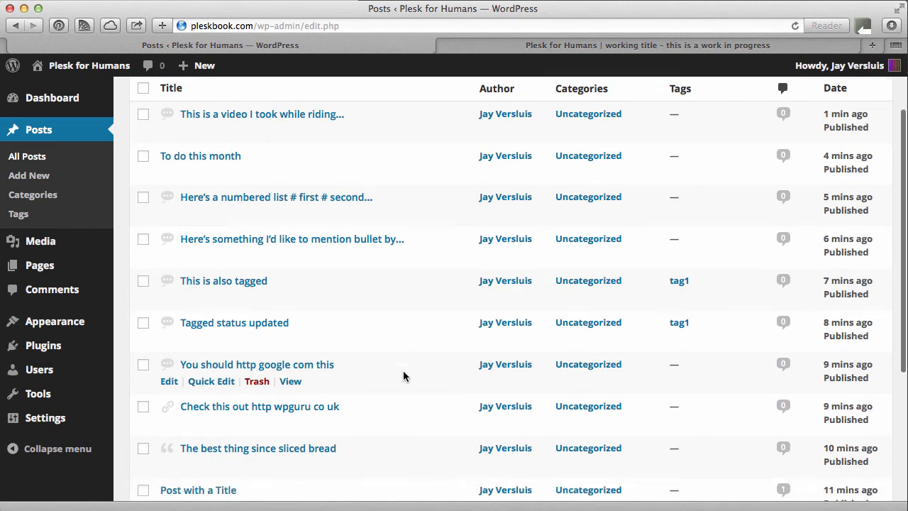
pyautogui.scroll(-3)
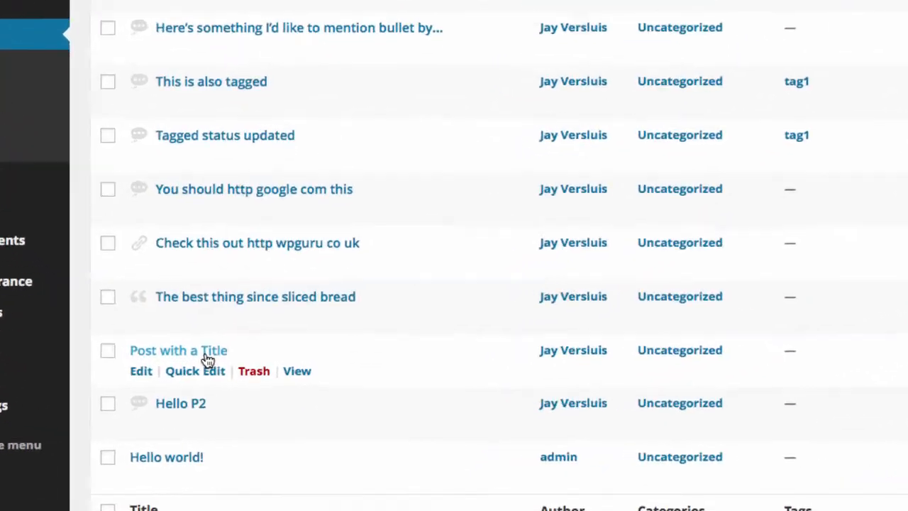
pyautogui.scroll(-3)
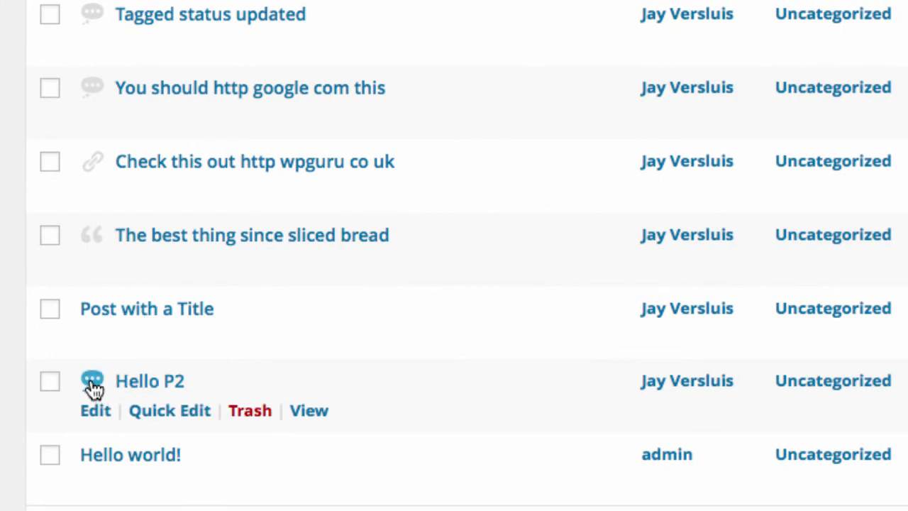
pyautogui.moveTo(95, 336)
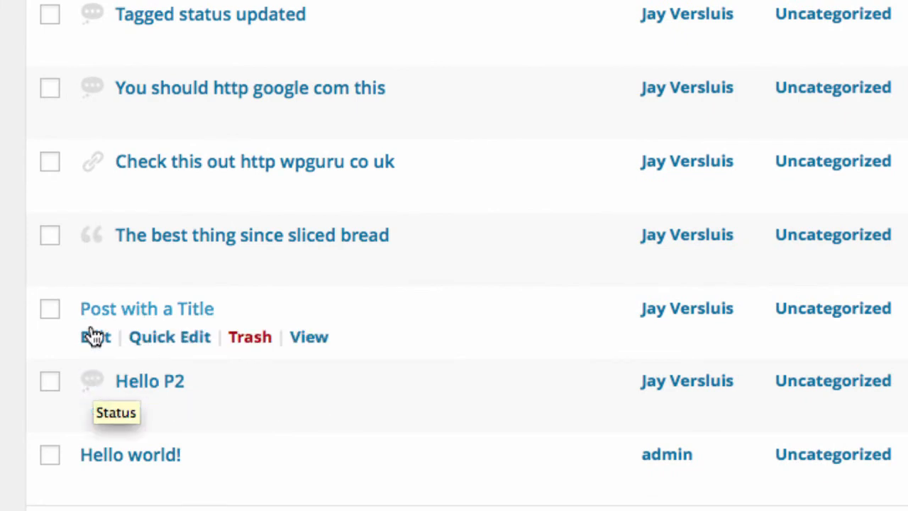
pyautogui.moveTo(92, 239)
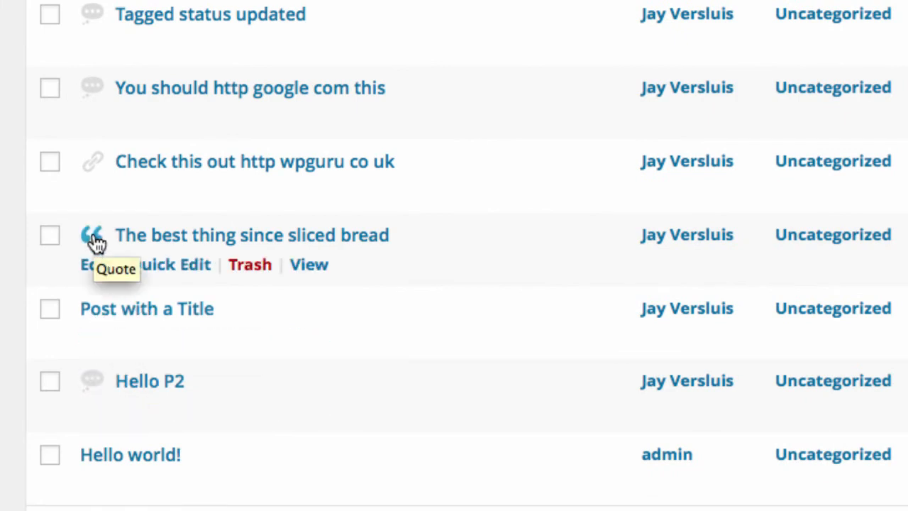
pyautogui.moveTo(93, 162)
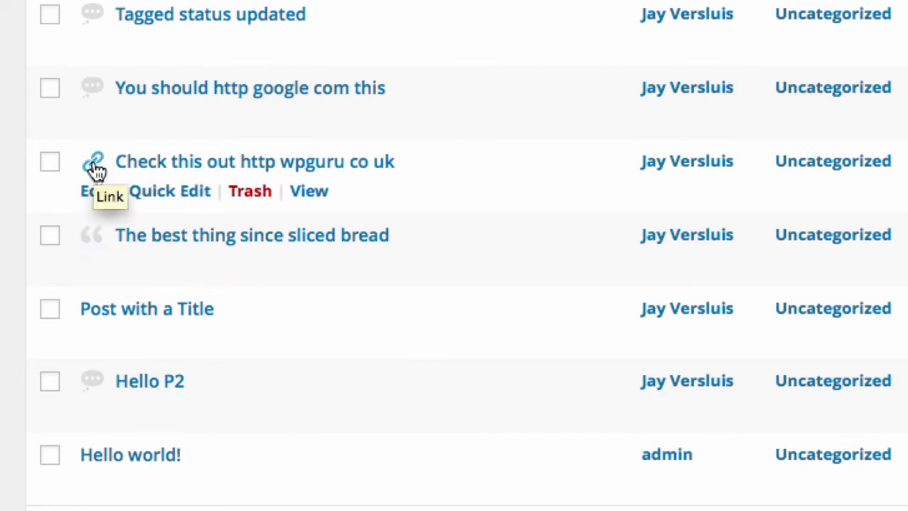
pyautogui.moveTo(95, 336)
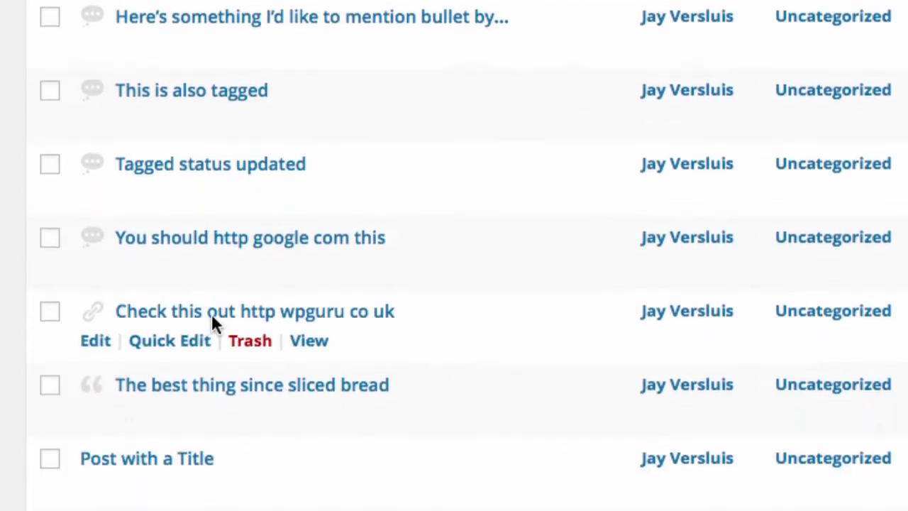
# Make 'Post with a Title' sticky via Quick Edit and return to the front page
pyautogui.scroll(-3)
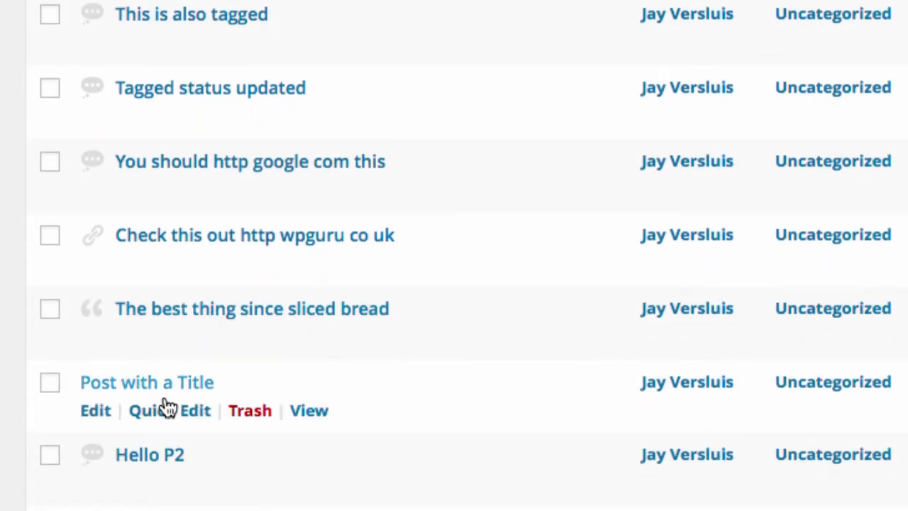
pyautogui.moveTo(176, 390)
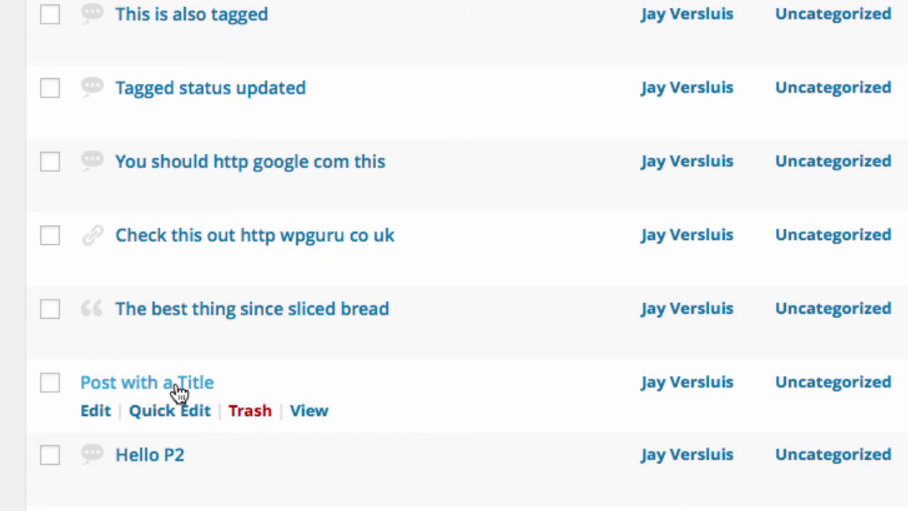
pyautogui.click(168, 409)
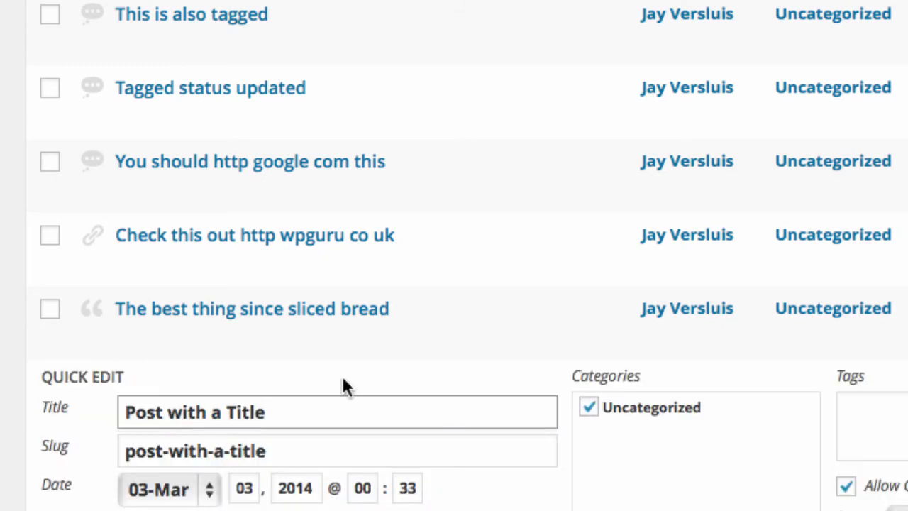
pyautogui.scroll(-3)
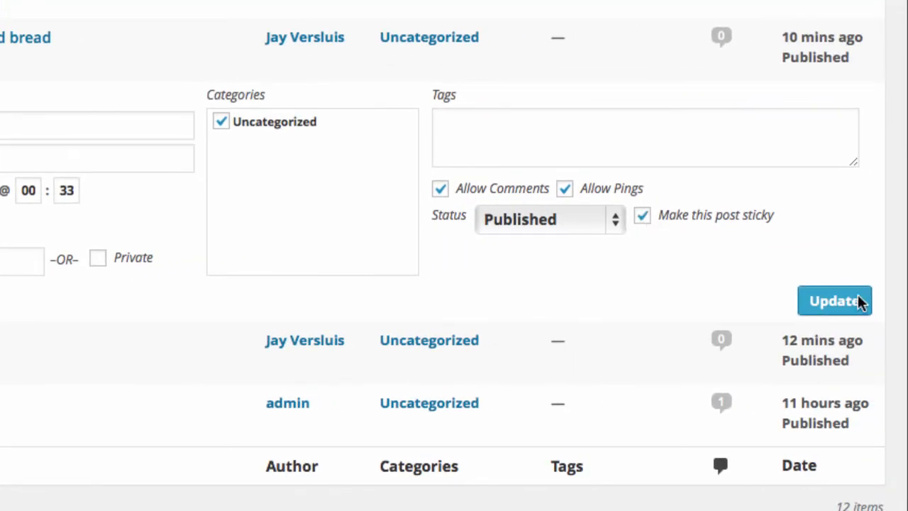
pyautogui.click(834, 300)
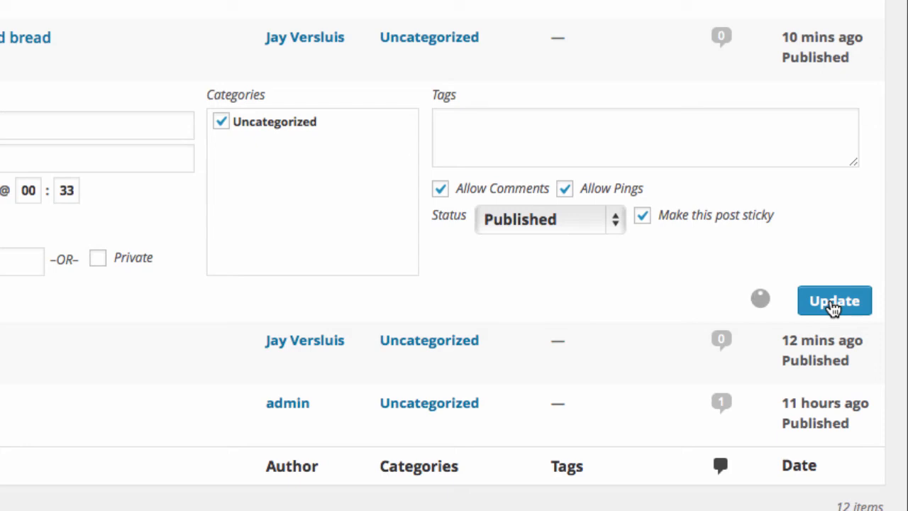
pyautogui.click(834, 300)
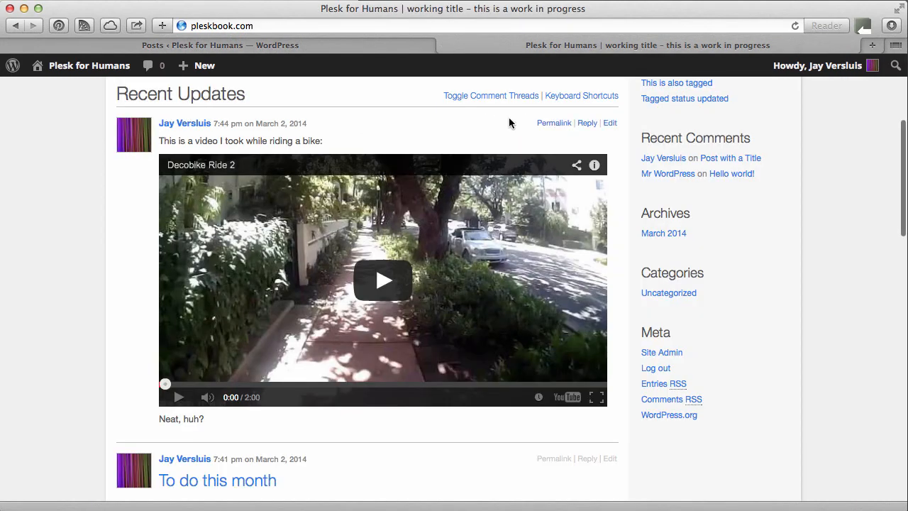
# Reload the front page to see the sticky post and collapse the comment threads
pyautogui.click(795, 25)
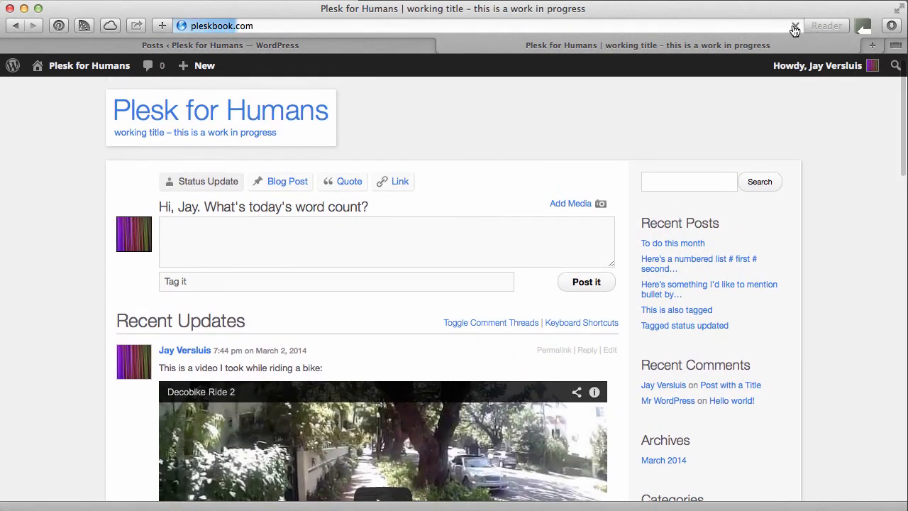
pyautogui.moveTo(842, 315)
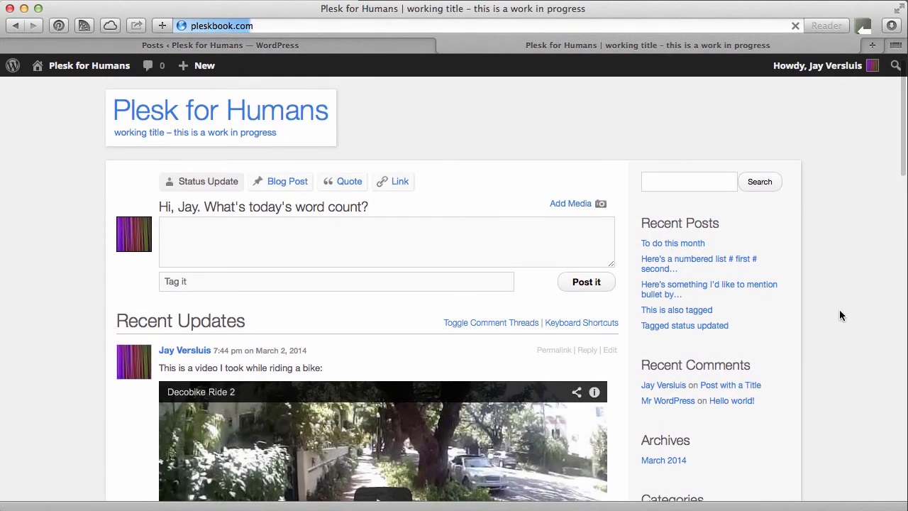
pyautogui.scroll(-3)
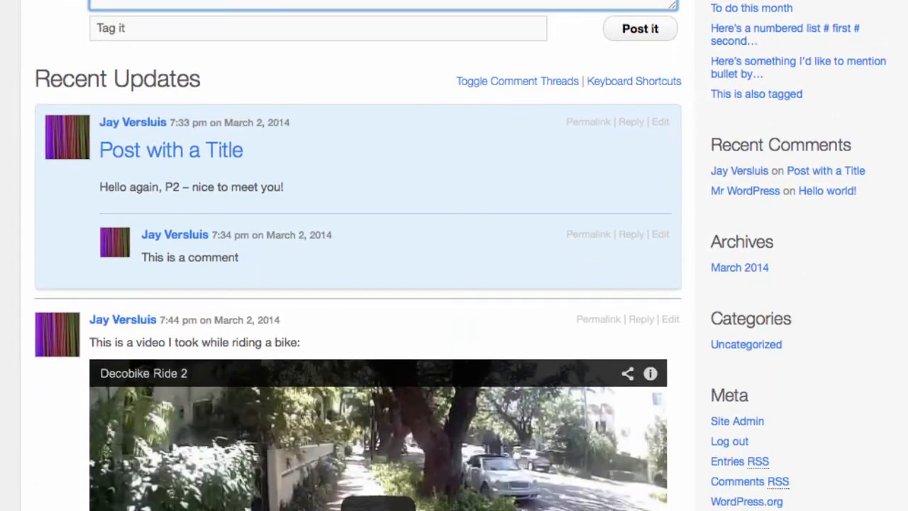
pyautogui.moveTo(461, 207)
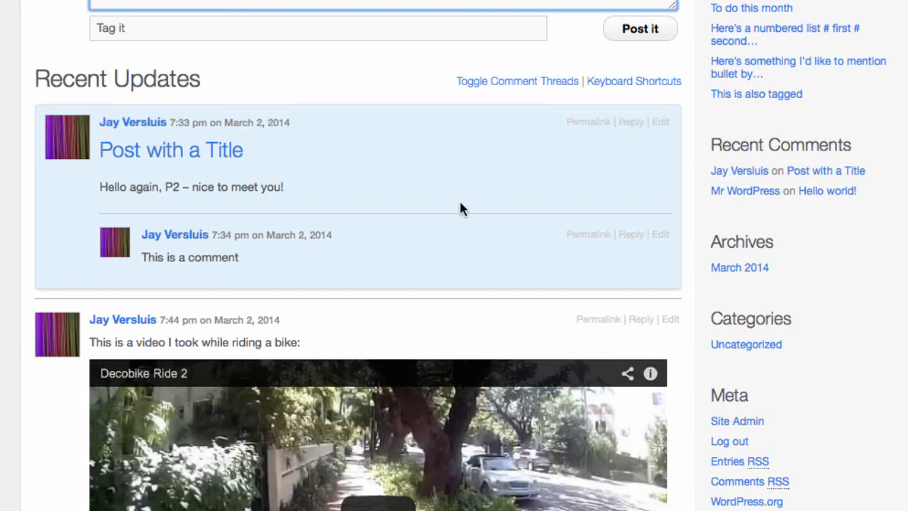
pyautogui.moveTo(421, 153)
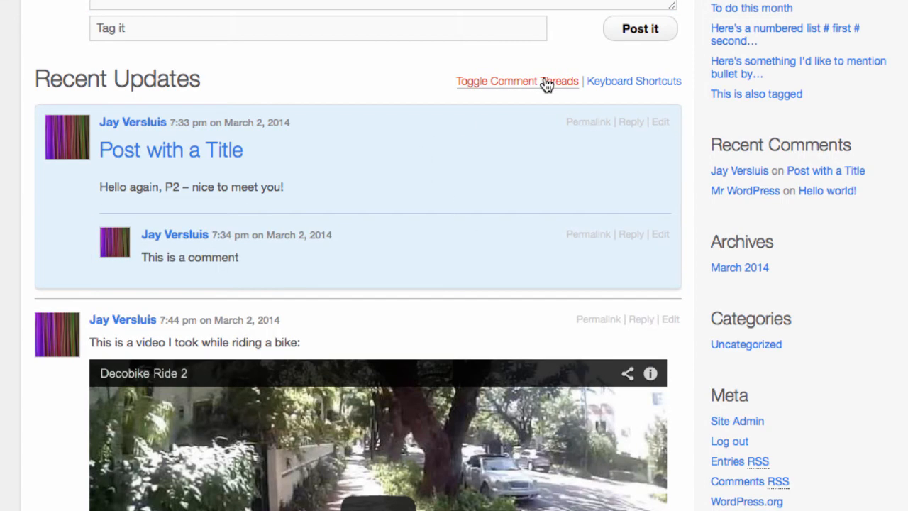
pyautogui.click(516, 81)
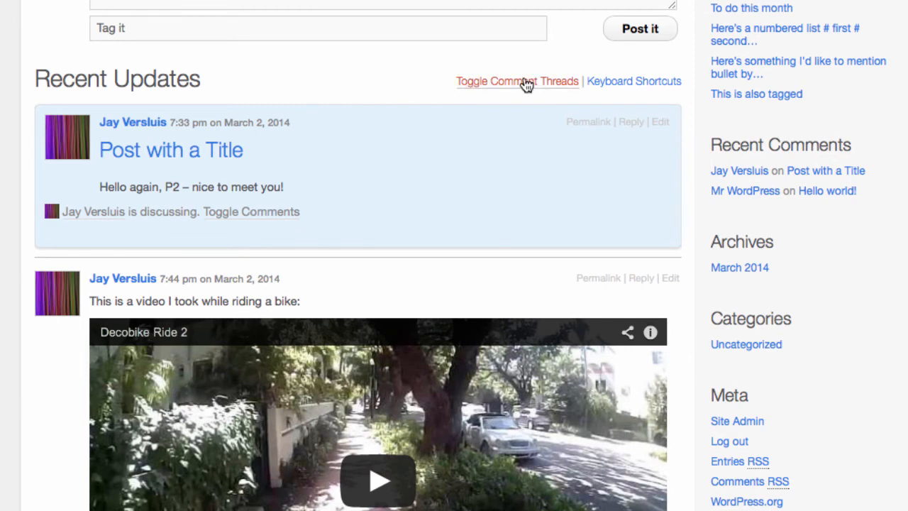
pyautogui.scroll(3)
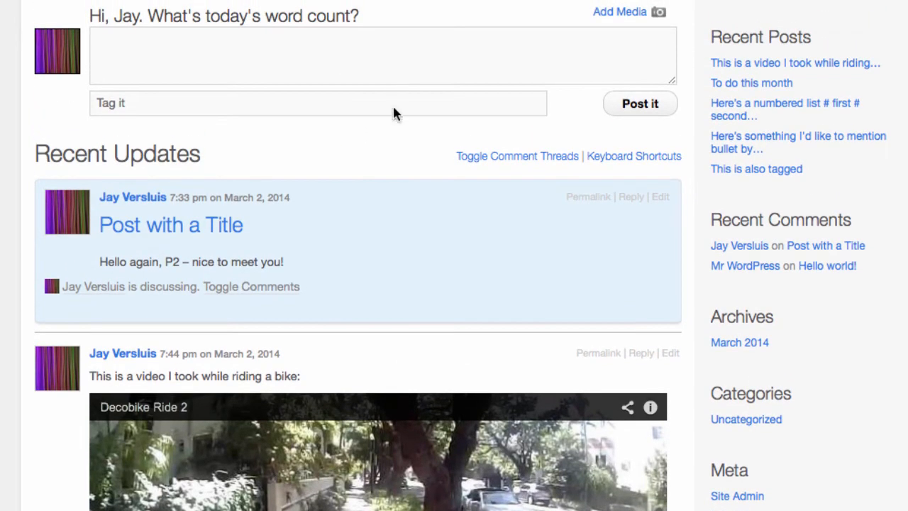
pyautogui.moveTo(633, 156)
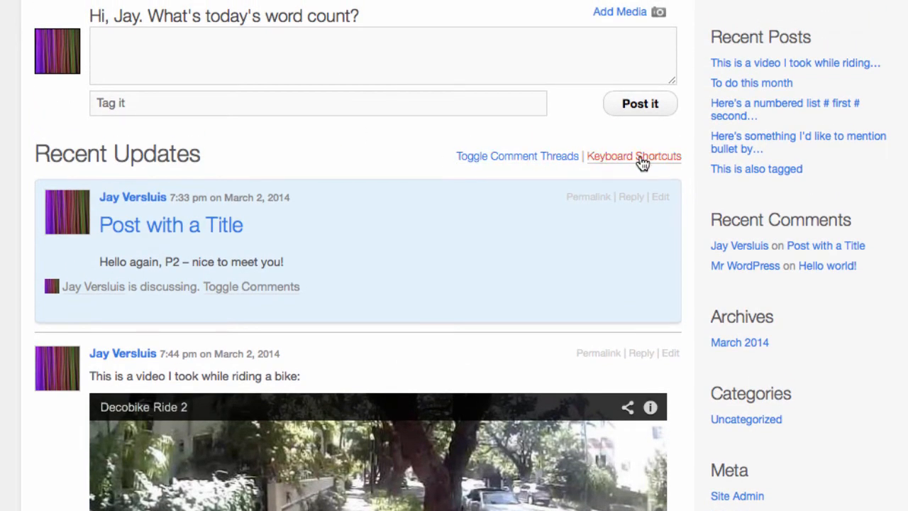
# Publish a new status update reading 'this is a new status update'
pyautogui.click(633, 156)
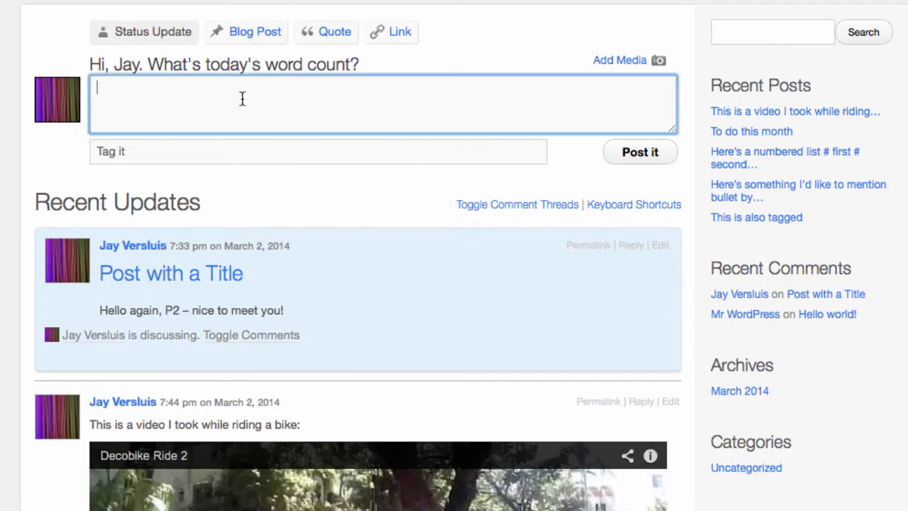
pyautogui.write('this is a new status update')
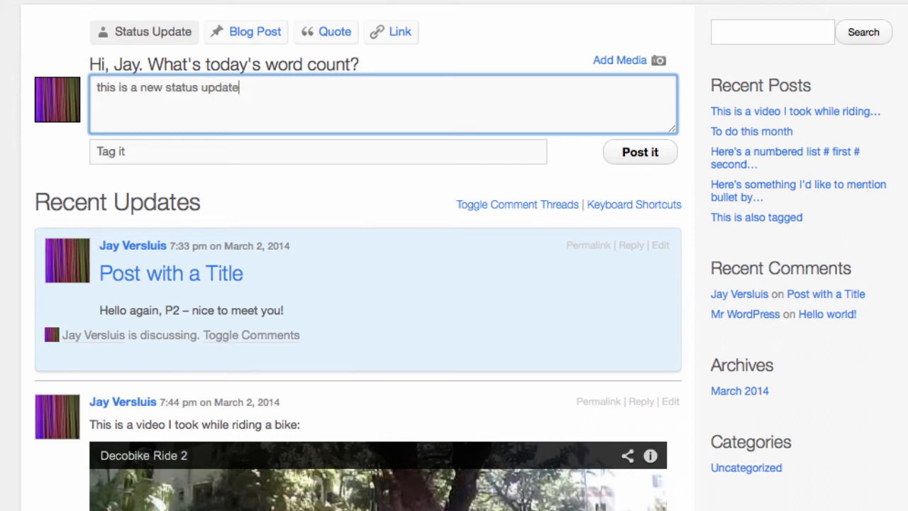
pyautogui.moveTo(374, 248)
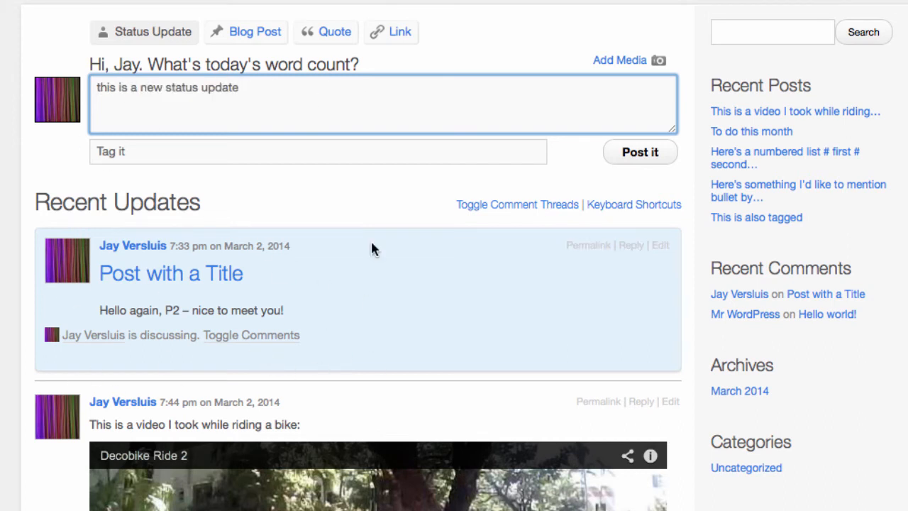
pyautogui.click(639, 152)
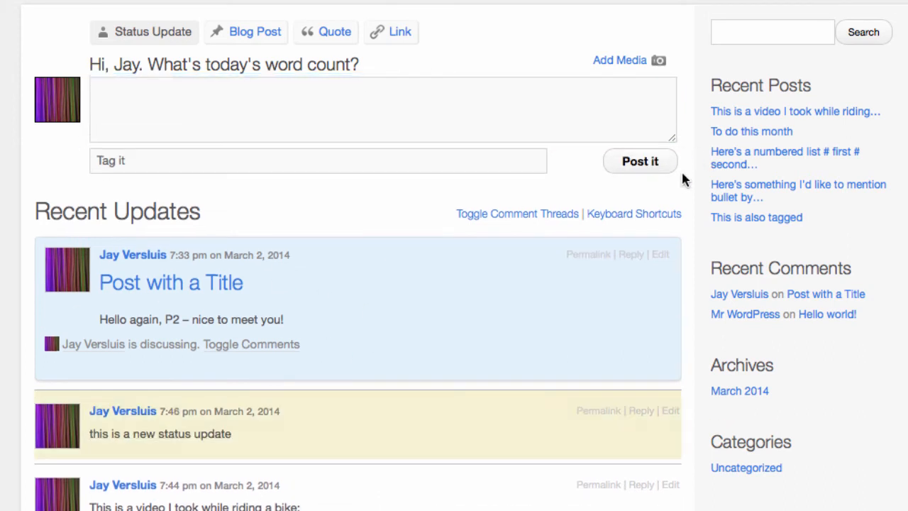
pyautogui.scroll(-3)
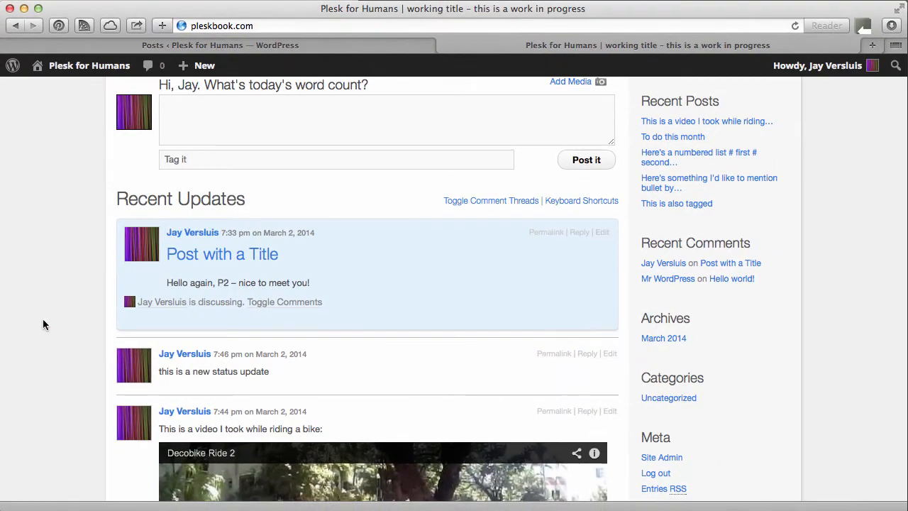
pyautogui.moveTo(303, 46)
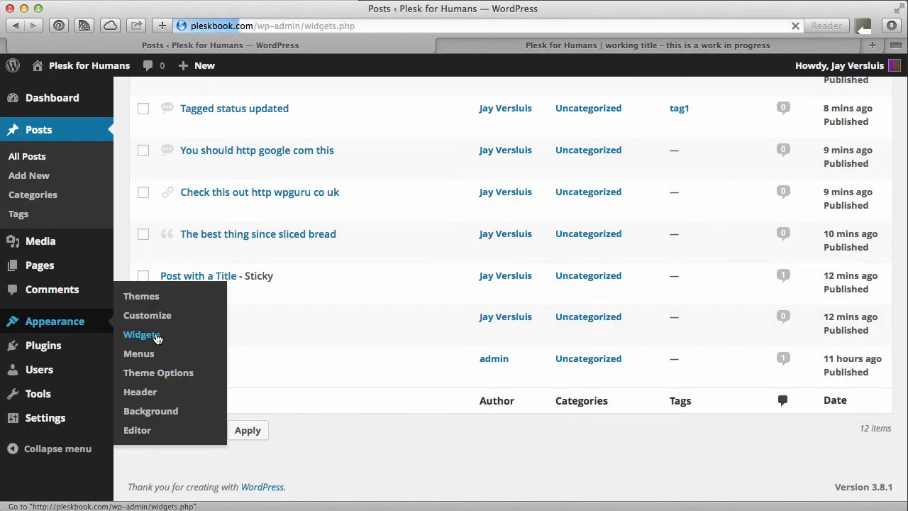
# Remove the default Recent Posts widget and place P2 Recent Tags in the sidebar below Search
pyautogui.click(142, 335)
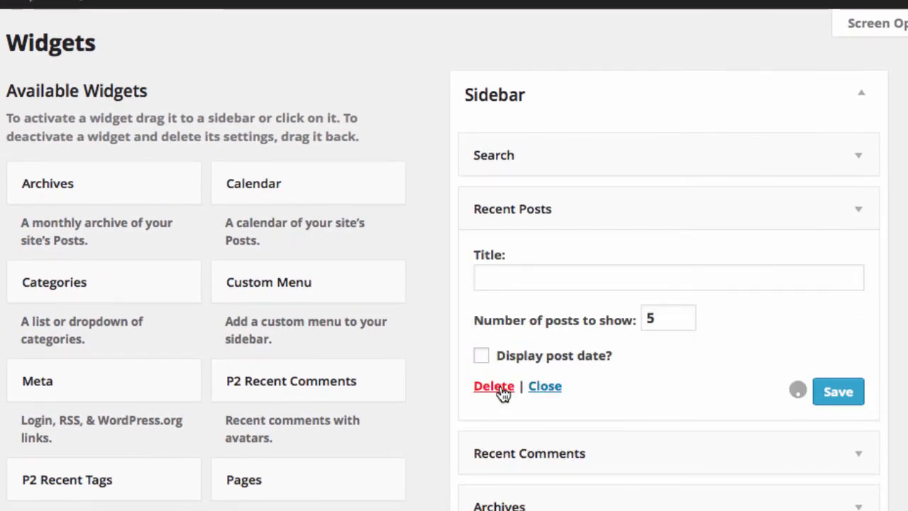
pyautogui.click(493, 386)
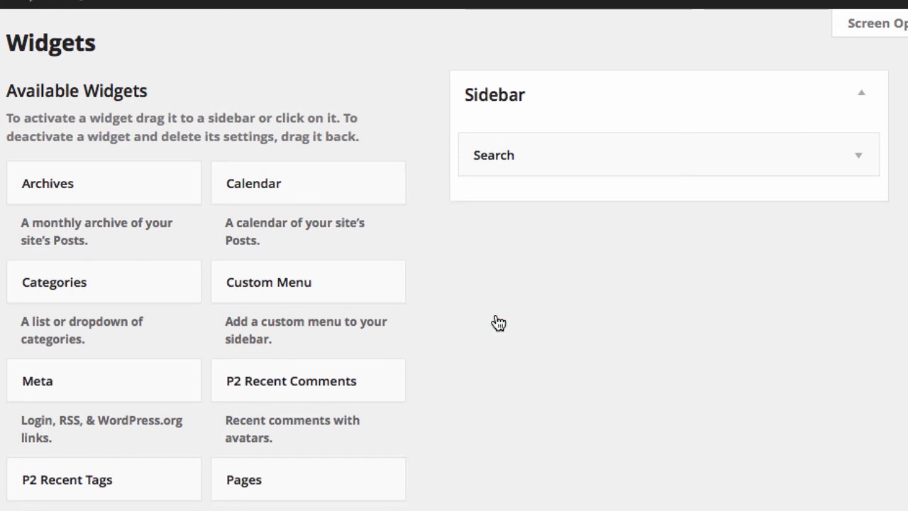
pyautogui.moveTo(715, 158)
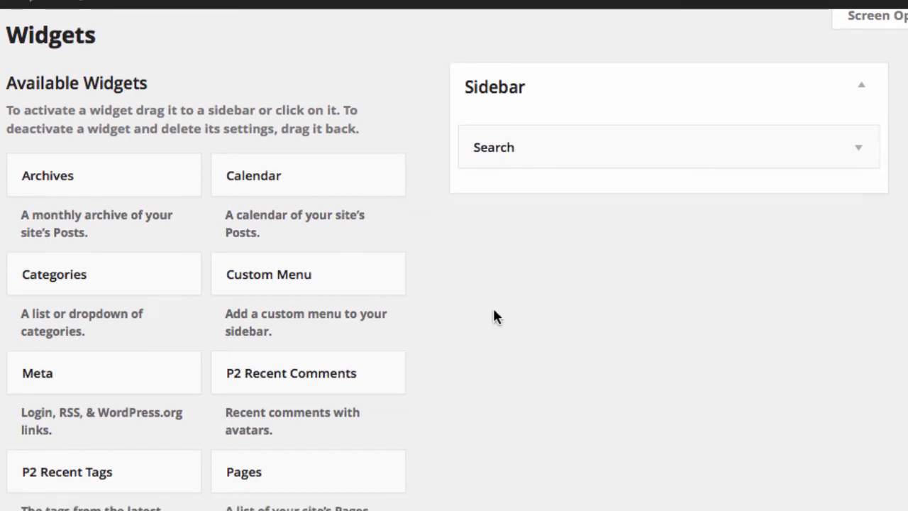
pyautogui.scroll(-3)
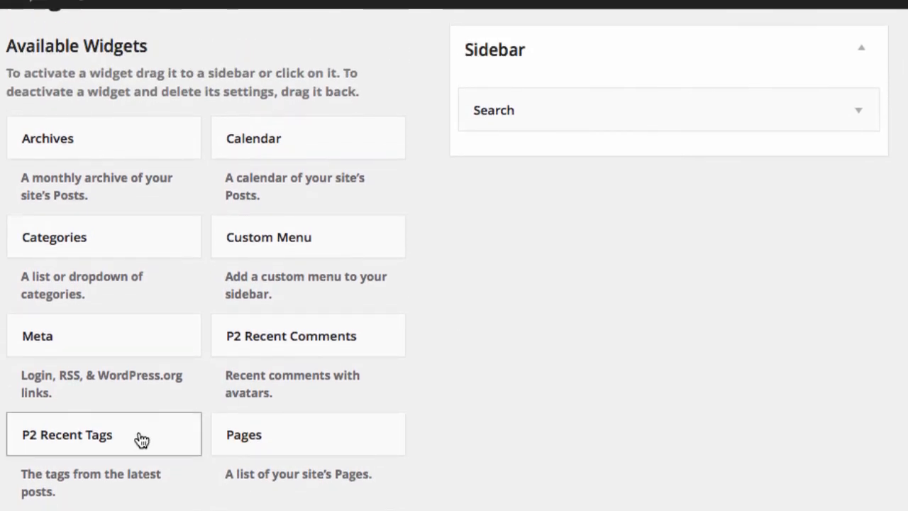
pyautogui.moveTo(102, 434); pyautogui.dragTo(602, 150)
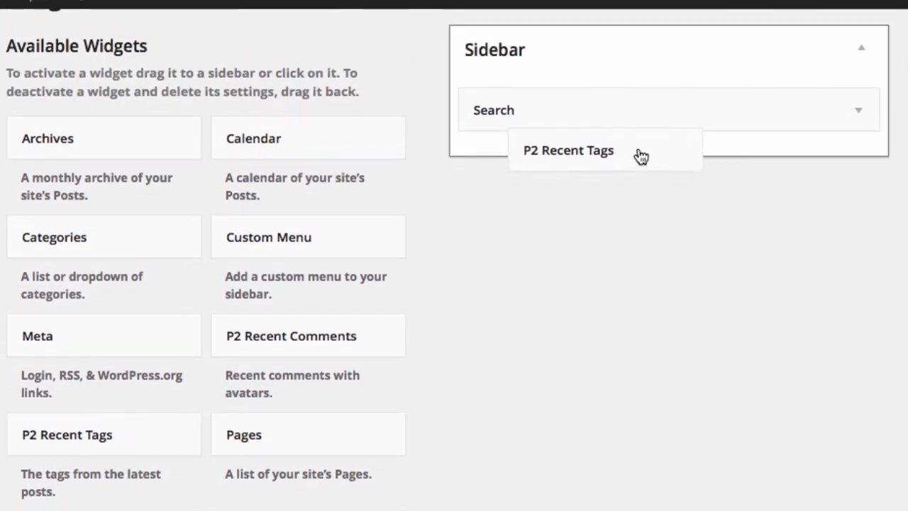
# Add P2 Recent Comments to the sidebar so it holds search, recent tags and recent comments
pyautogui.click(568, 151)
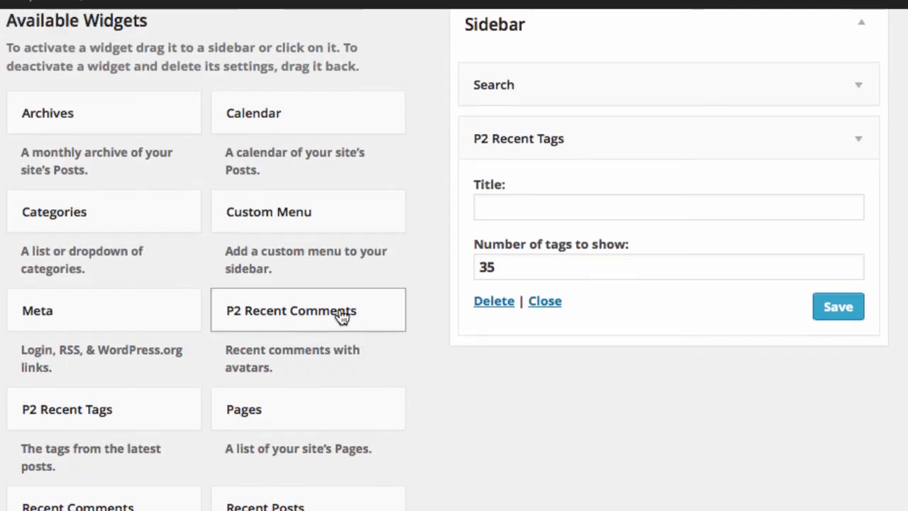
pyautogui.click(308, 309)
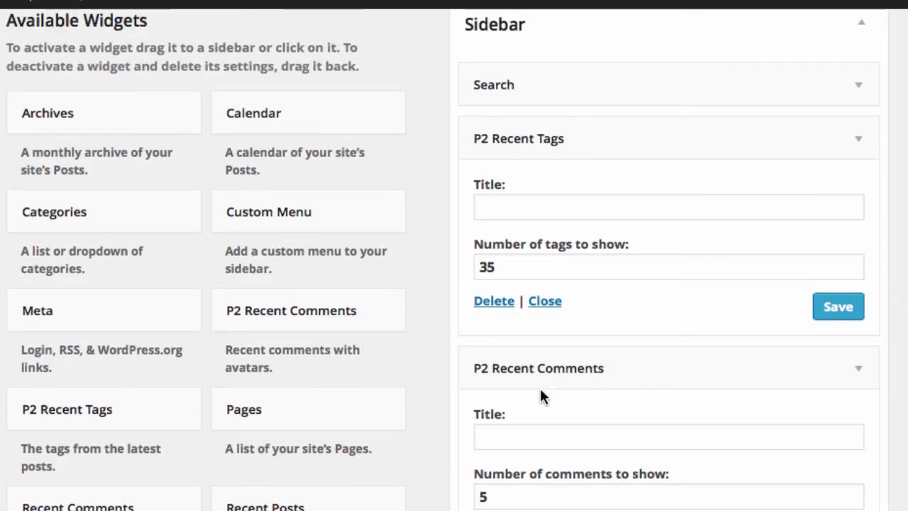
pyautogui.scroll(-3)
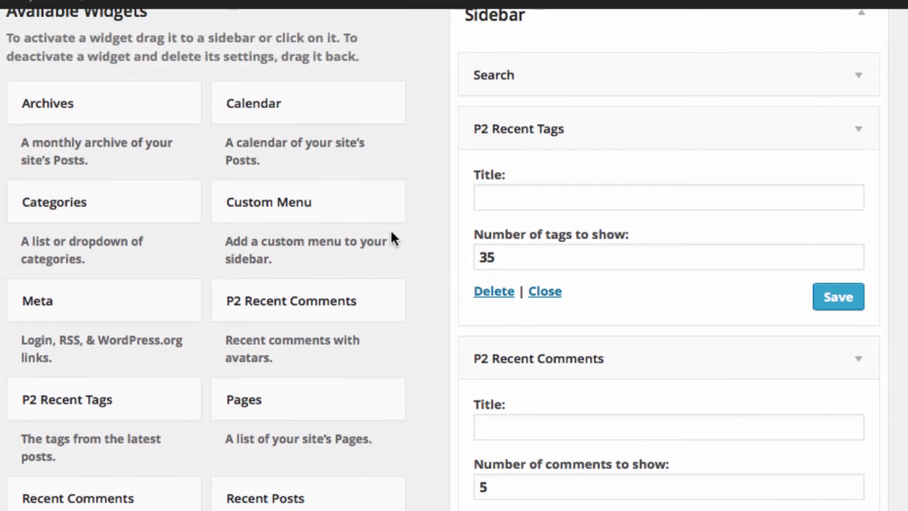
pyautogui.scroll(-3)
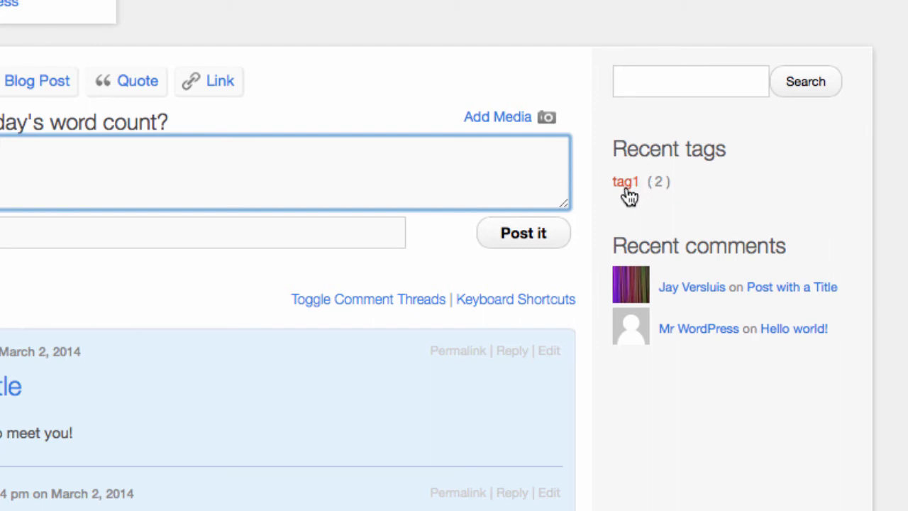
pyautogui.moveTo(697, 400)
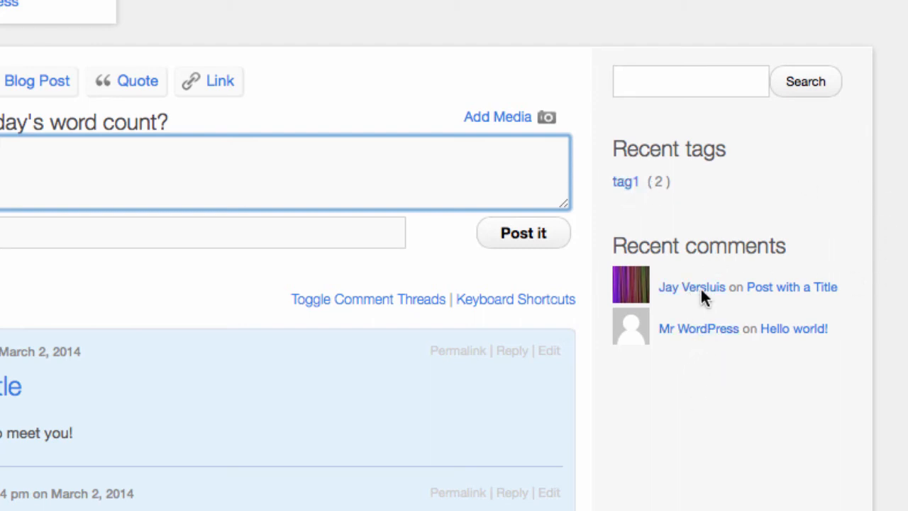
pyautogui.moveTo(684, 337)
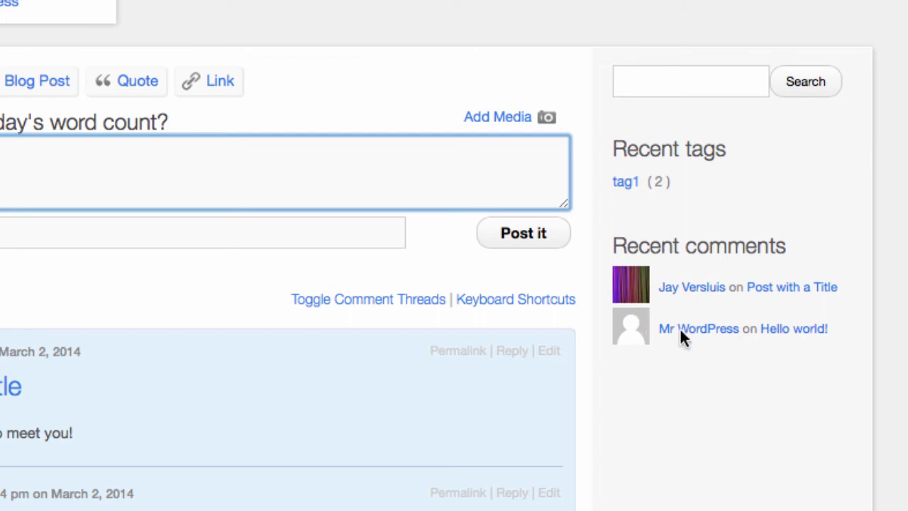
pyautogui.moveTo(707, 202)
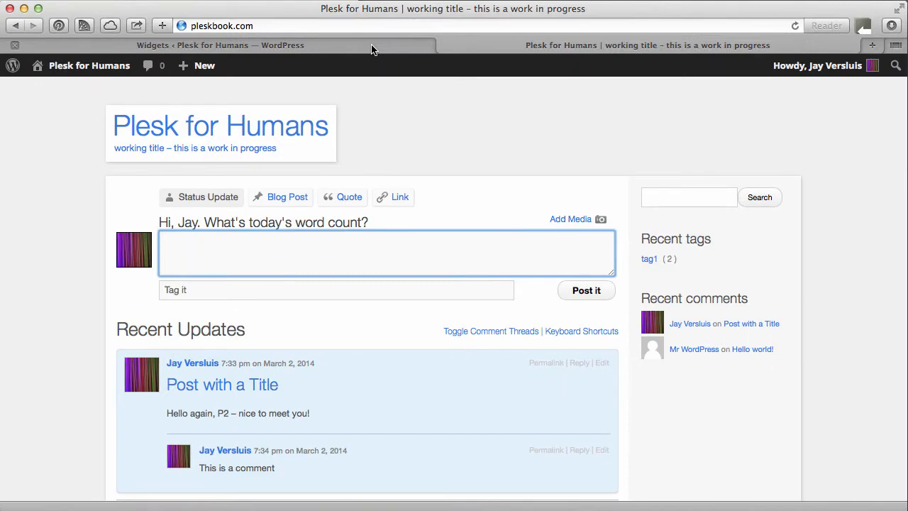
# Return to Appearance and bring up the P2 Theme Options page at its Design Options
pyautogui.click(220, 44)
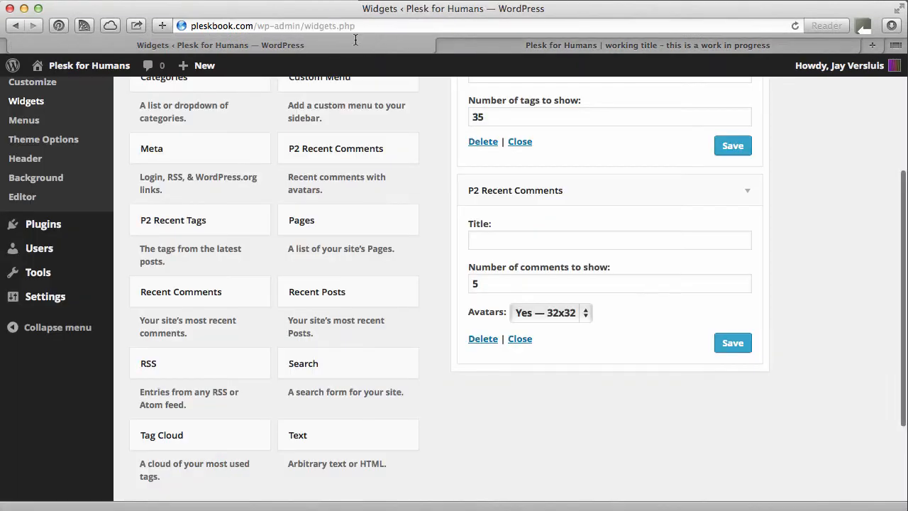
pyautogui.scroll(3)
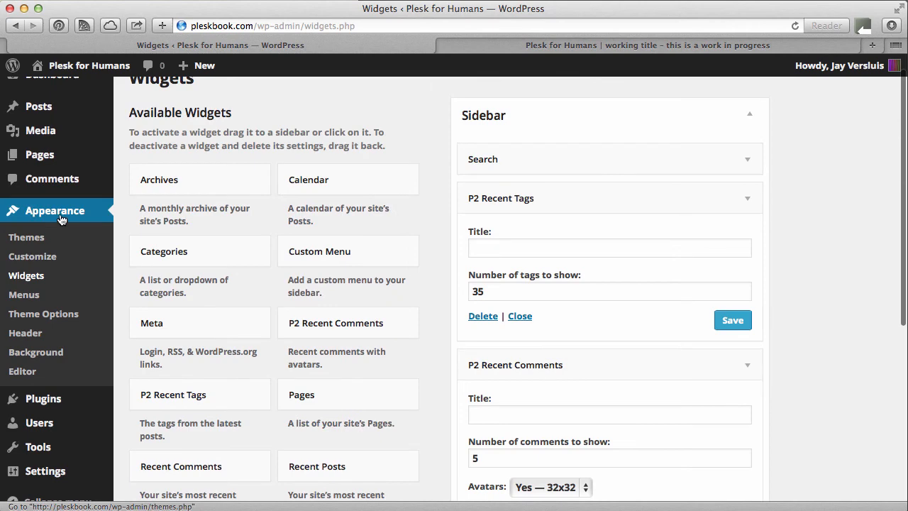
pyautogui.click(42, 314)
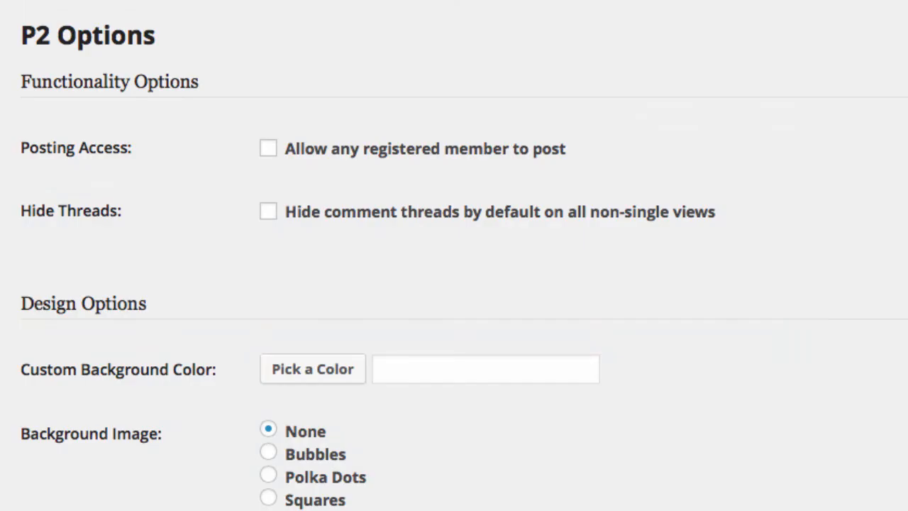
pyautogui.scroll(-3)
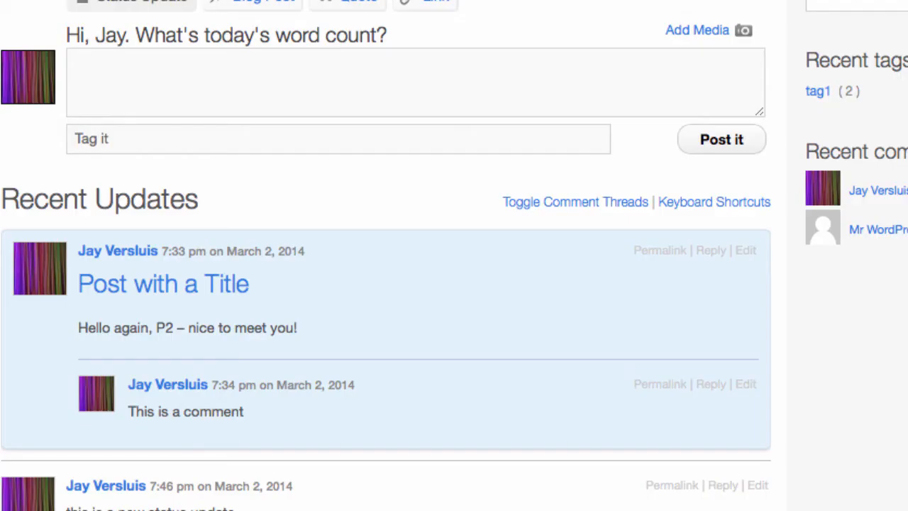
pyautogui.scroll(-3)
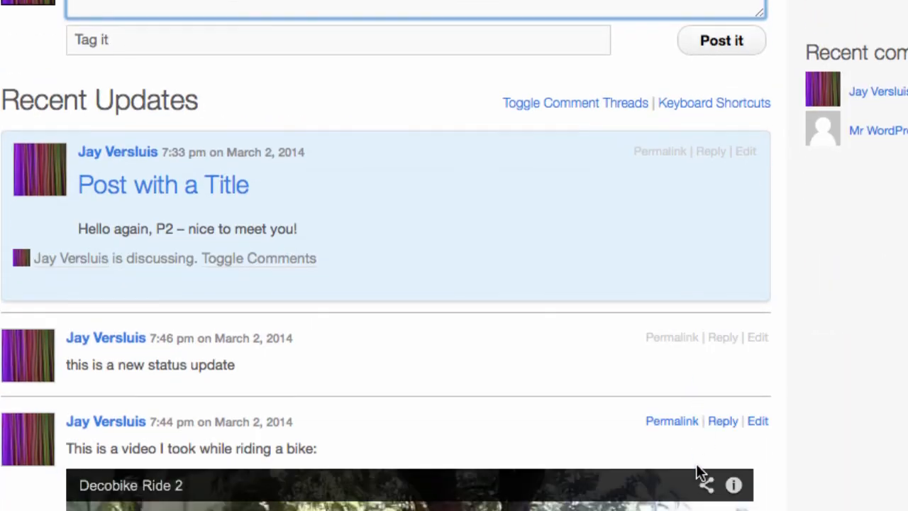
pyautogui.scroll(3)
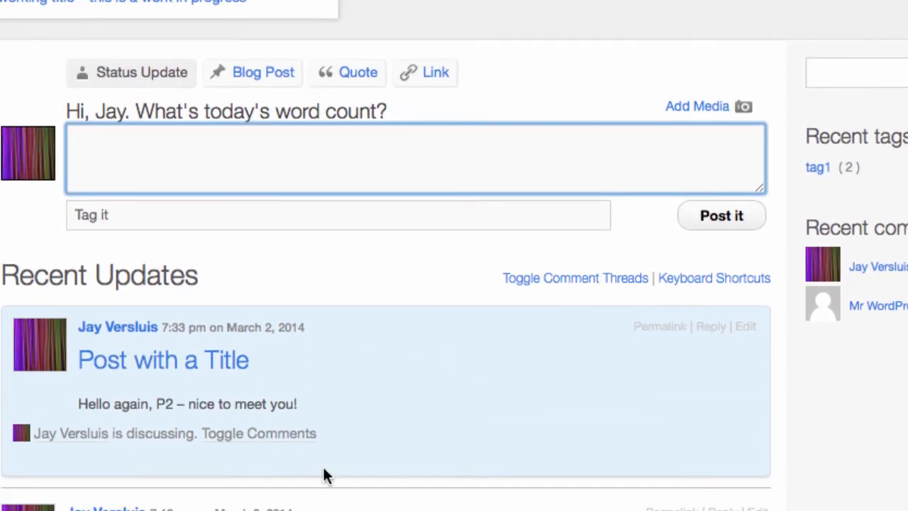
pyautogui.moveTo(298, 443)
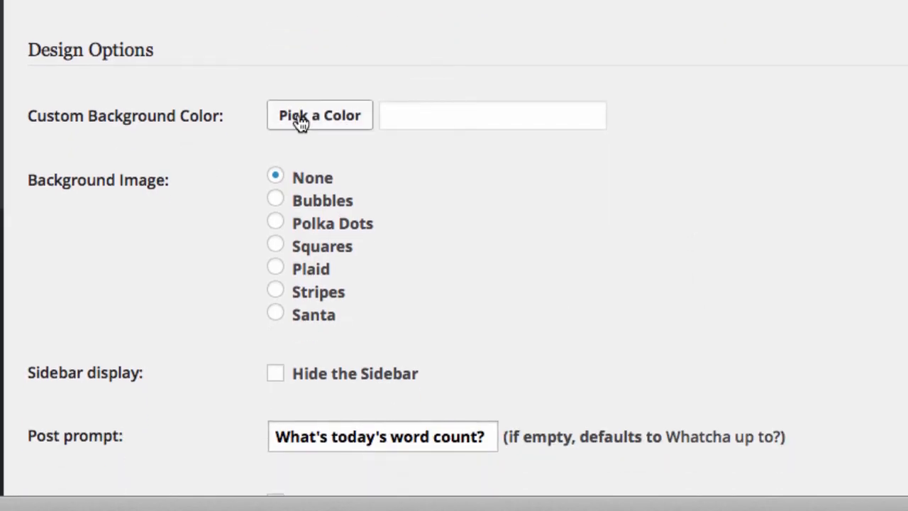
# Set background colour #d1acec, hide the sidebar, and keep no background image after trying Santa
pyautogui.click(319, 115)
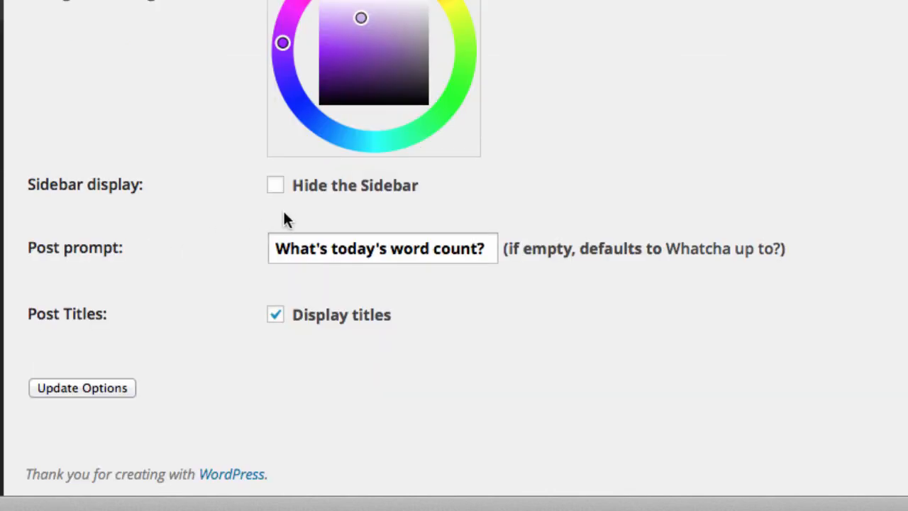
pyautogui.click(275, 185)
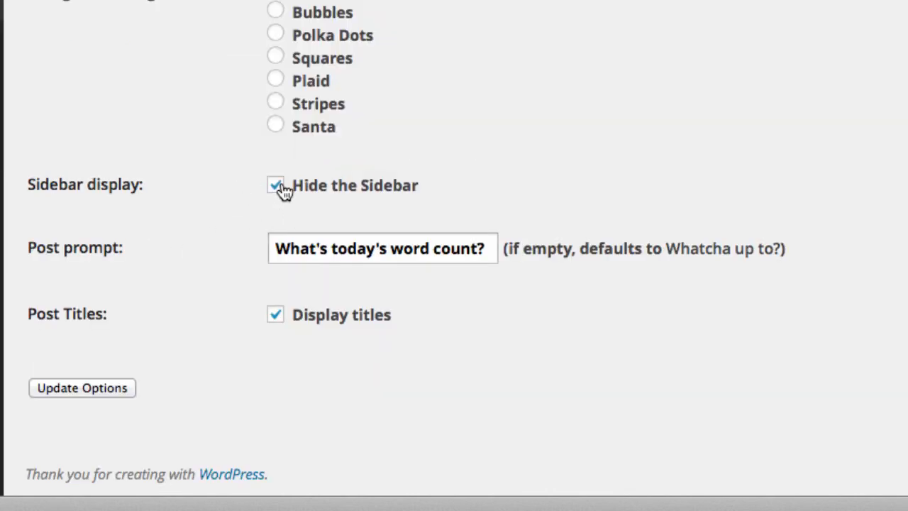
pyautogui.scroll(3)
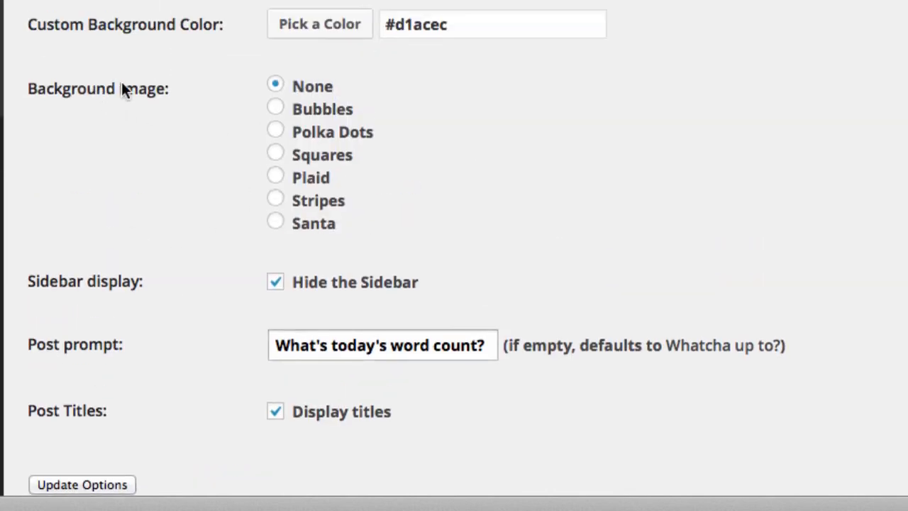
pyautogui.moveTo(275, 179)
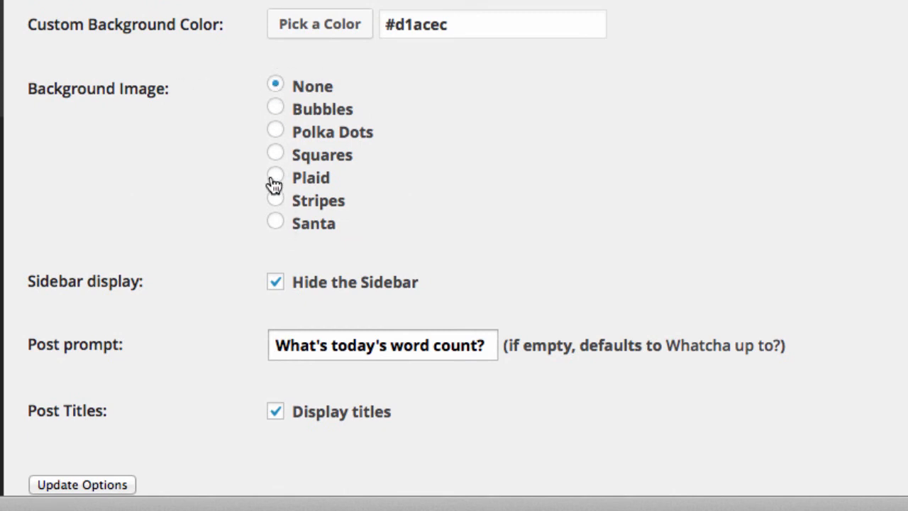
pyautogui.click(275, 223)
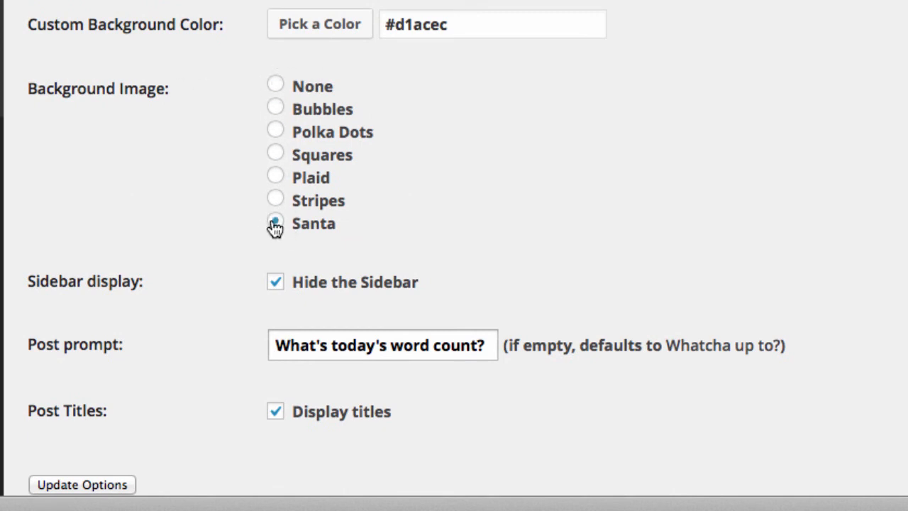
pyautogui.click(275, 223)
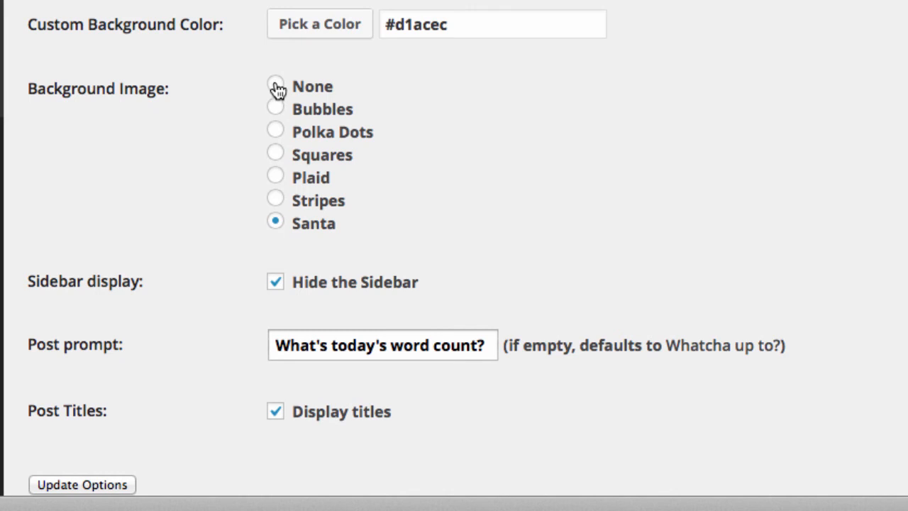
# Replace the word-count post prompt with 'Hi, Jay. How's life today?'
pyautogui.scroll(-3)
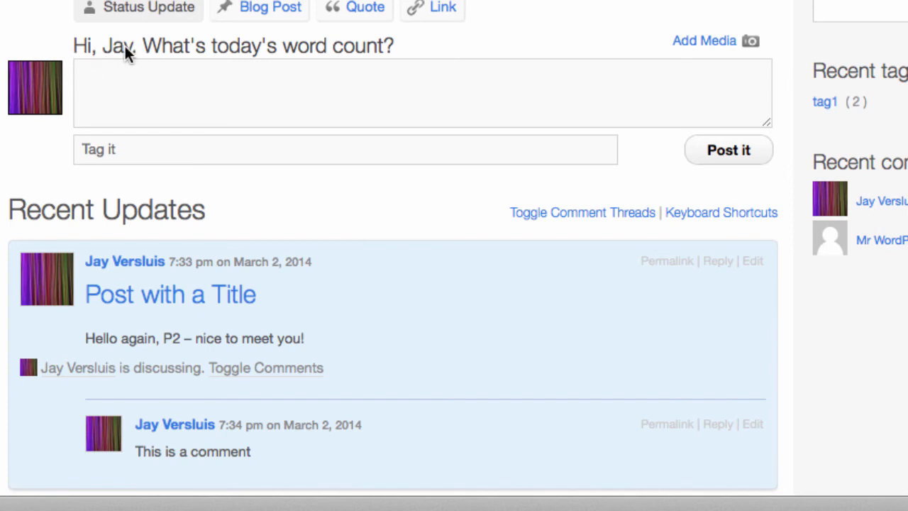
pyautogui.moveTo(120, 55)
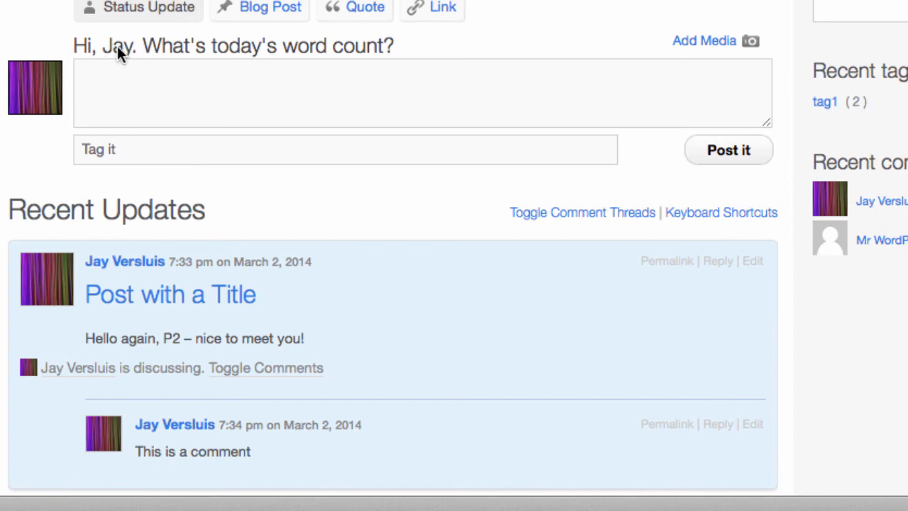
pyautogui.moveTo(130, 50)
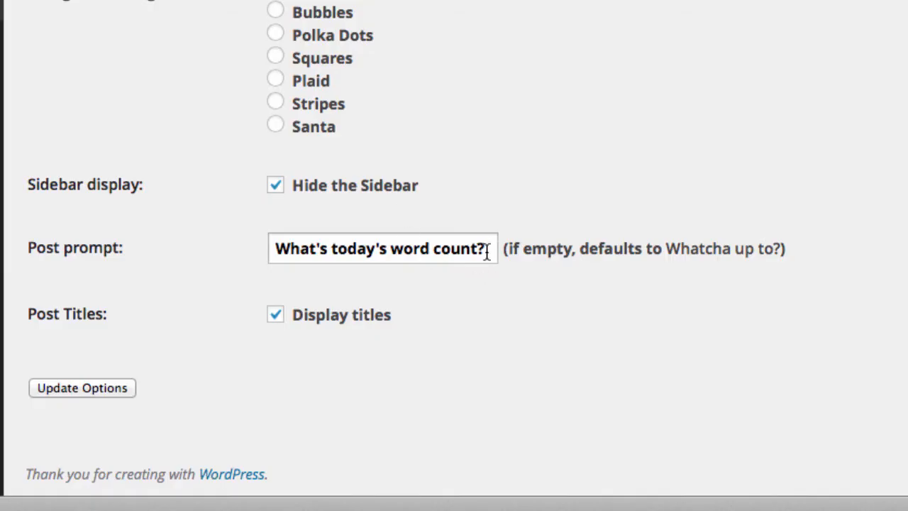
pyautogui.tripleClick(382, 248)
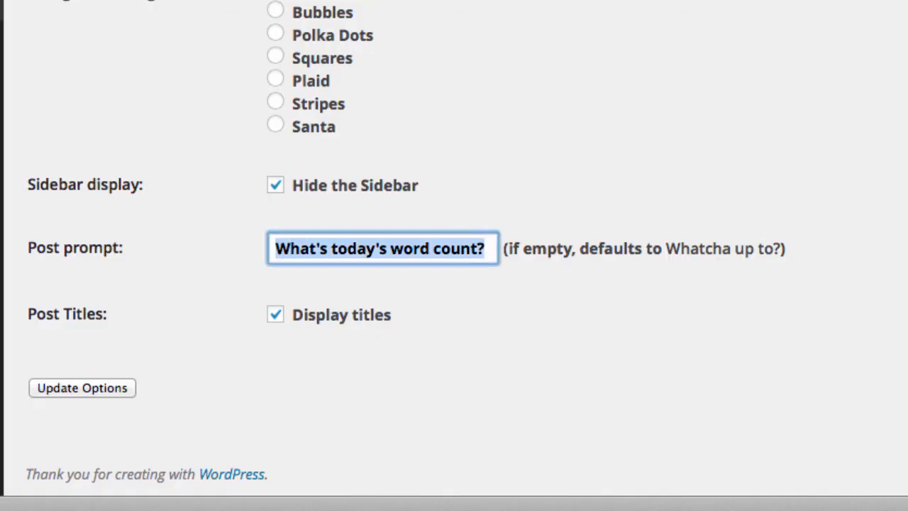
pyautogui.click(82, 389)
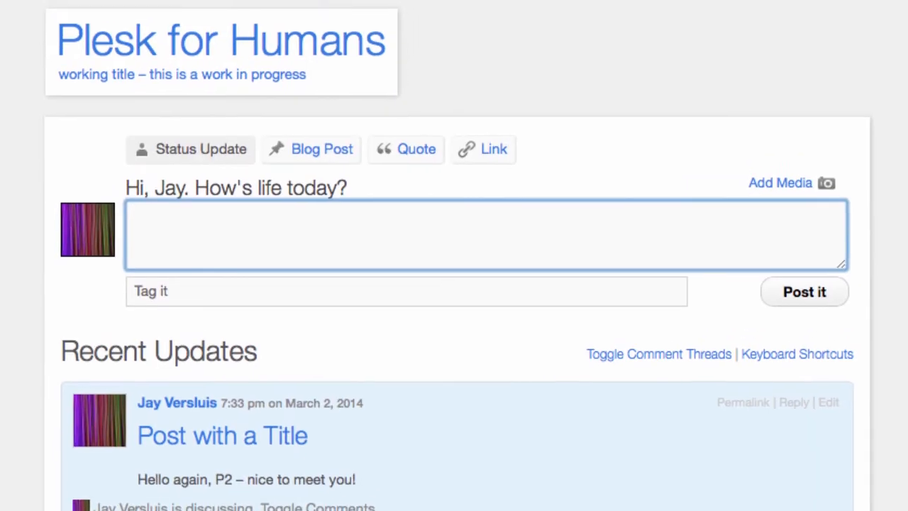
# Save the P2 options and view the front page greeting 'Hi, Jay. How's life today?'
pyautogui.scroll(3)
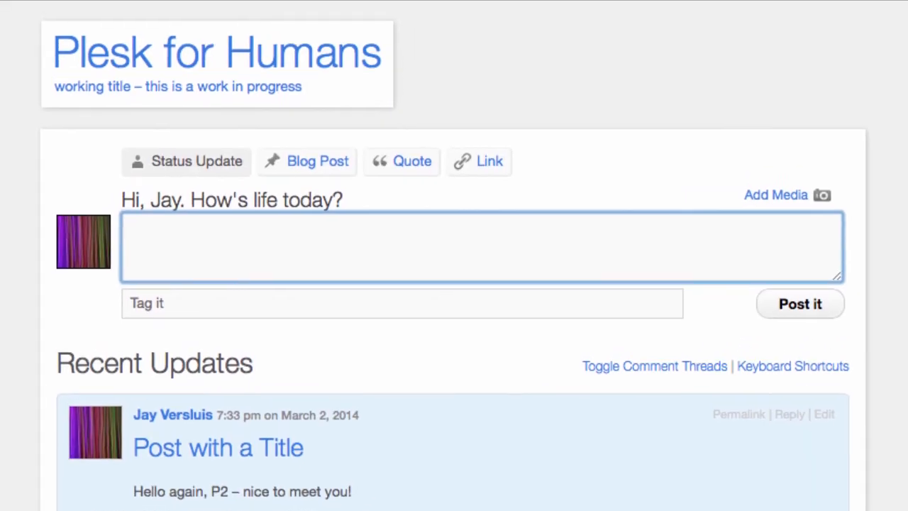
pyautogui.scroll(-3)
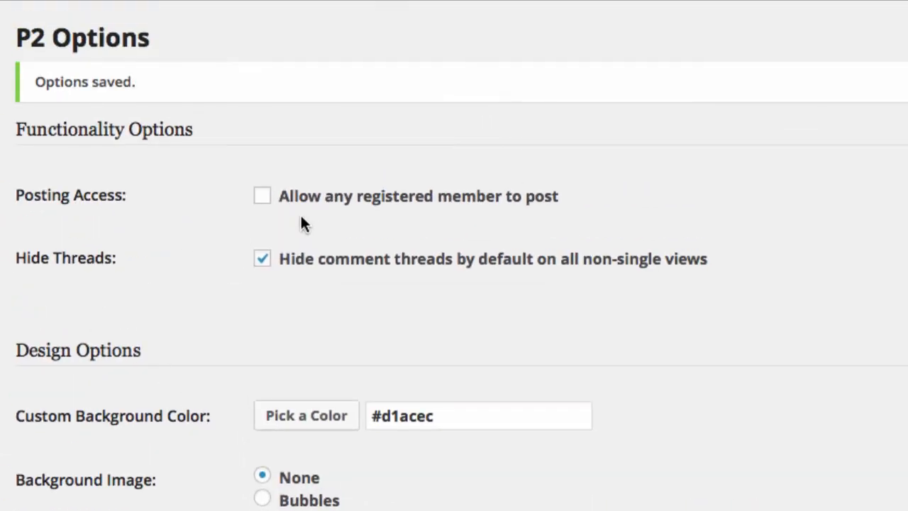
pyautogui.scroll(-3)
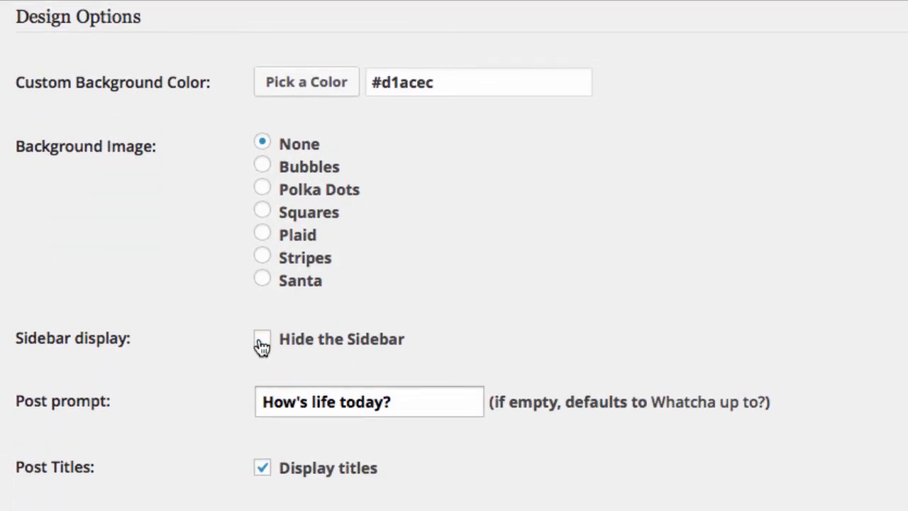
pyautogui.moveTo(787, 68)
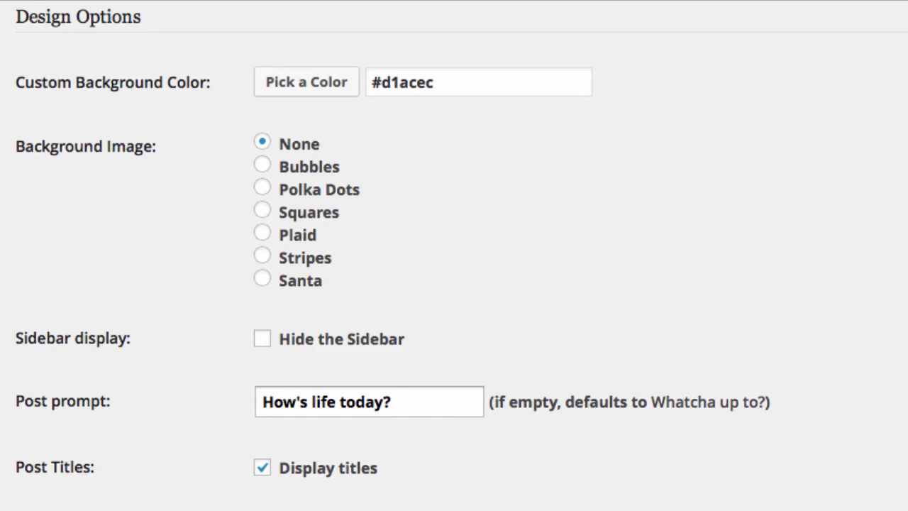
pyautogui.click(647, 44)
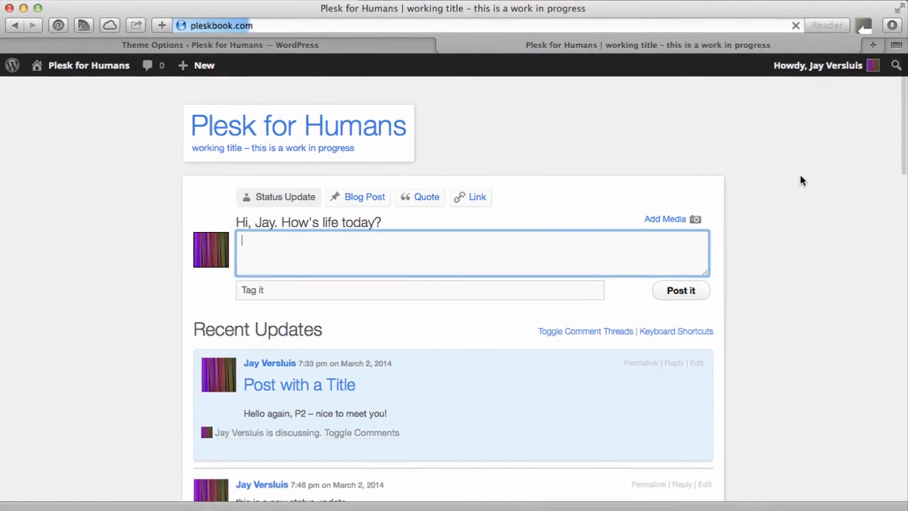
pyautogui.moveTo(809, 268)
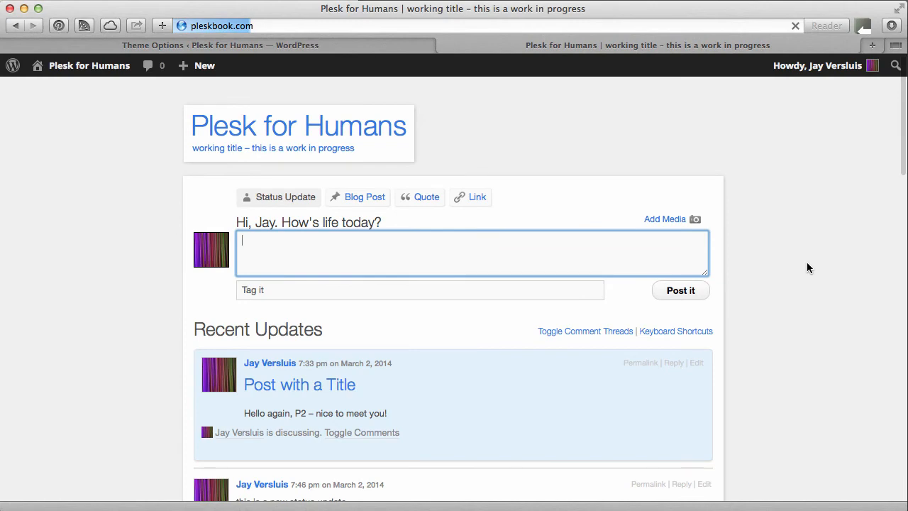
pyautogui.moveTo(800, 386)
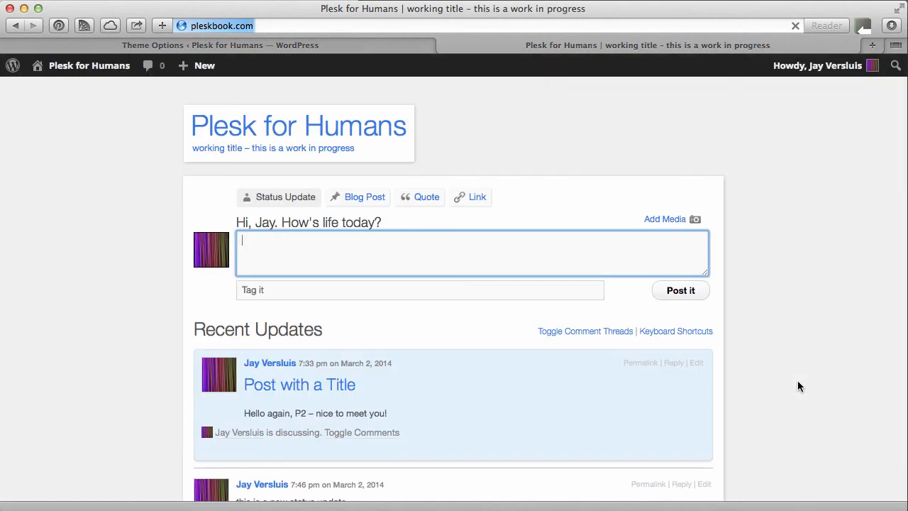
# Visit The WP Guru and then iOS Dev Diary, scrolling through its P2-styled updates
pyautogui.click(871, 44)
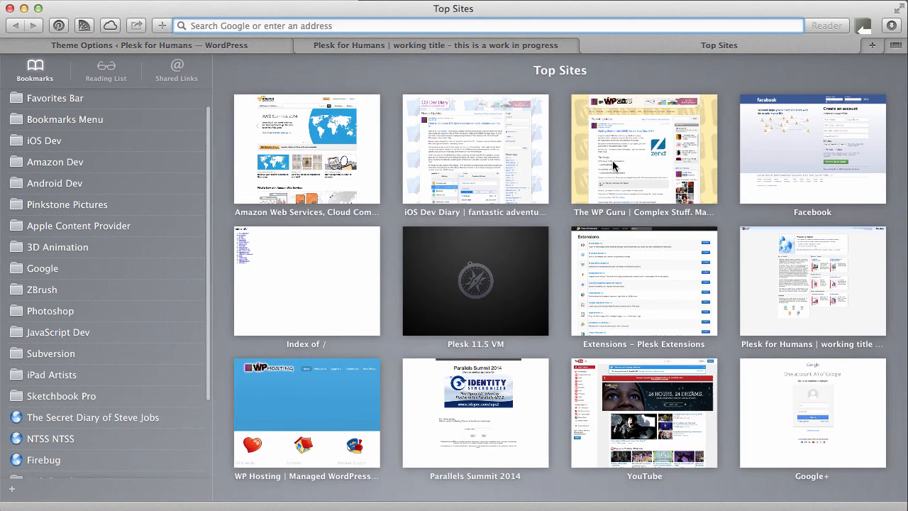
pyautogui.click(643, 149)
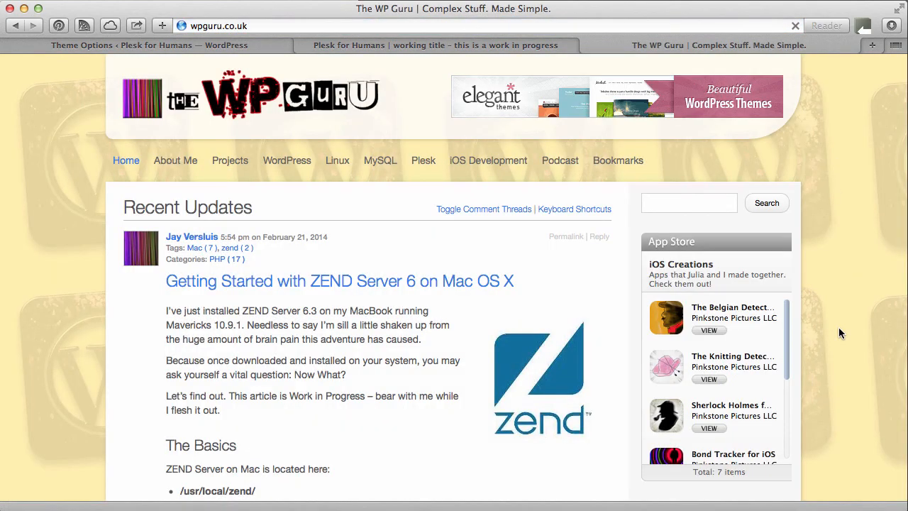
pyautogui.click(871, 44)
pyautogui.write('inkstone')
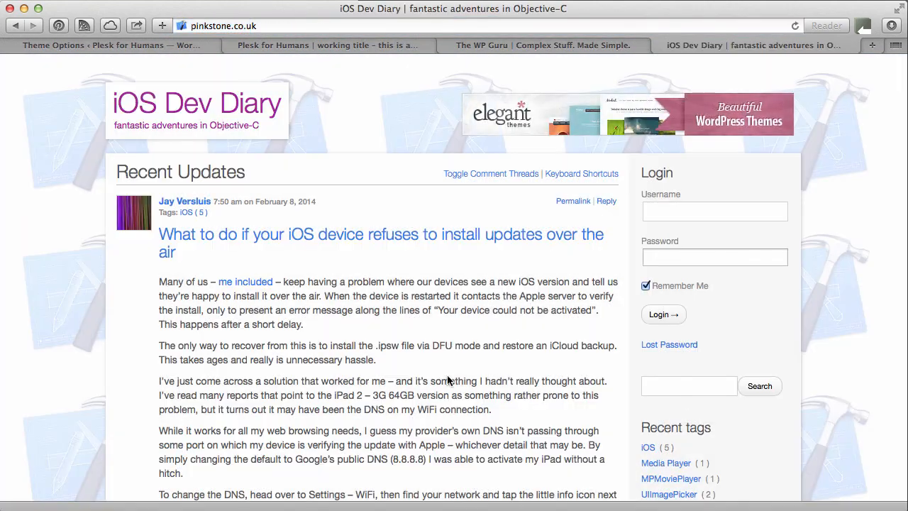
pyautogui.scroll(-3)
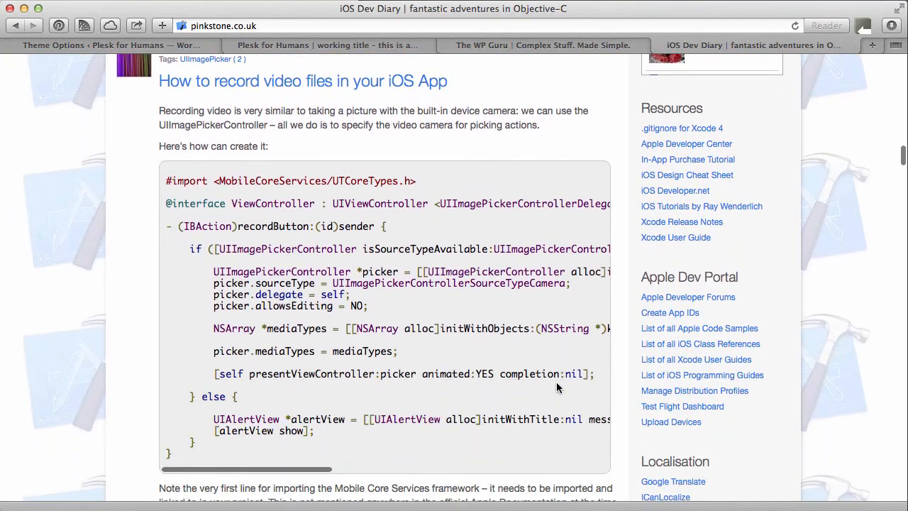
pyautogui.scroll(-3)
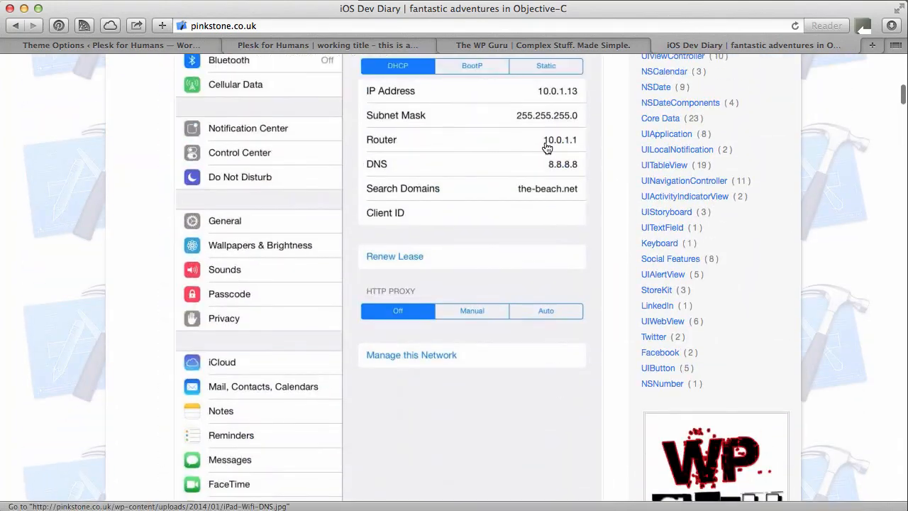
pyautogui.click(749, 44)
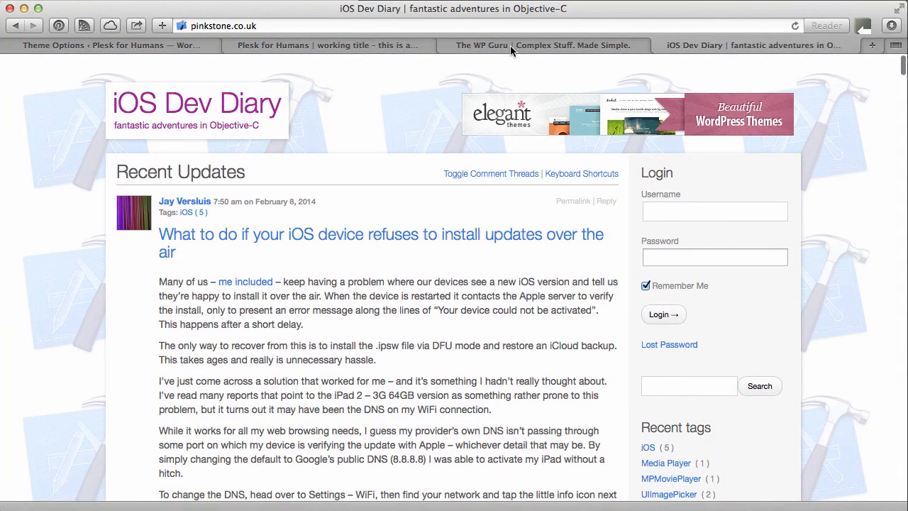
pyautogui.moveTo(831, 143)
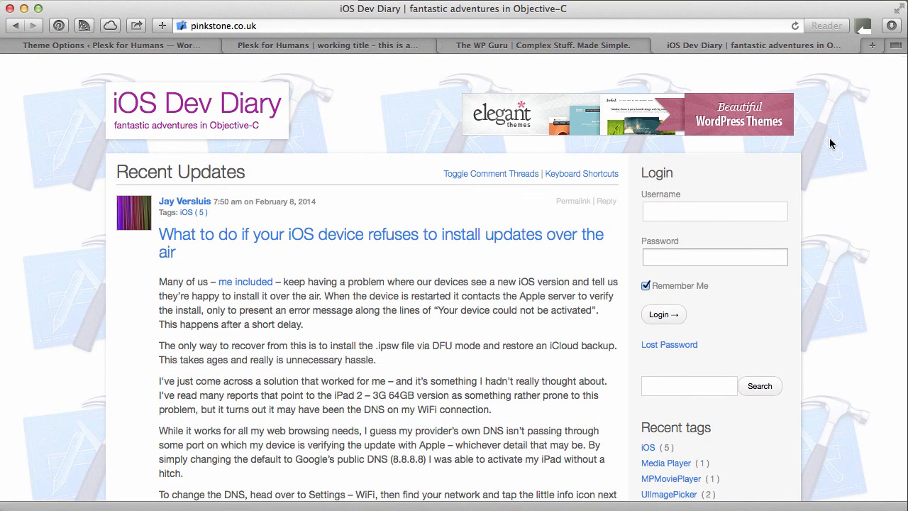
pyautogui.moveTo(854, 284)
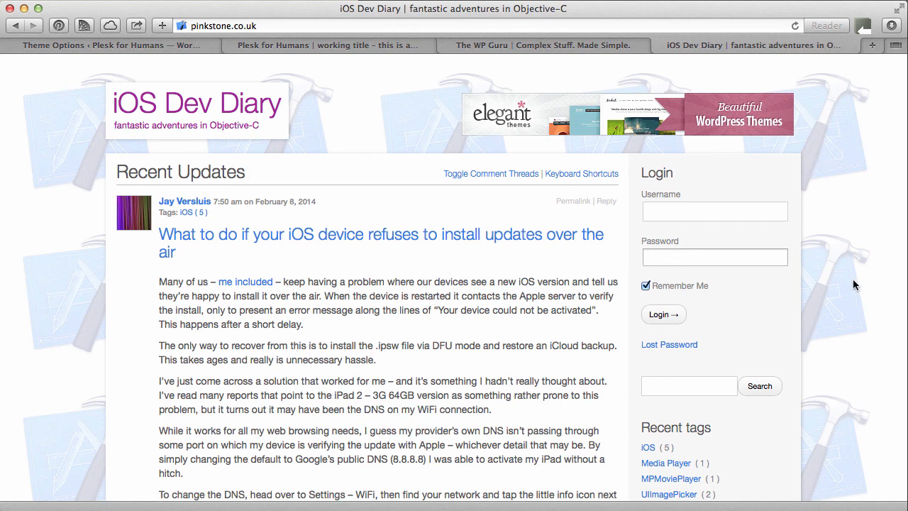